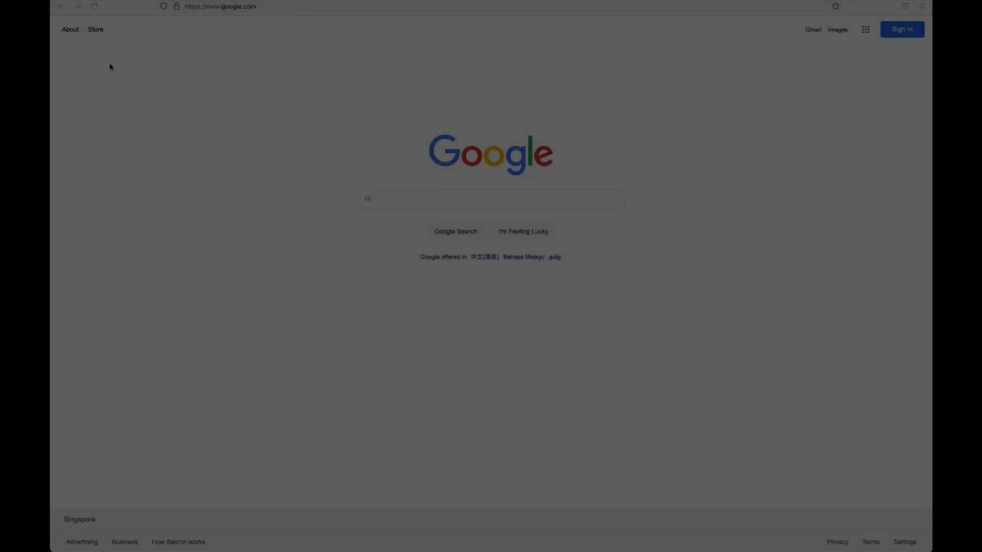
Step: Go to the SharePoint Framework overview docs through the aka.ms short link in Firefox
click(219, 6)
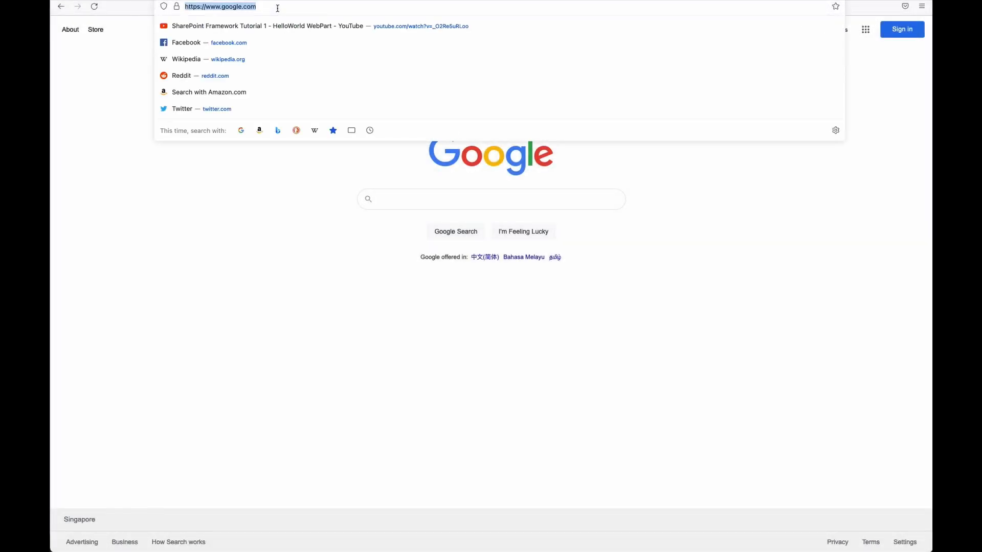
text(a)
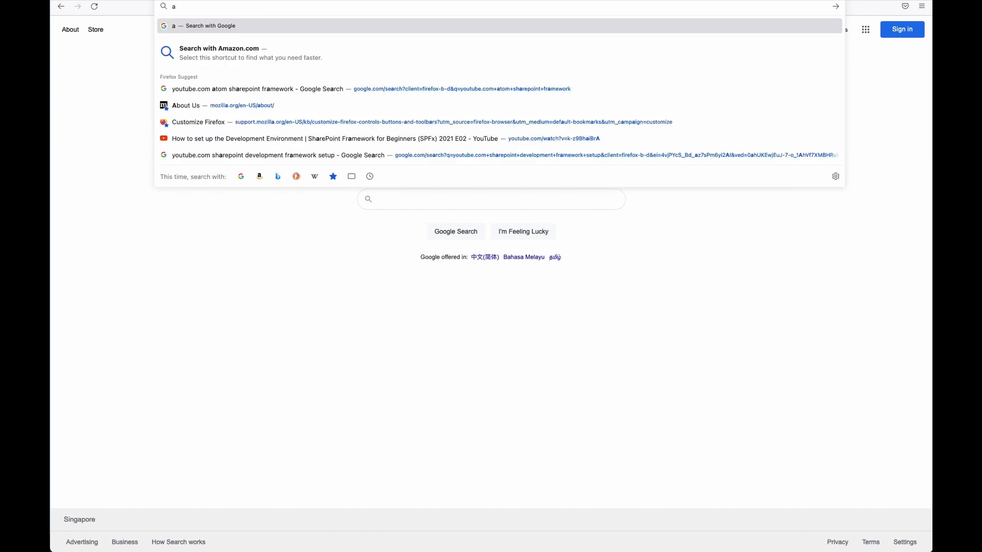
text(ka.)
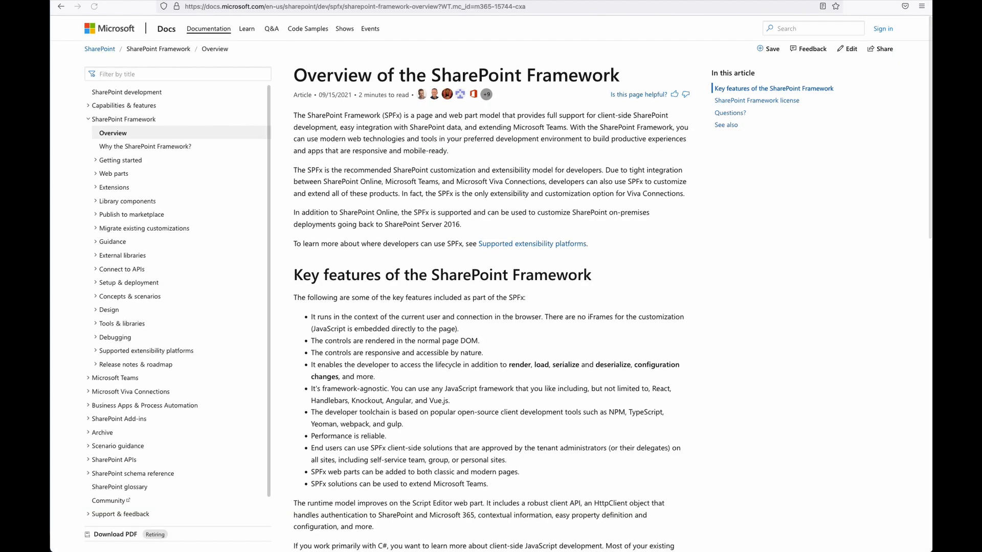
mouse_move(414, 260)
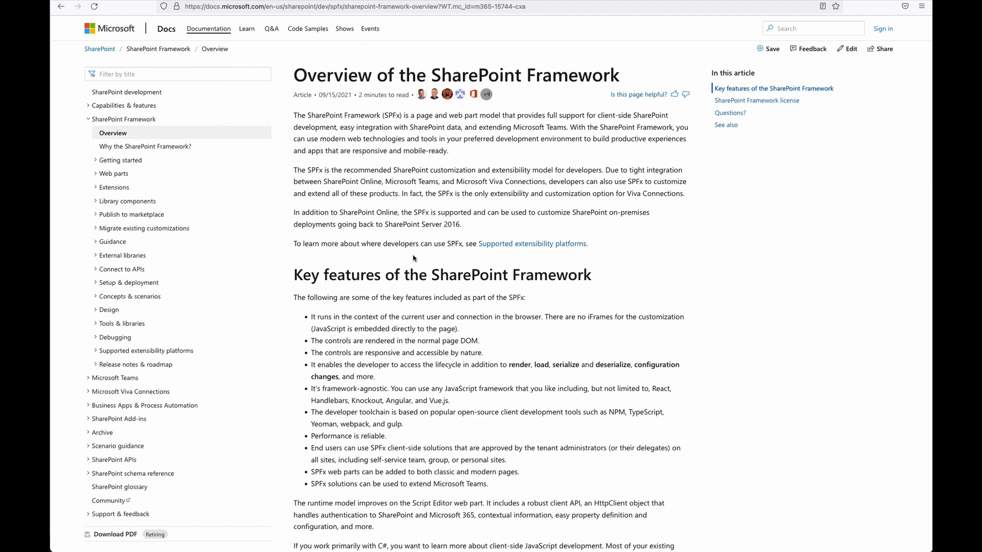
mouse_move(152, 160)
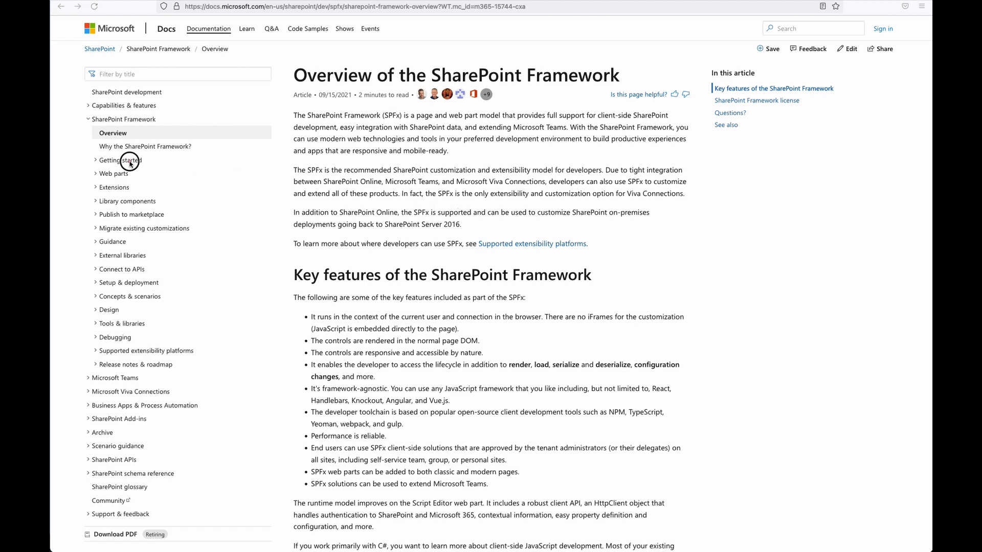
Step: Expand 'Getting started' in the SharePoint Framework docs navigation
click(120, 160)
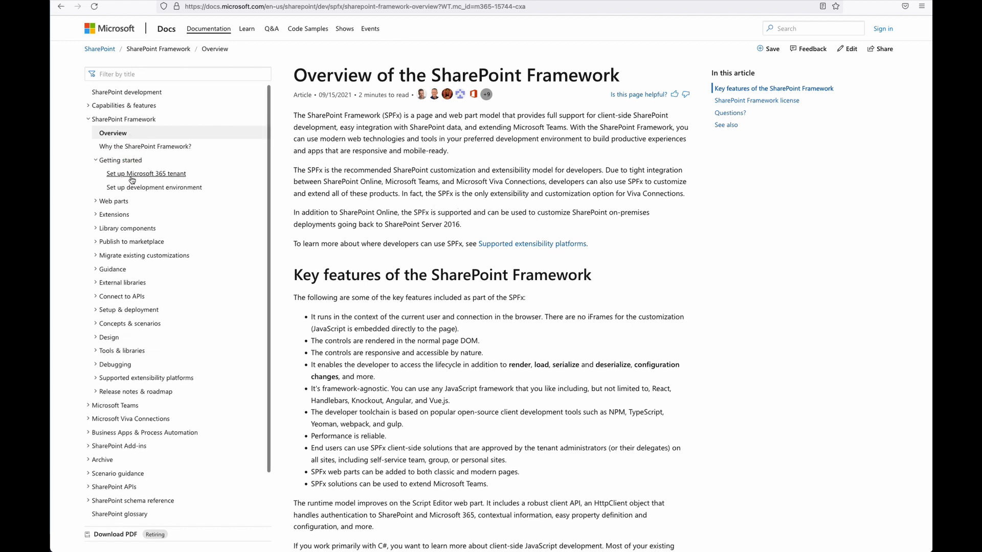
mouse_move(146, 173)
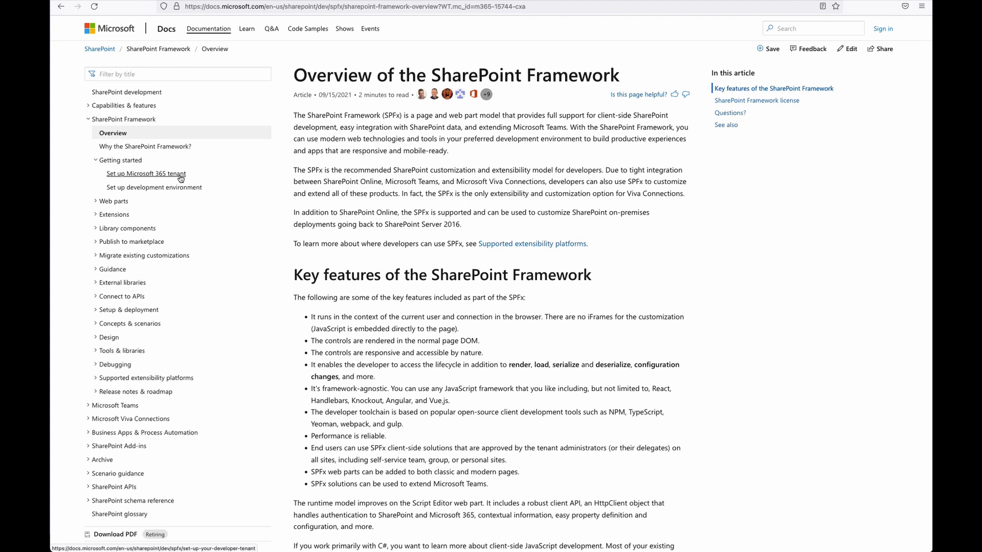
mouse_move(153, 187)
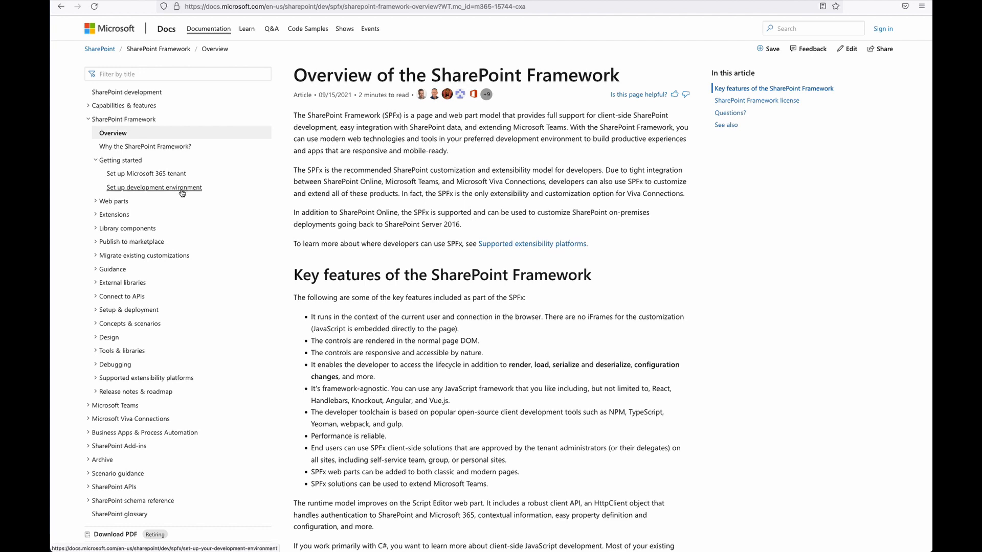
mouse_move(181, 193)
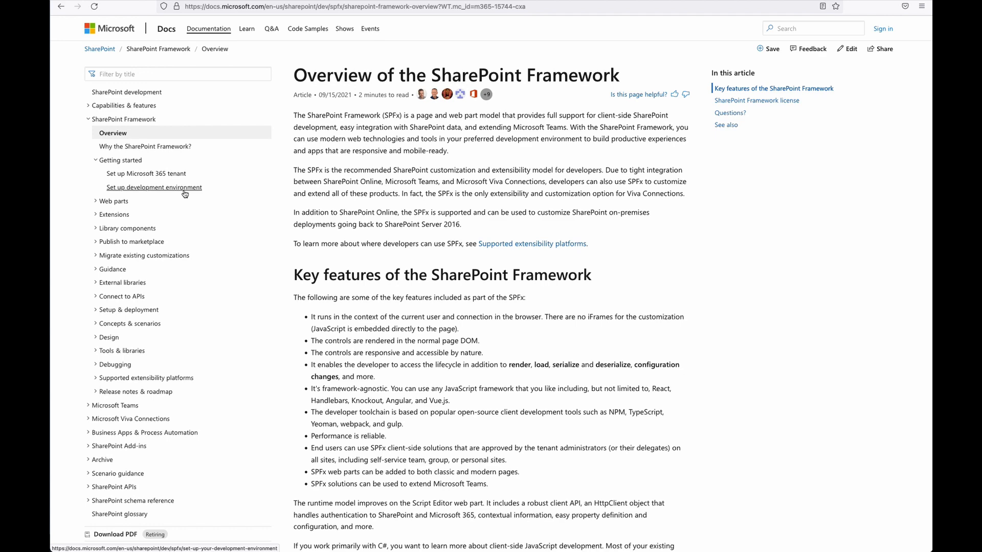
mouse_move(178, 193)
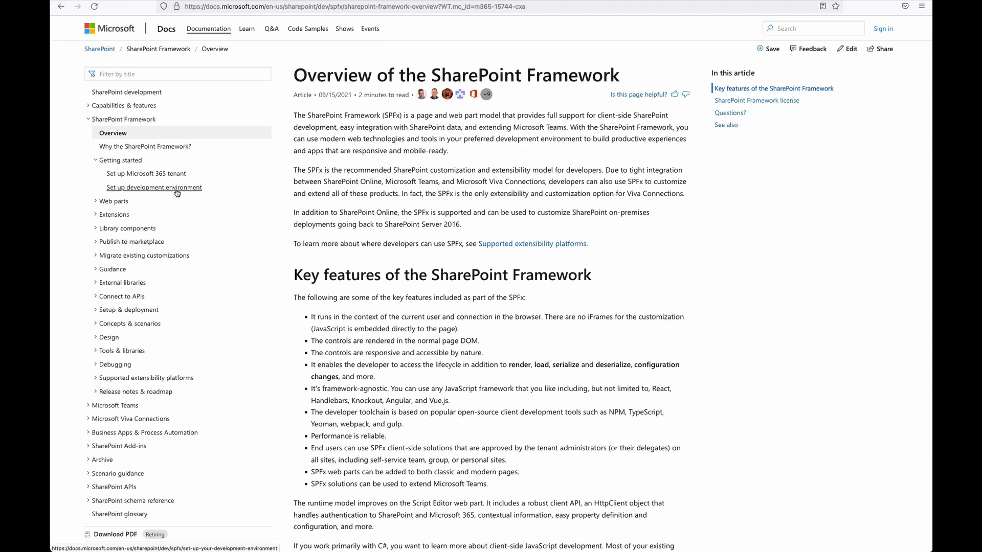
Step: Open 'Set up development environment' and highlight LTS v14 under Install Node.js
click(154, 187)
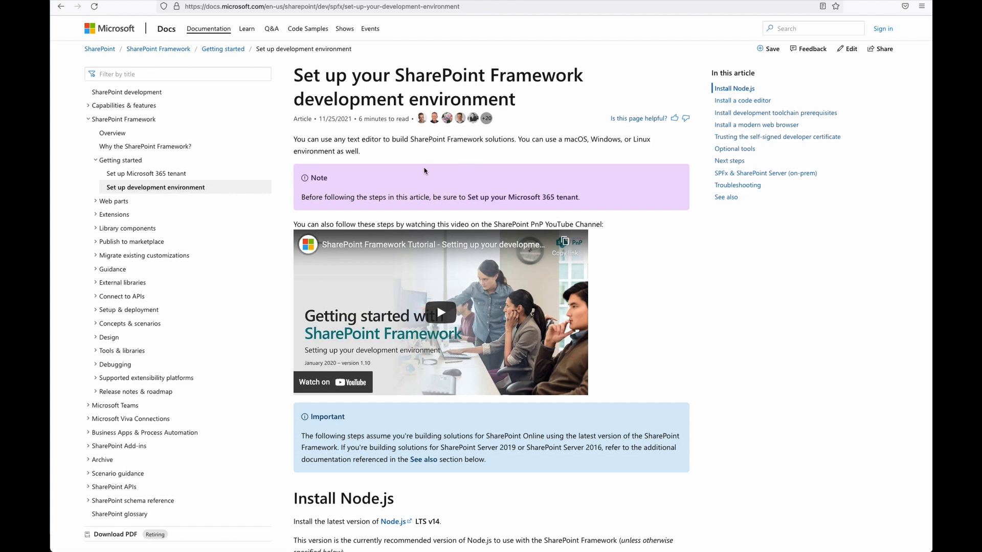
mouse_move(424, 179)
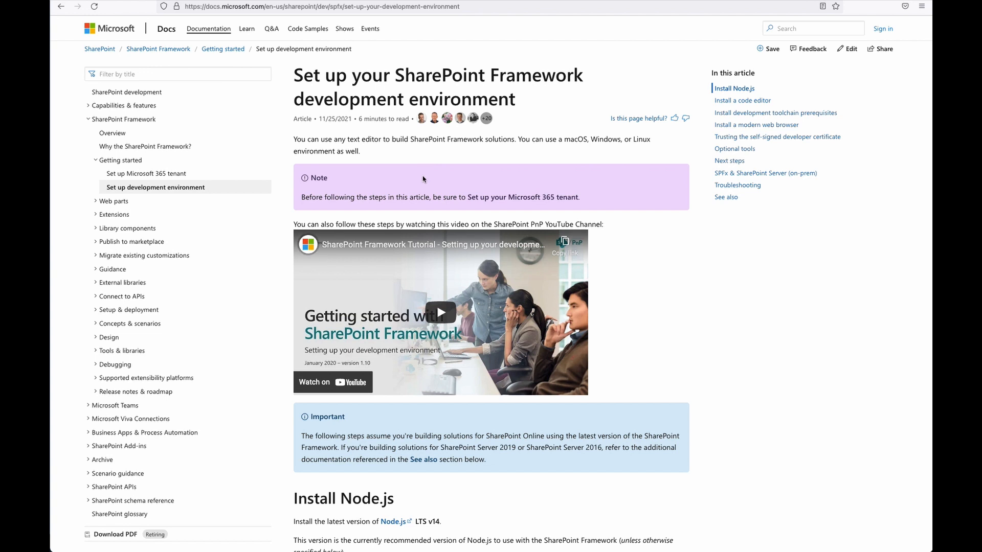
mouse_move(421, 181)
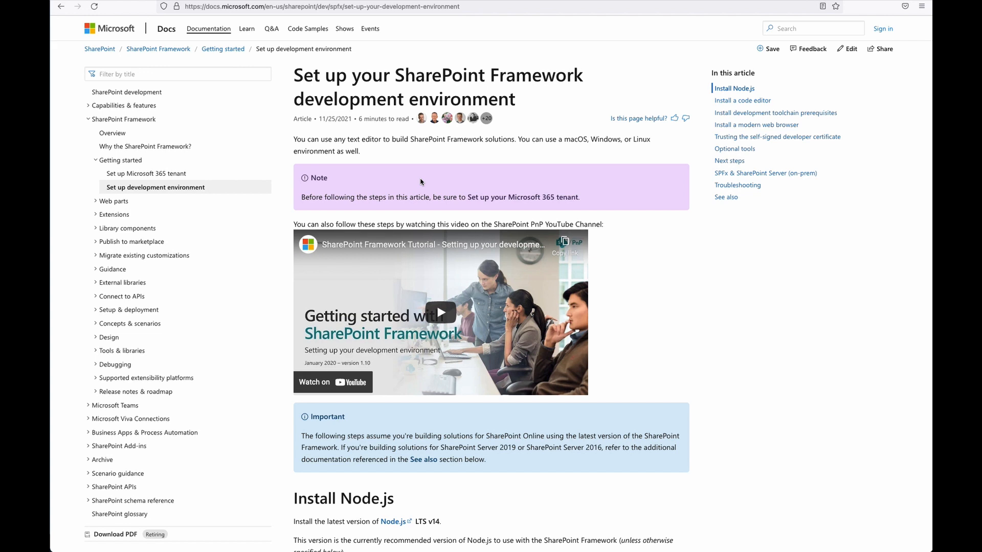
mouse_move(548, 178)
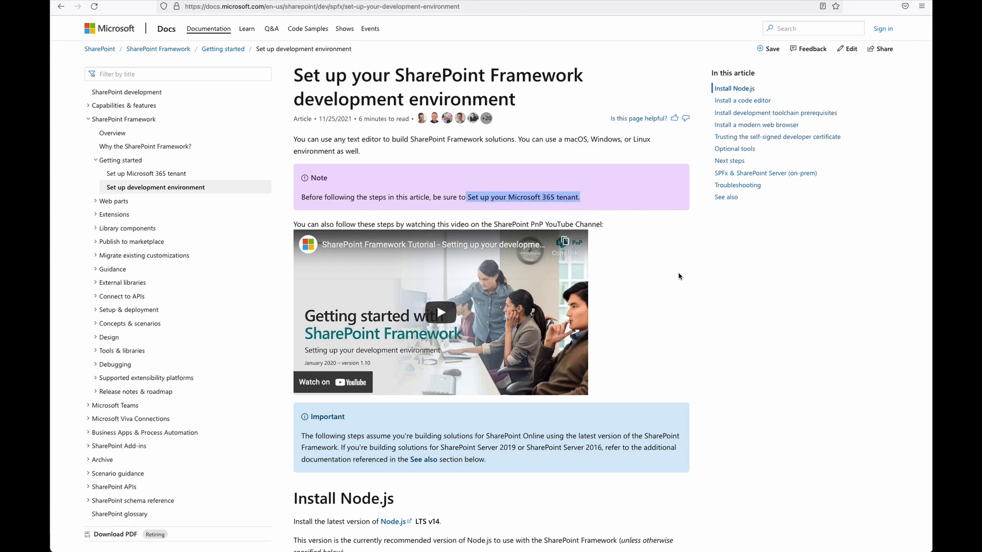
scroll(down, 3)
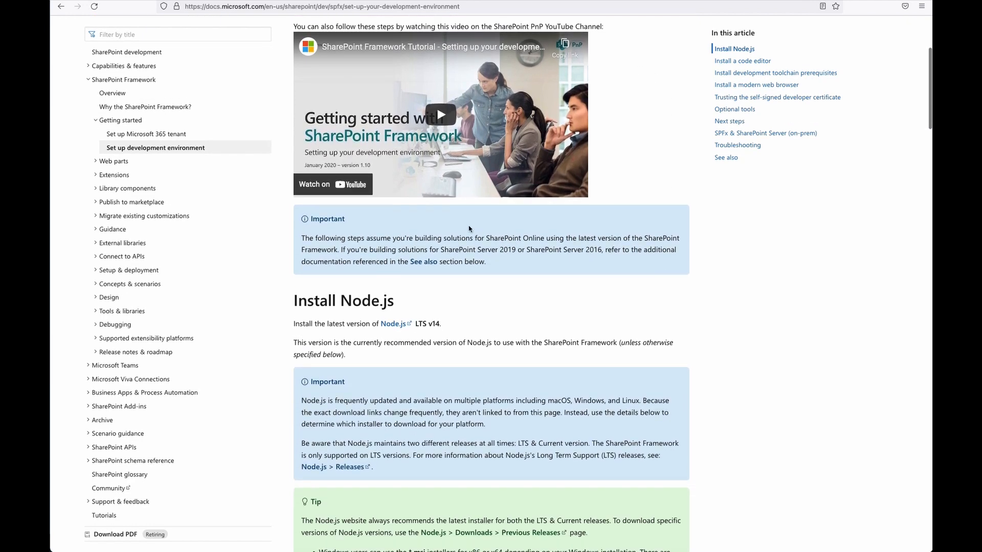
mouse_move(373, 307)
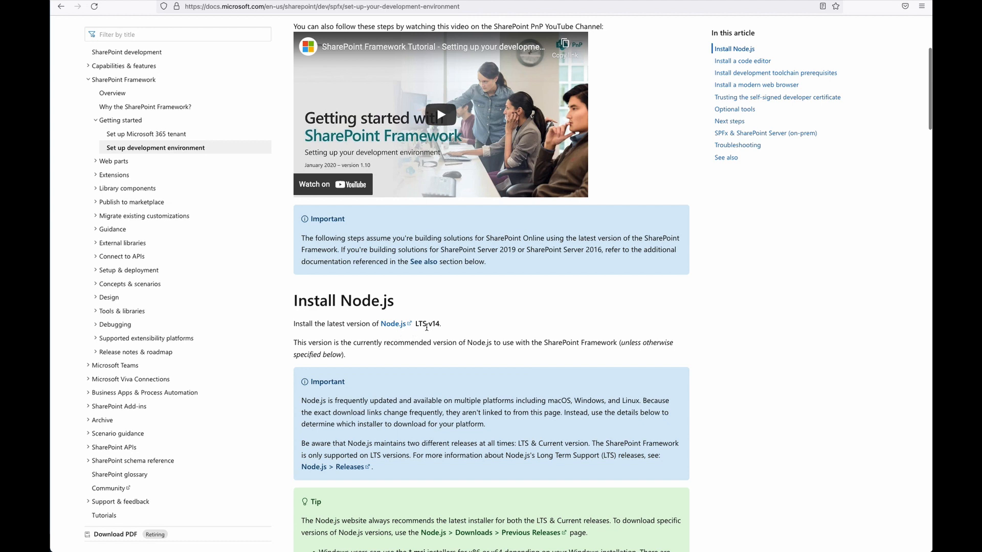
double_click(427, 324)
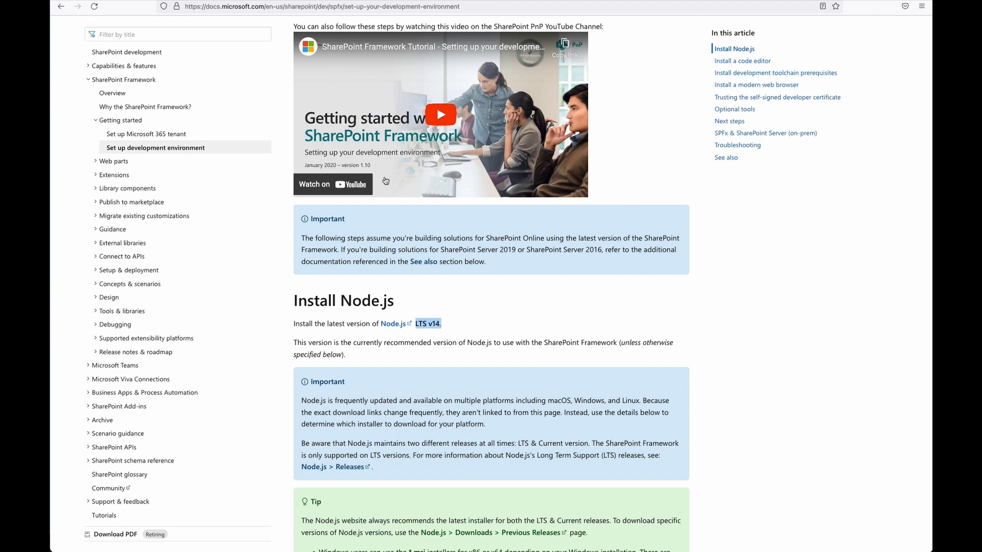
mouse_move(370, 171)
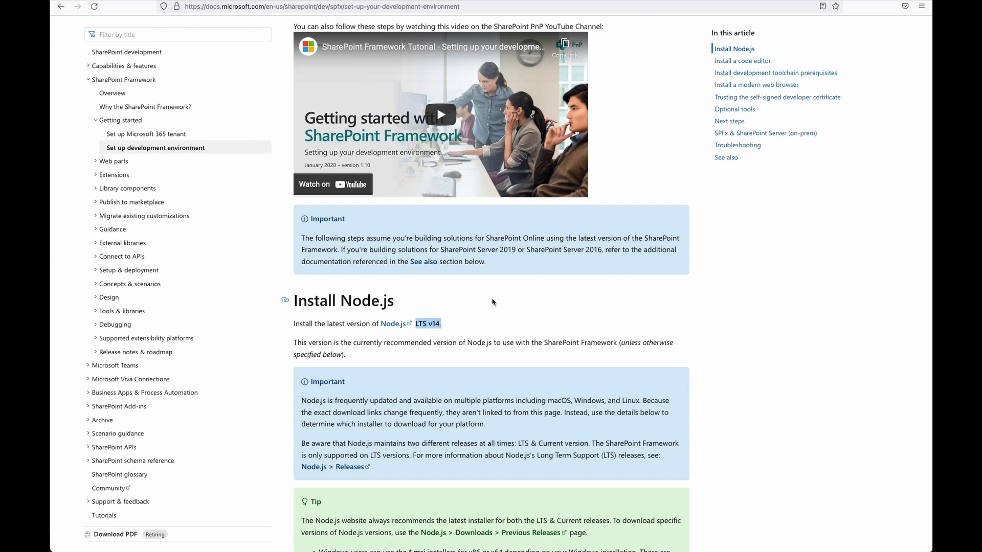
scroll(down, 3)
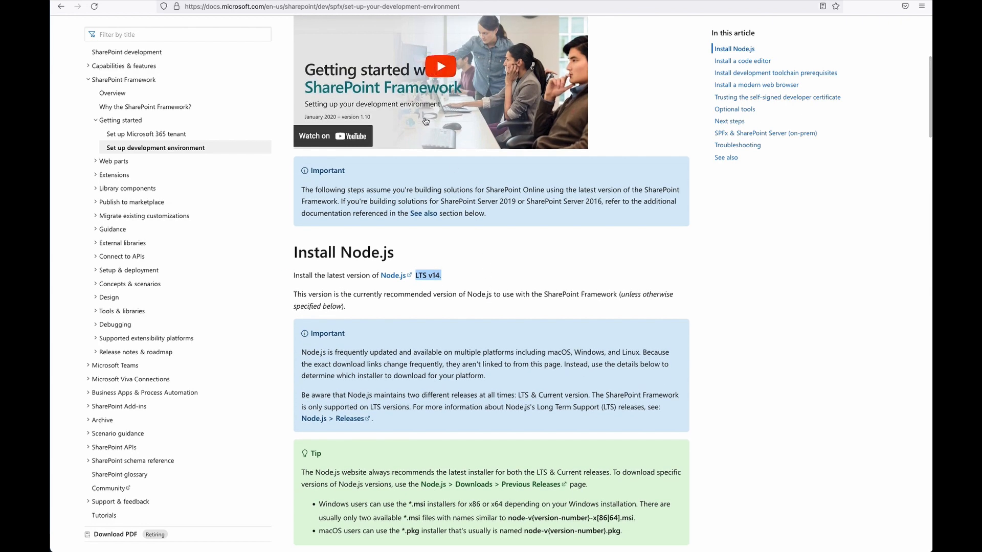
mouse_move(435, 128)
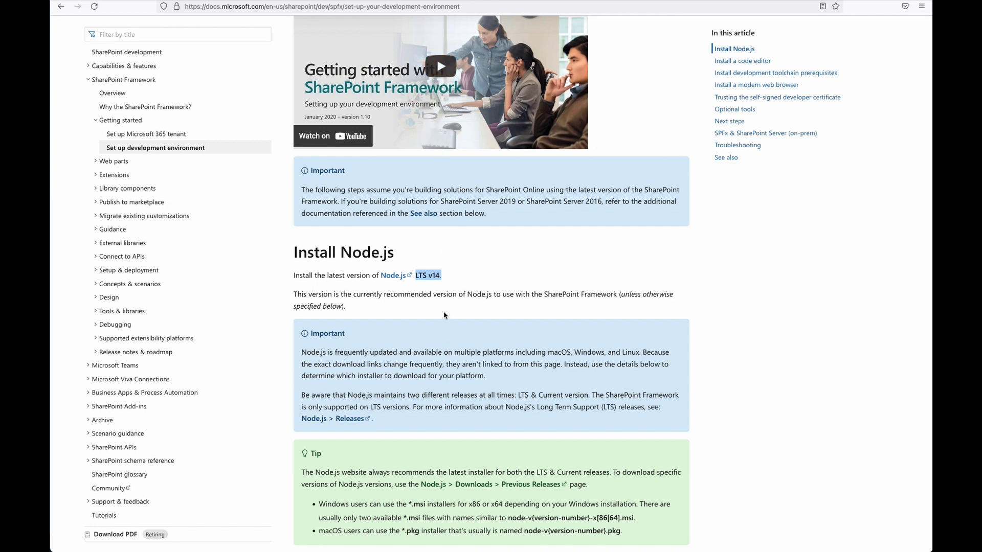
mouse_move(429, 288)
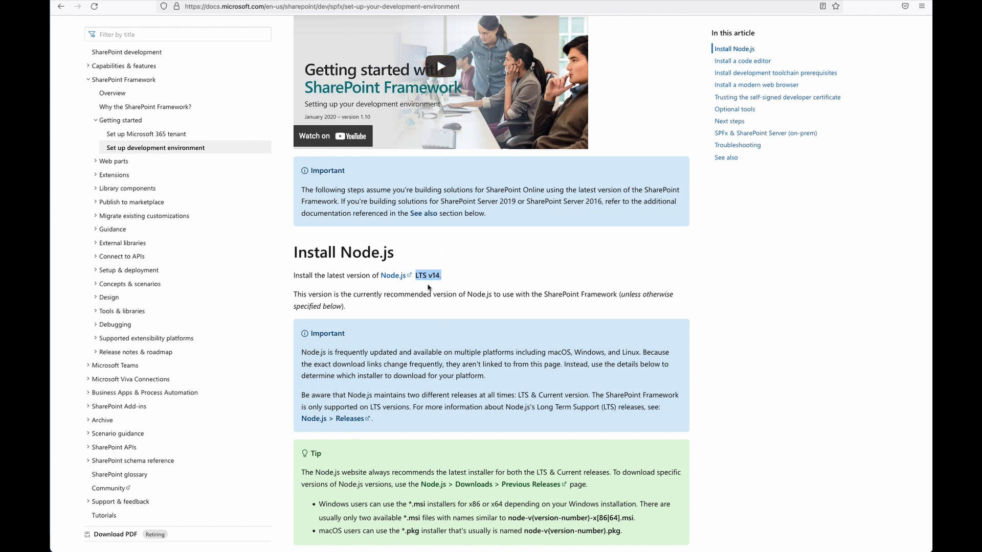
scroll(down, 3)
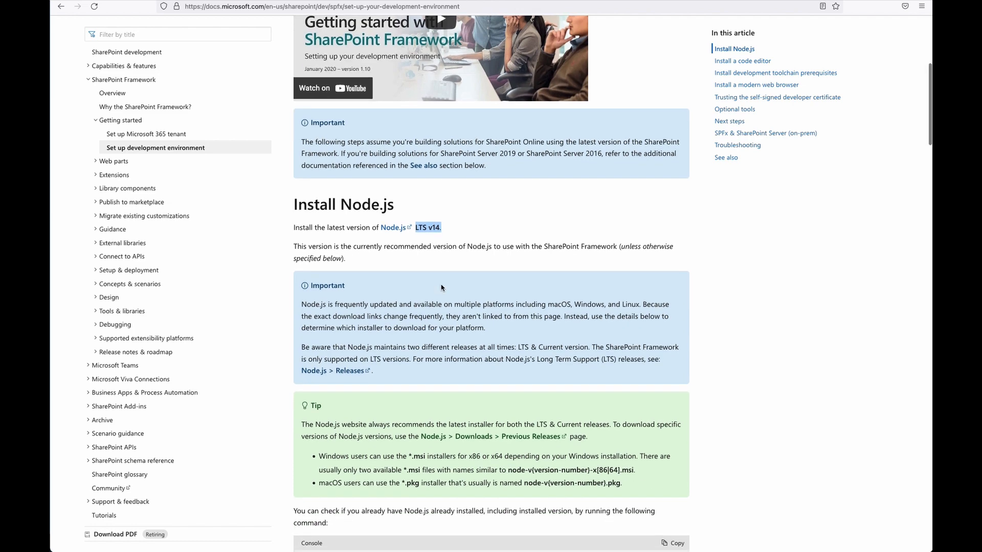
mouse_move(472, 362)
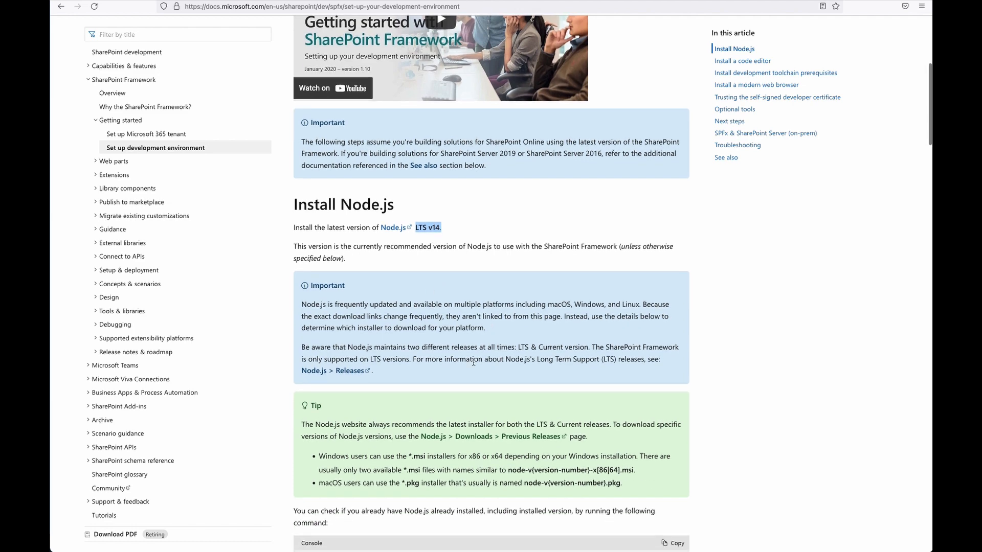
mouse_move(561, 382)
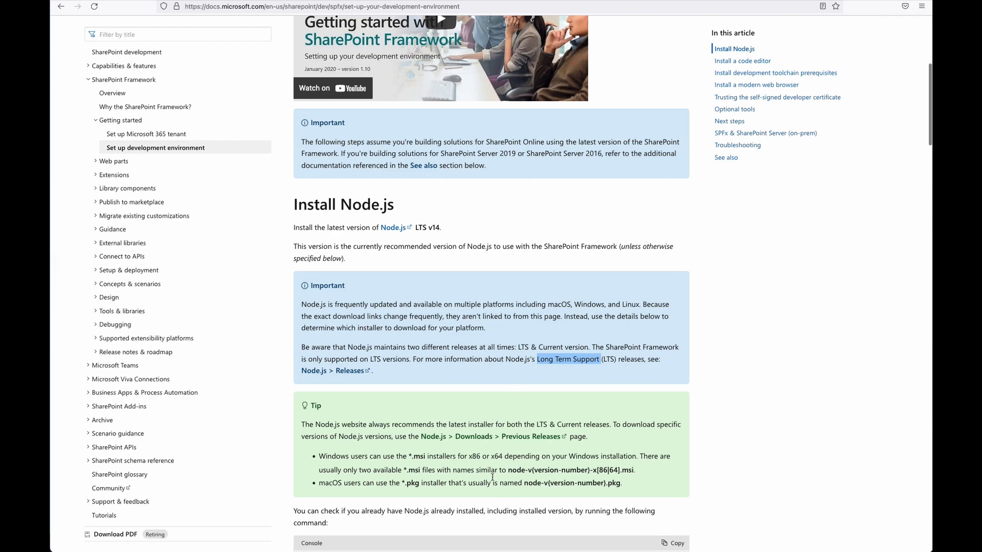
scroll(down, 3)
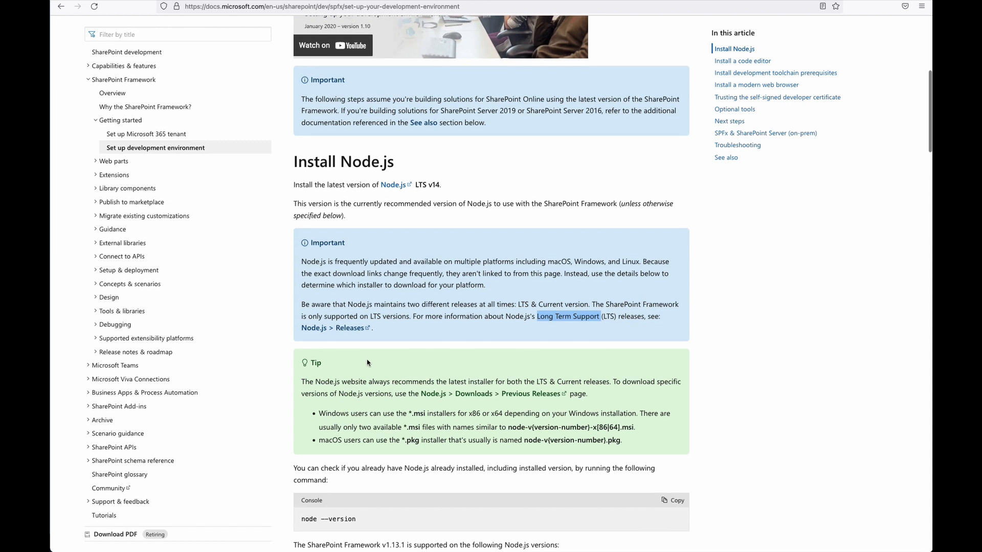
mouse_move(393, 185)
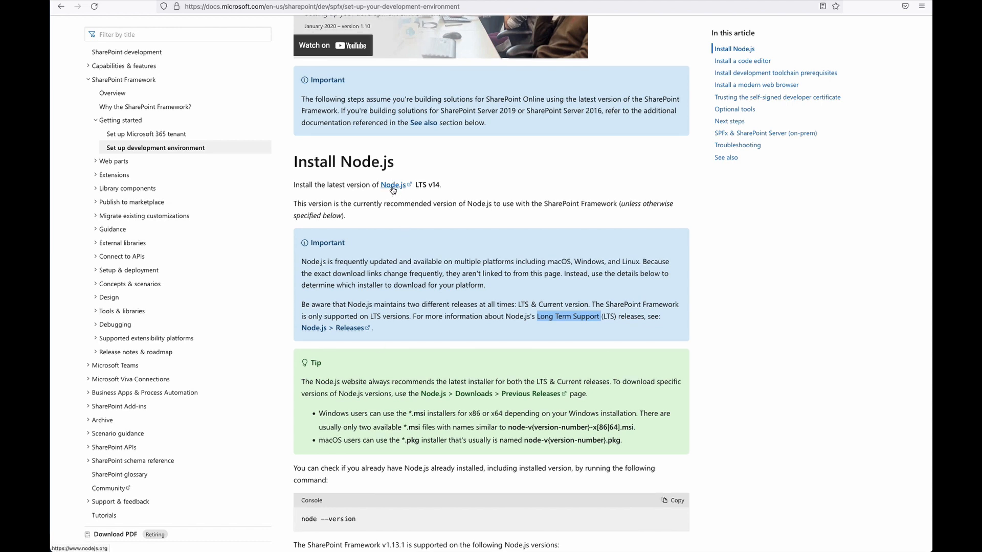
Step: Open the Releases schedule on nodejs.org to compare LTS versions
click(393, 185)
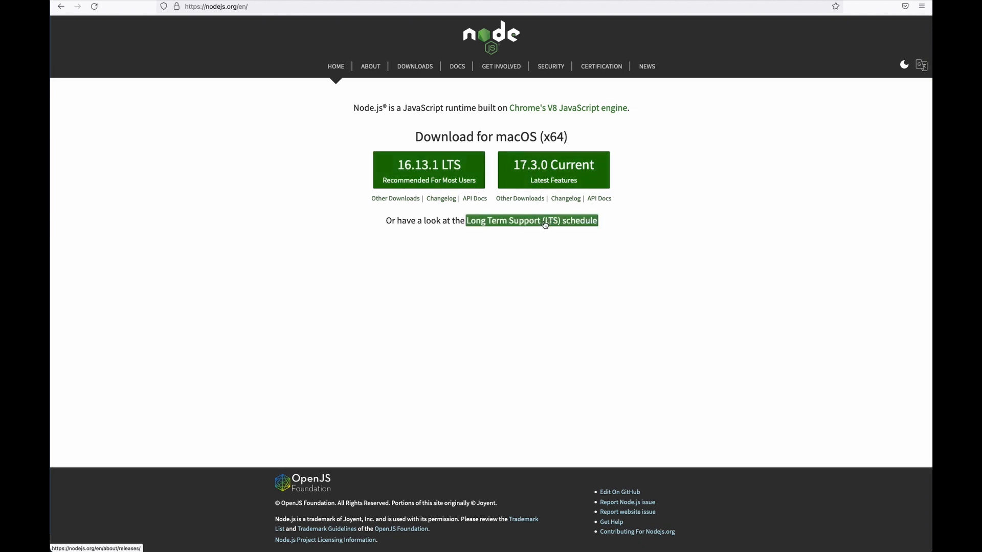
click(531, 221)
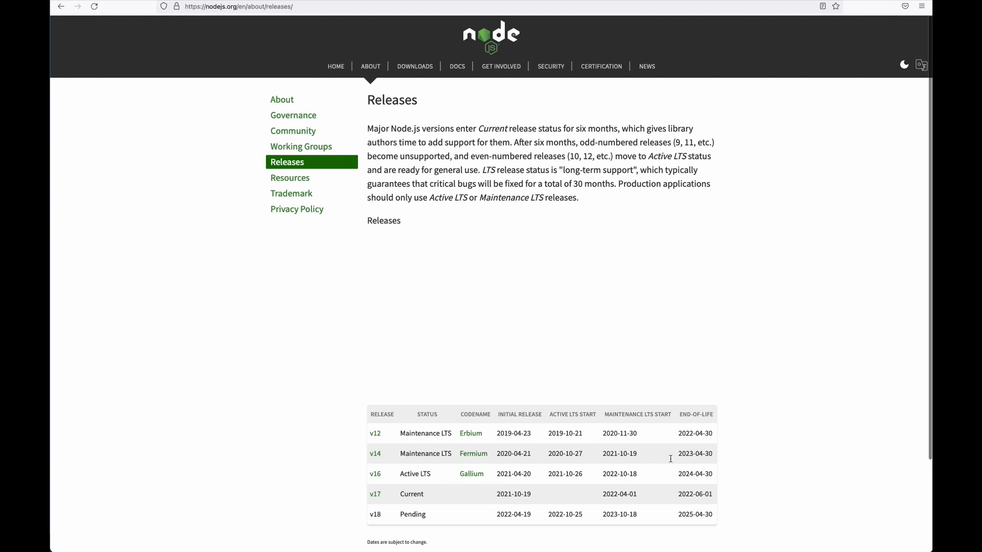
mouse_move(375, 453)
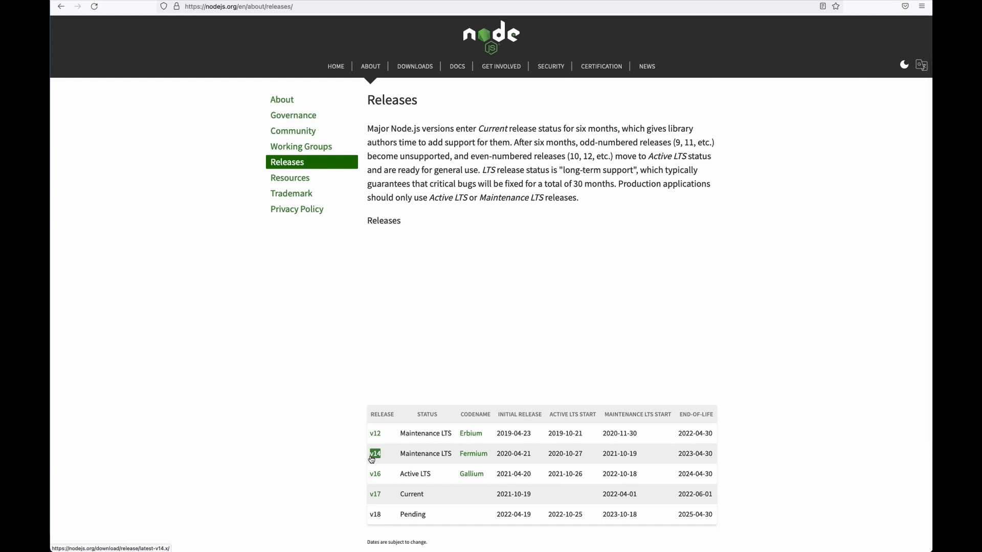
mouse_move(681, 466)
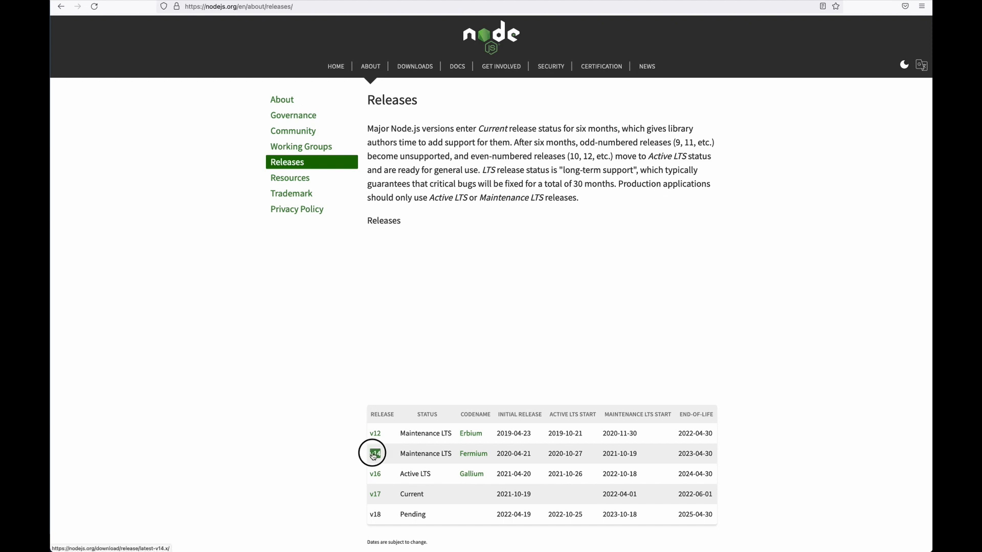
Step: Save node-v14.18.2-x64.msi from the latest v14 release download listing
click(374, 454)
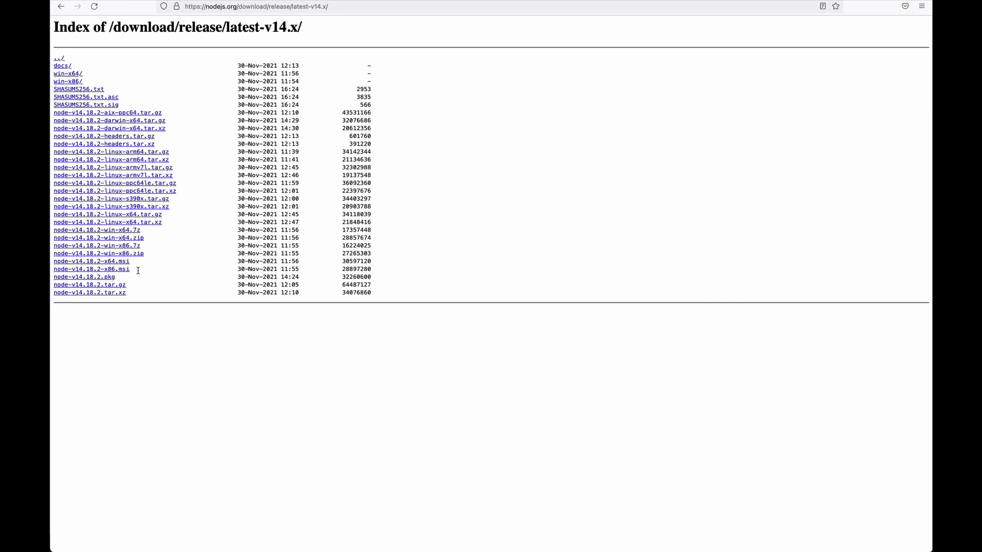
mouse_move(134, 261)
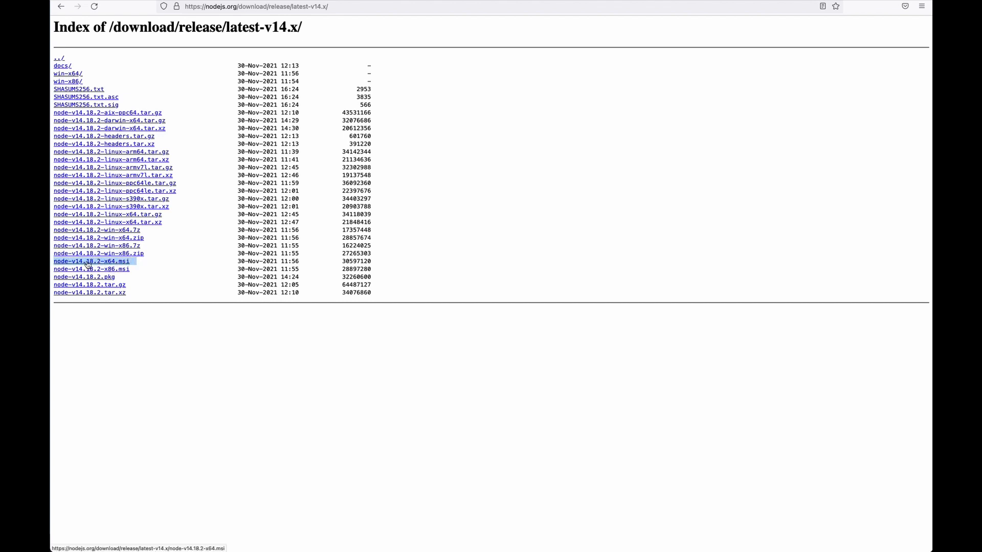
click(91, 261)
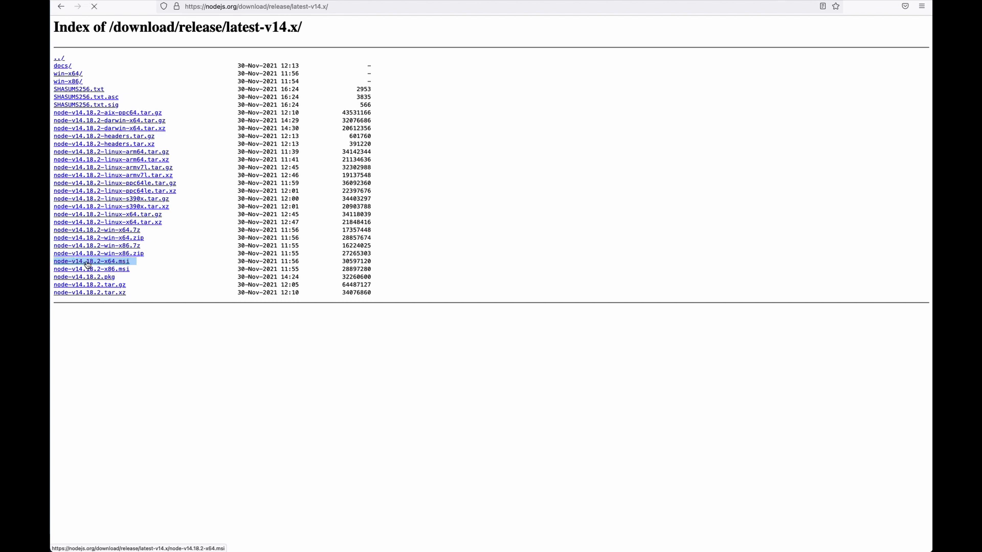
click(91, 262)
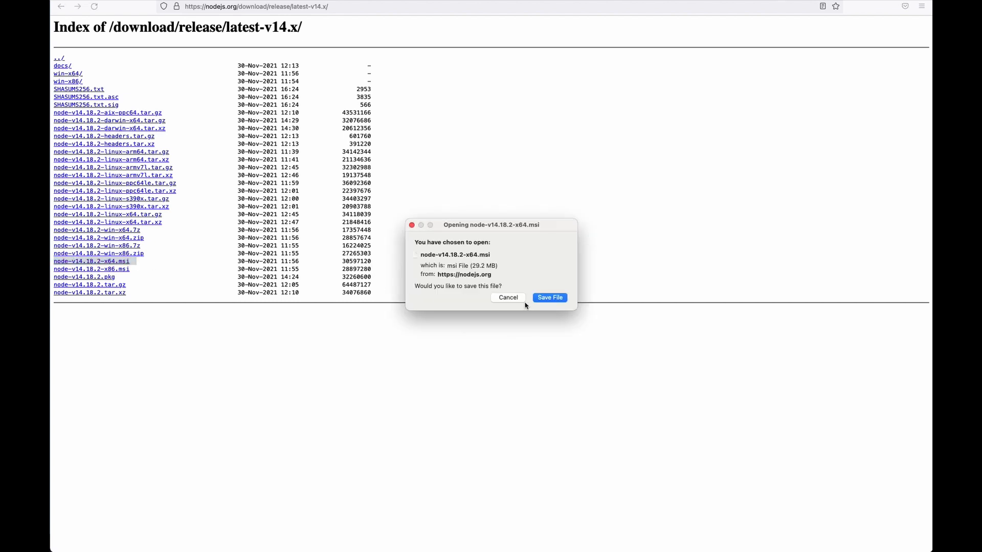
click(550, 298)
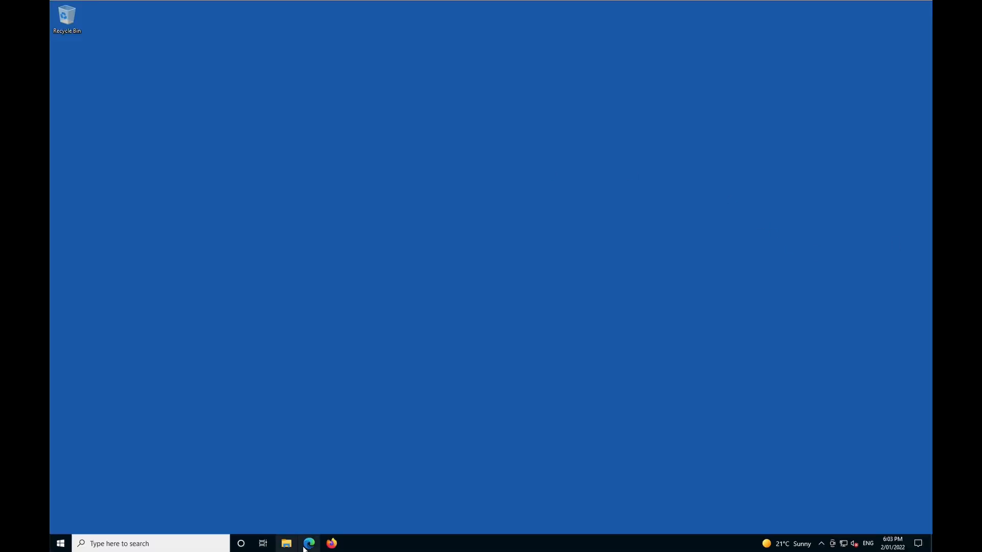
mouse_move(309, 544)
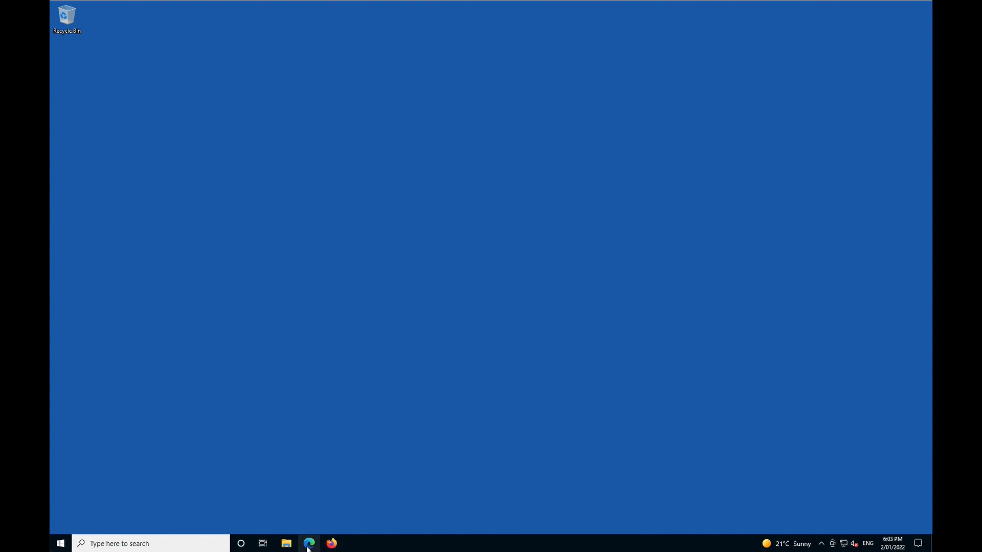
mouse_move(308, 543)
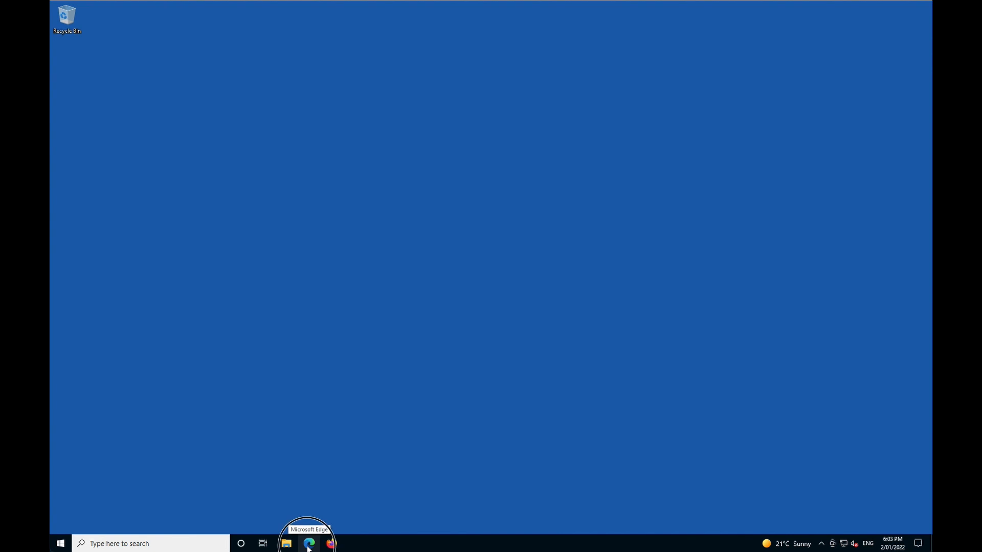
mouse_move(298, 172)
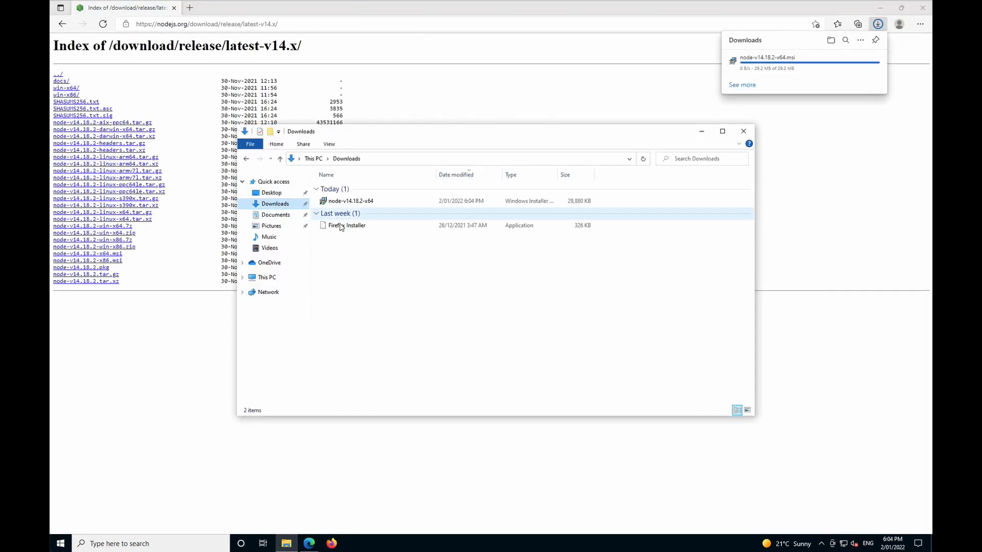
Step: Run the node-v14.18.2 installer with default folder and features, approve UAC, and finish
click(351, 201)
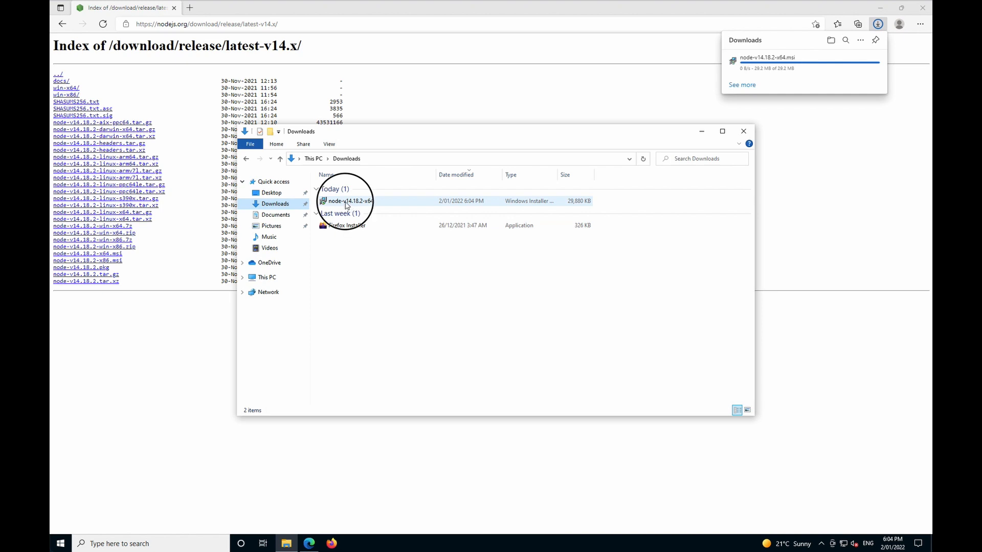
double_click(346, 200)
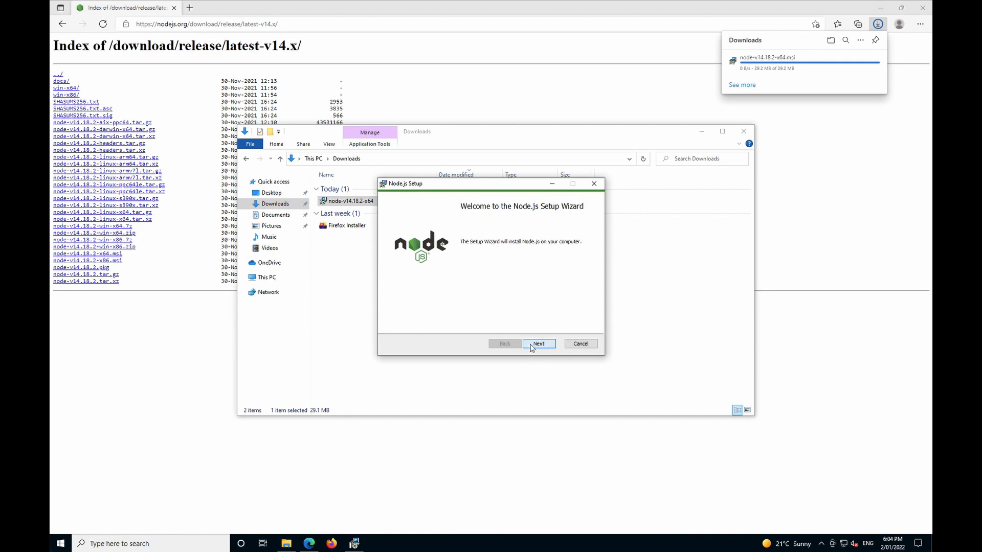
click(538, 343)
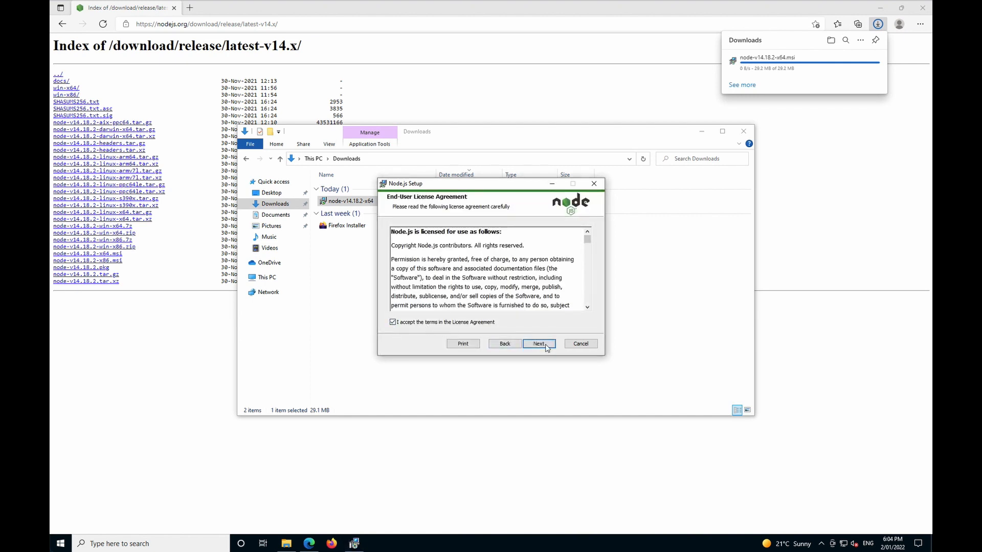
click(538, 344)
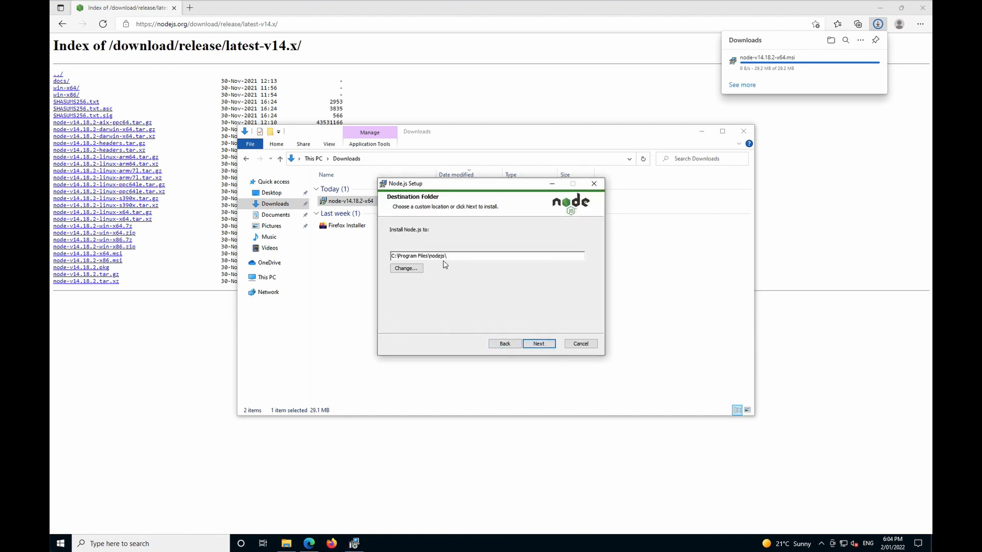
click(538, 344)
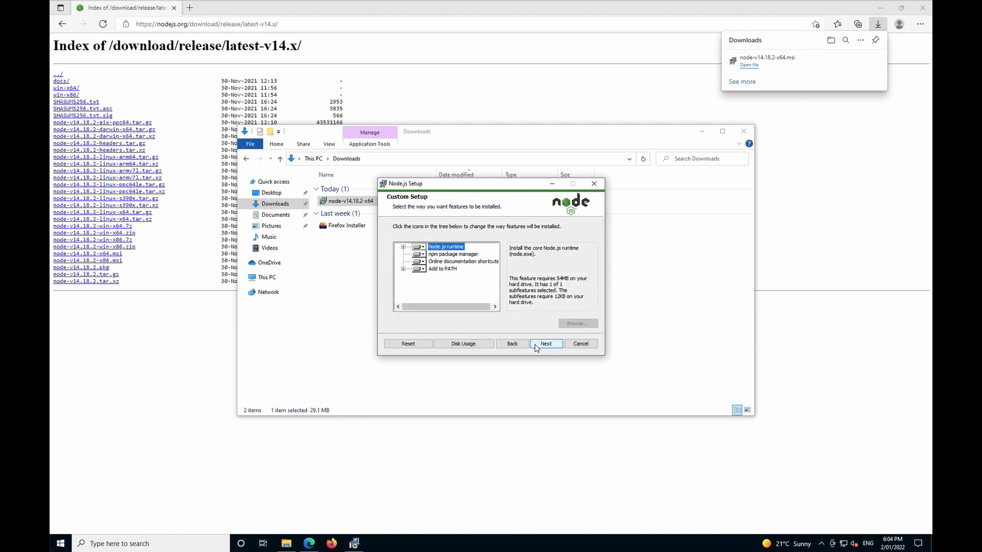
click(546, 344)
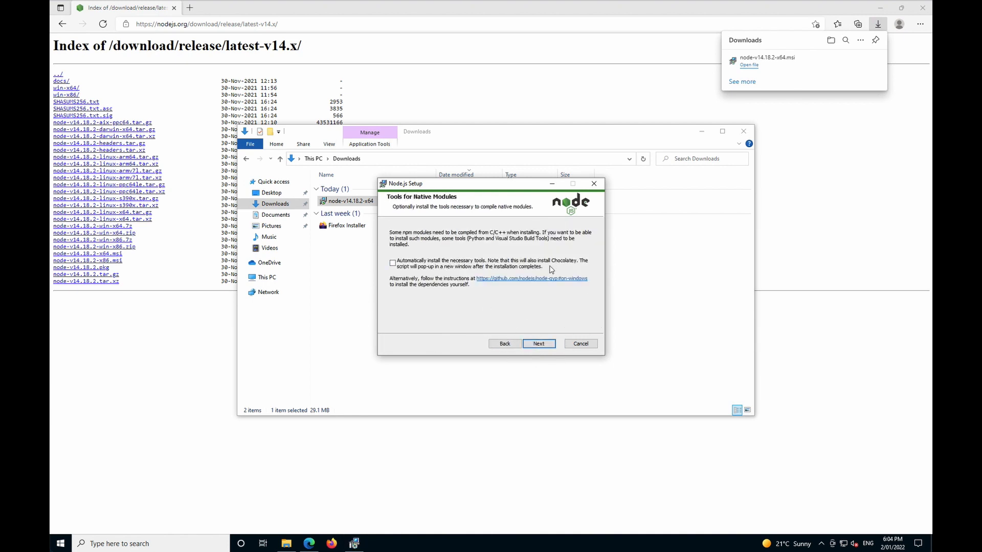
mouse_move(556, 275)
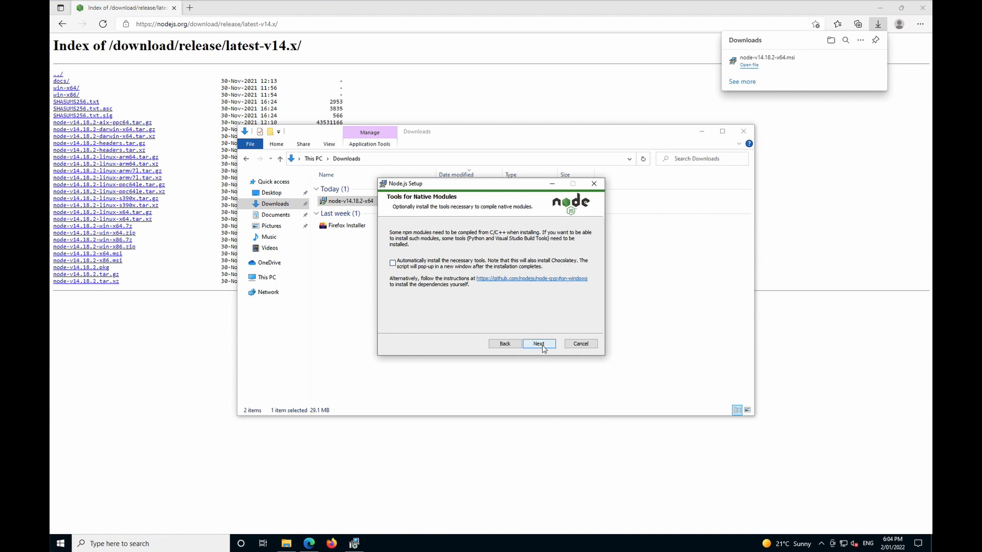
click(539, 344)
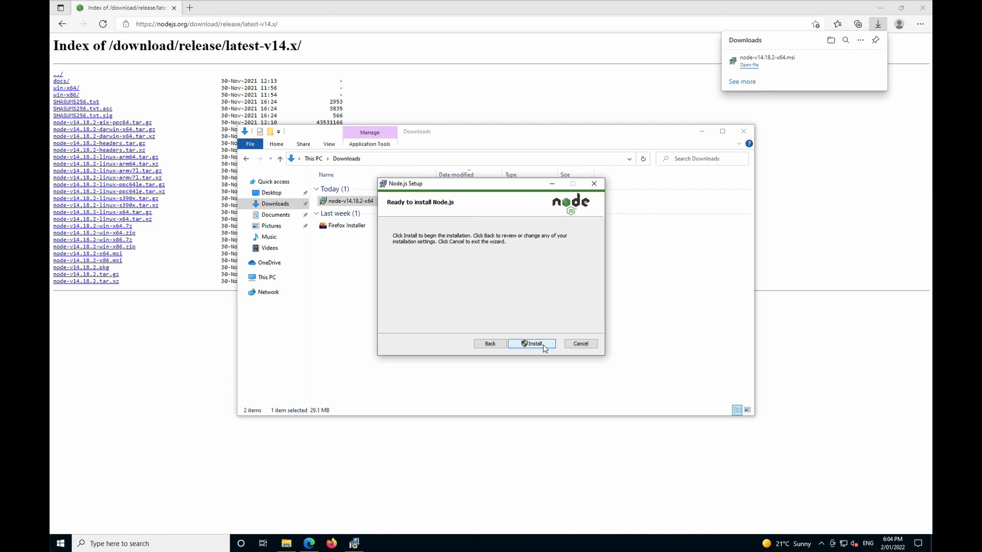
click(532, 343)
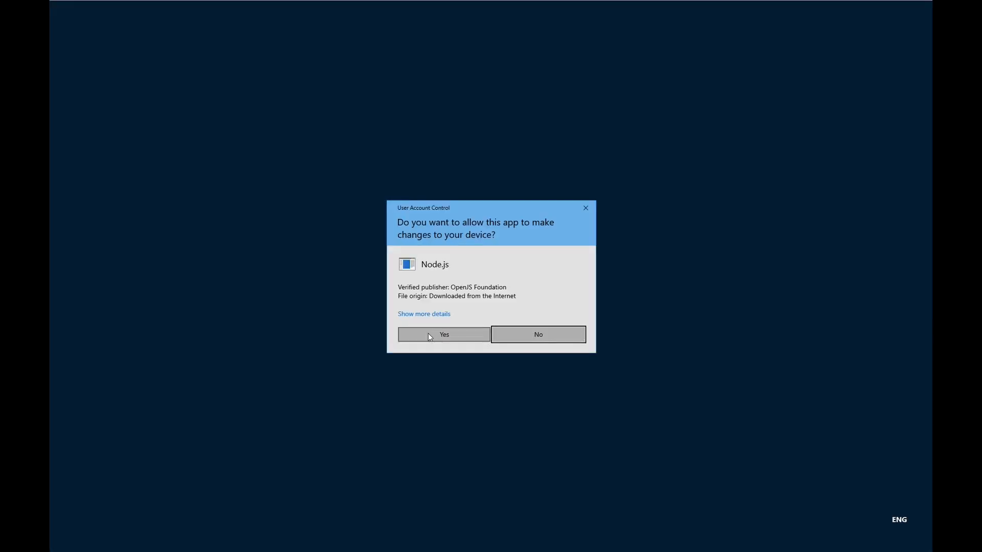
click(444, 335)
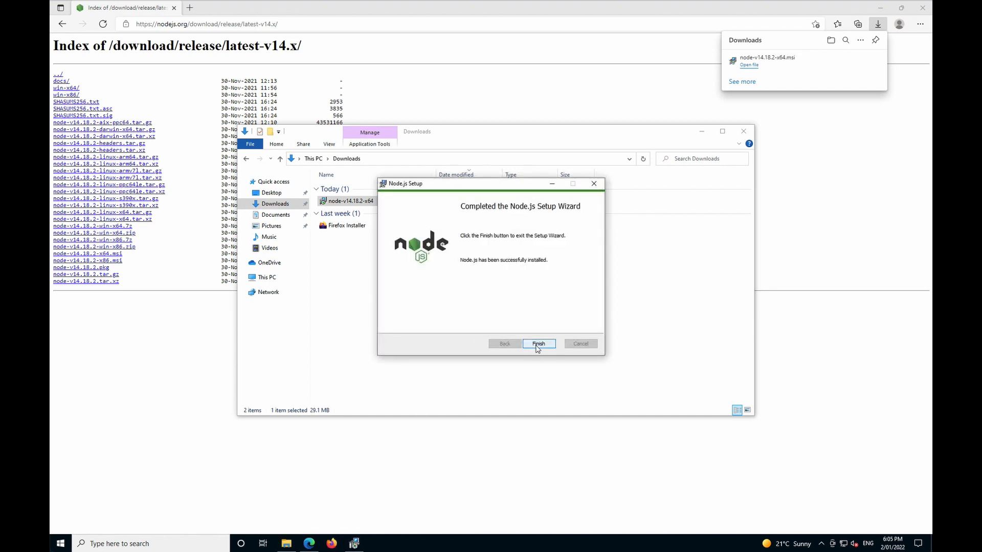
click(538, 343)
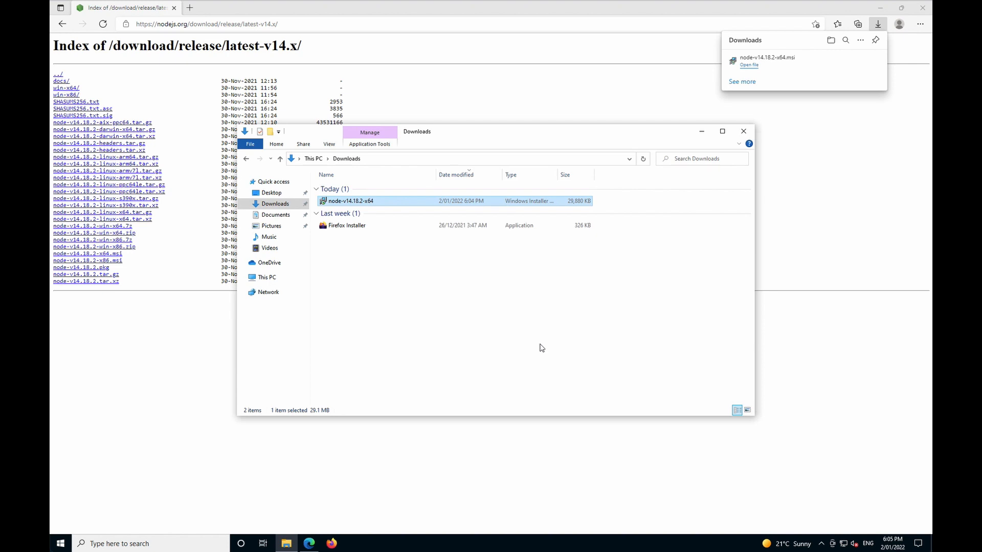
mouse_move(371, 448)
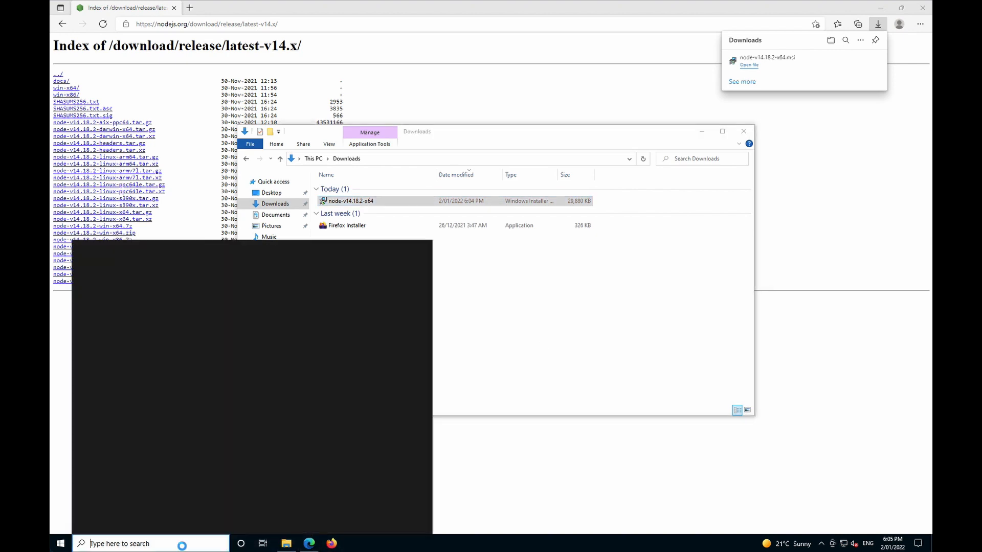
Step: Launch Windows PowerShell as administrator and run node -v to confirm v14.18.2
click(60, 544)
text(powershell)
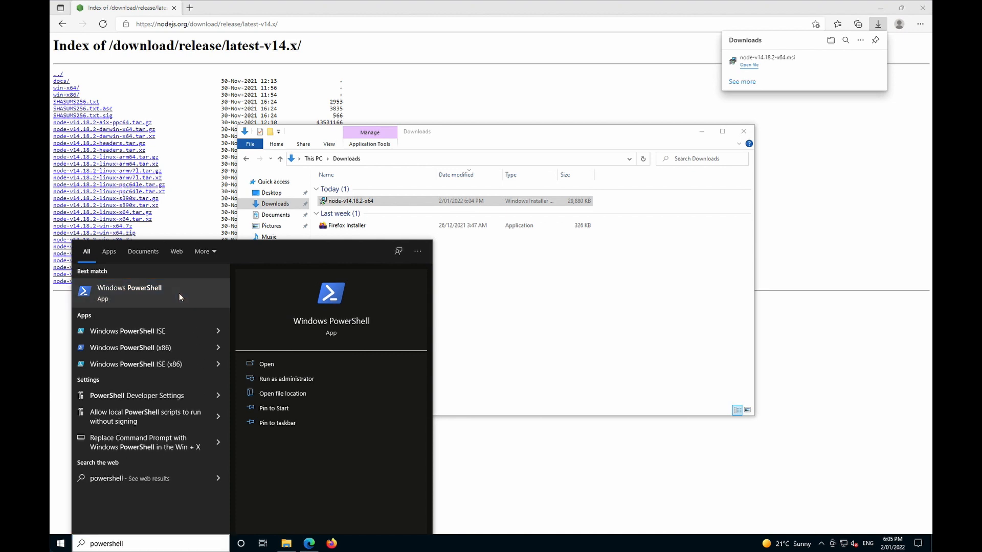
right_click(130, 293)
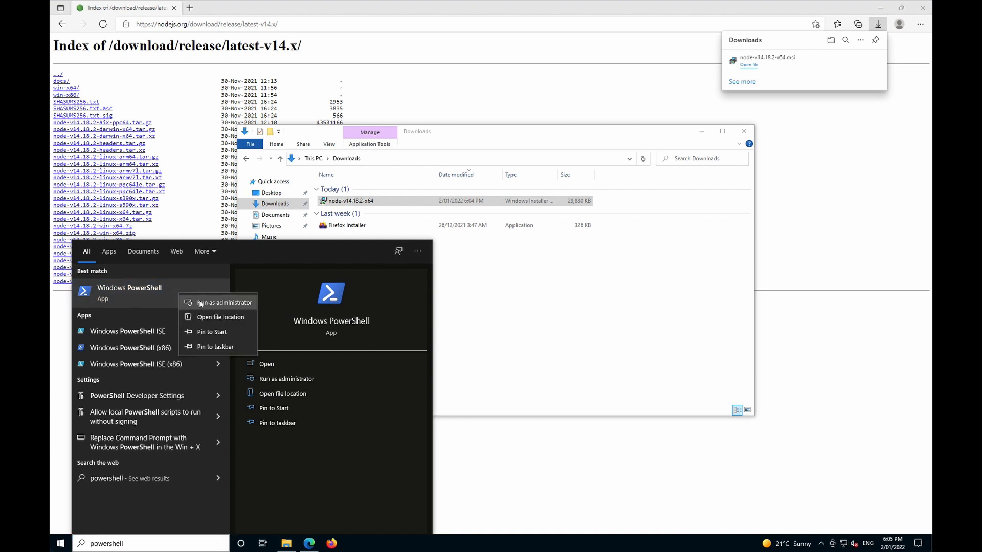
click(224, 302)
text(n)
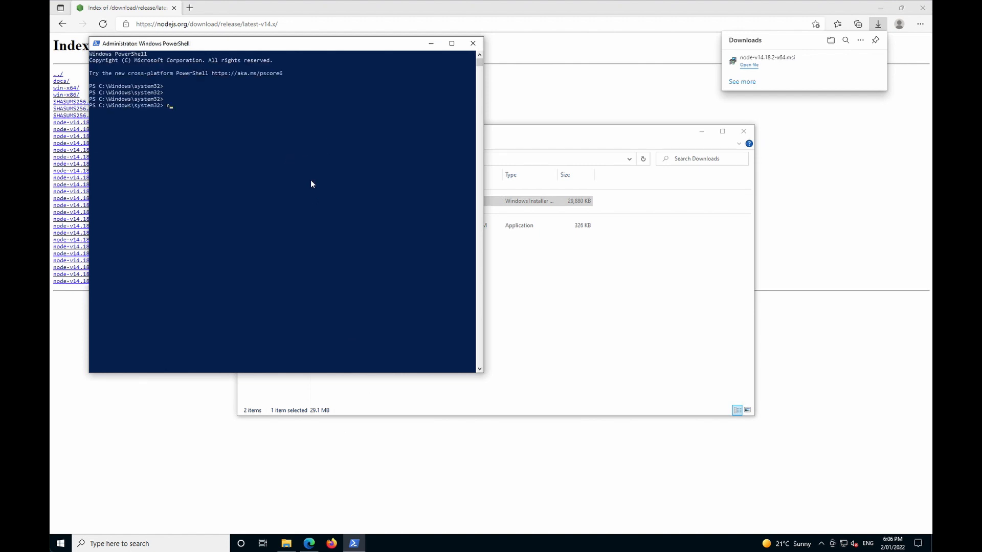
text(ode -v)
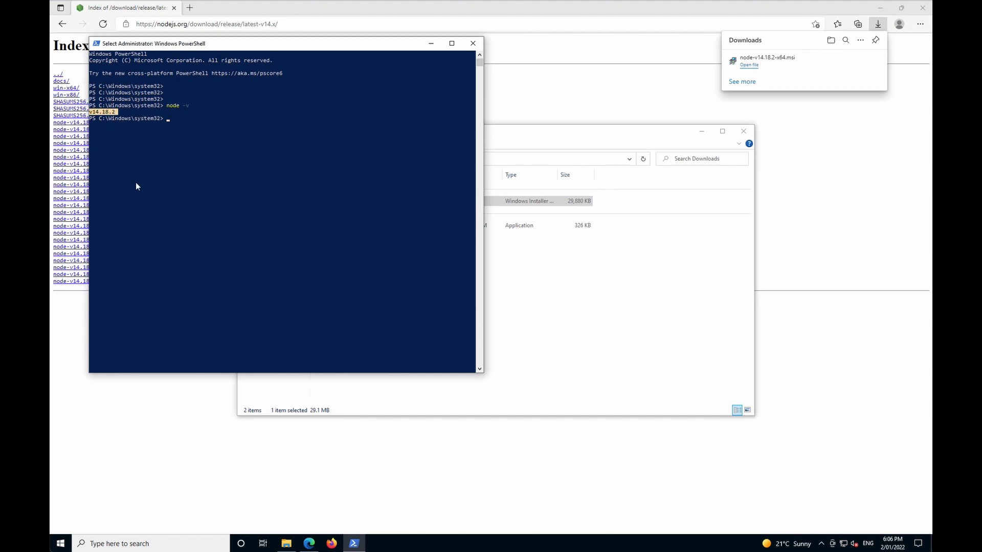
mouse_move(262, 358)
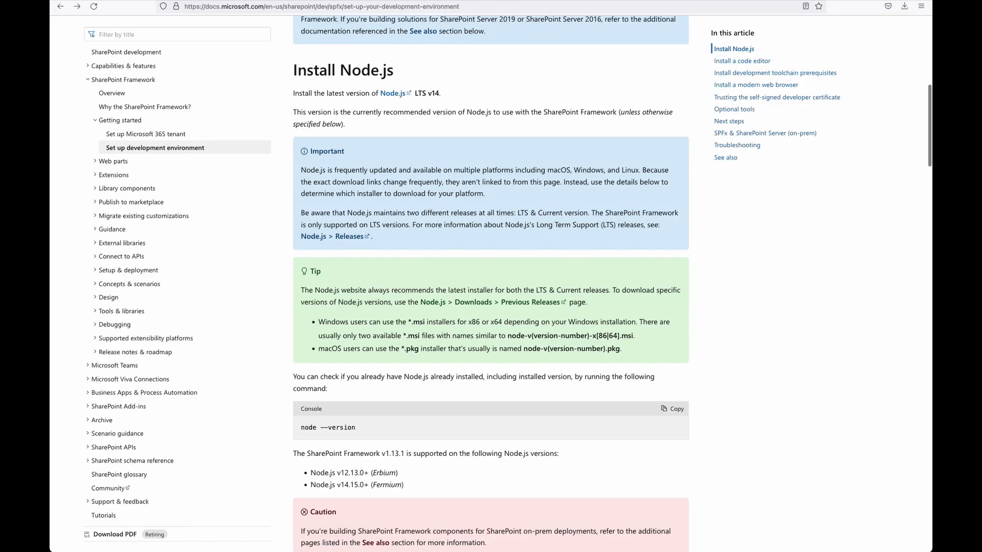
Step: Scroll the SPFx setup article down to 'Install a code editor'
scroll(down, 3)
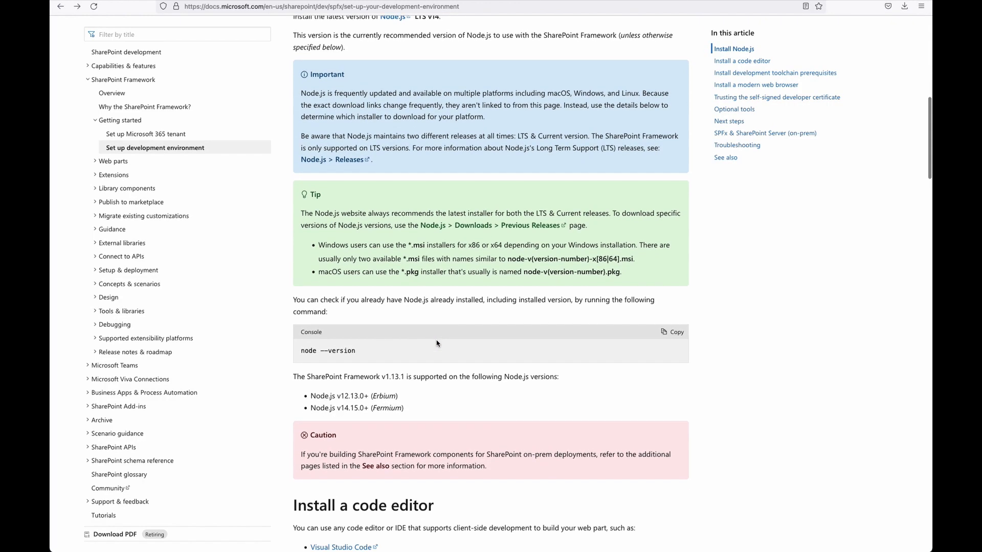
scroll(down, 3)
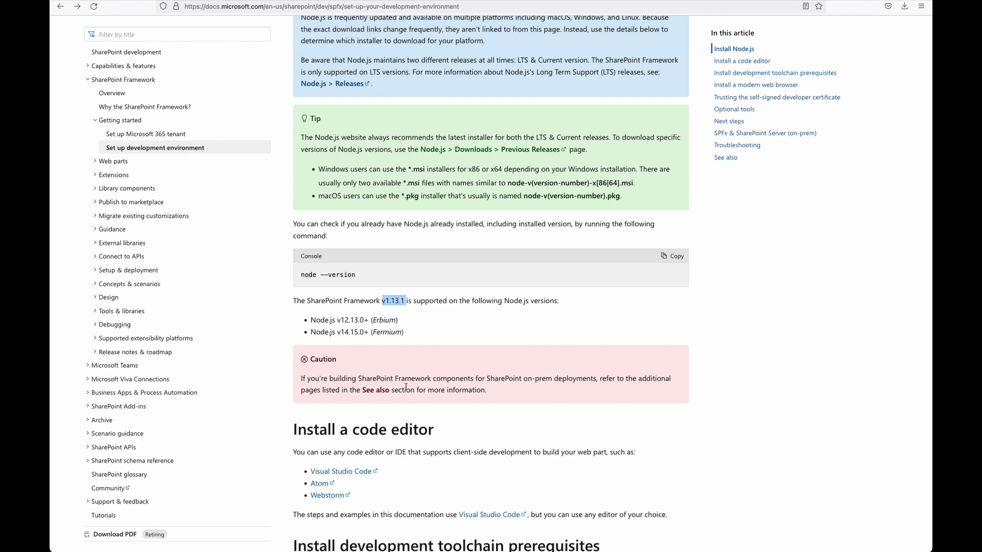
scroll(down, 3)
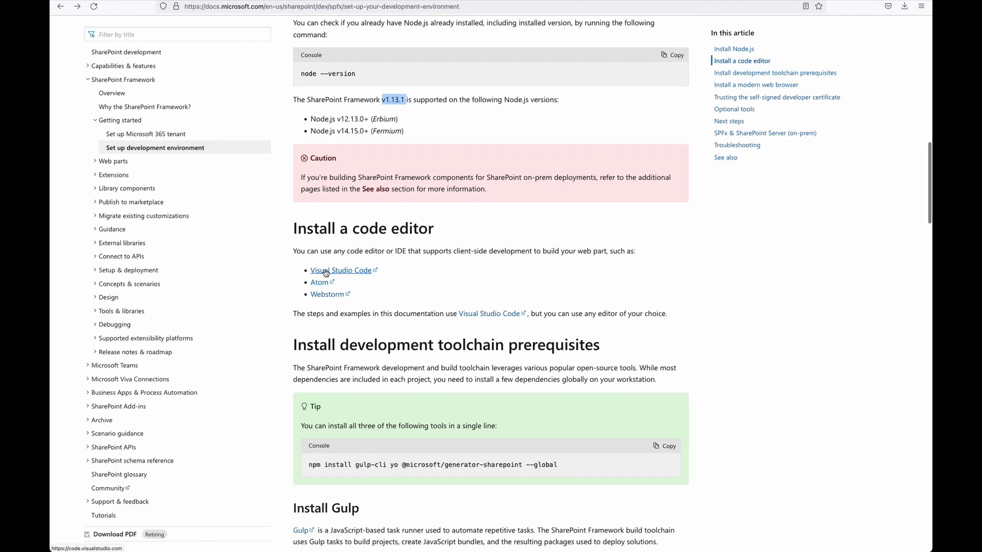
mouse_move(340, 272)
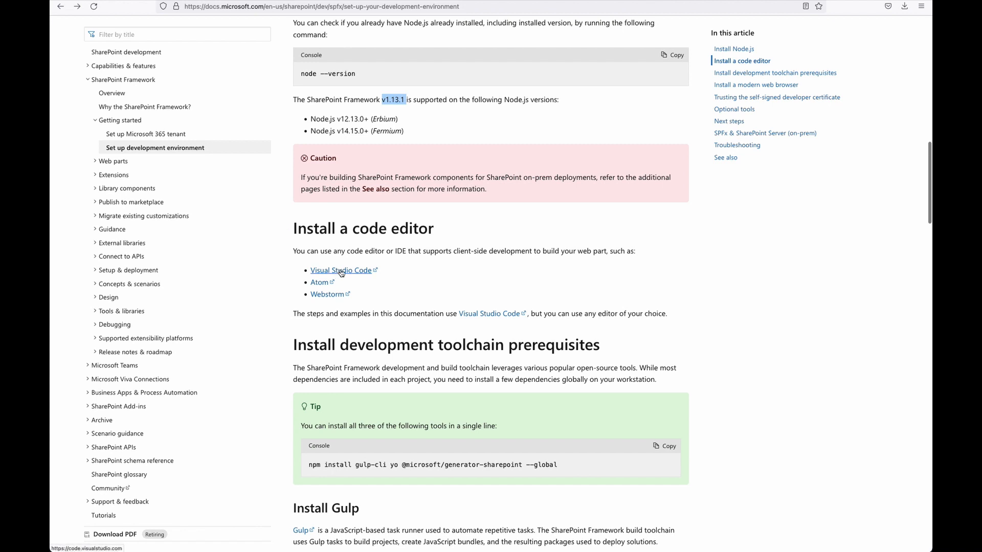
Step: Save the VS Code 1.63.2 Windows x64 User Installer (Stable) from the VS Code website
click(341, 270)
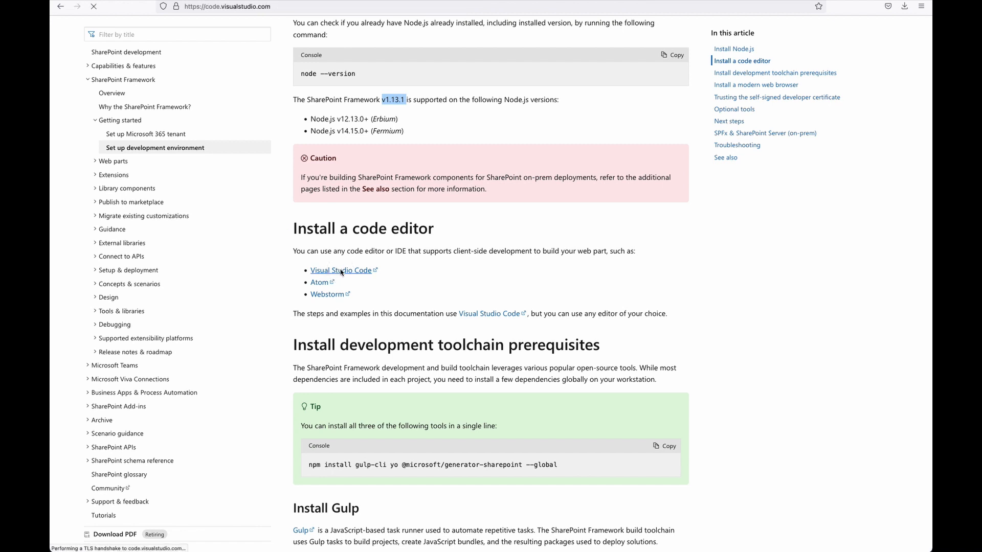
click(340, 271)
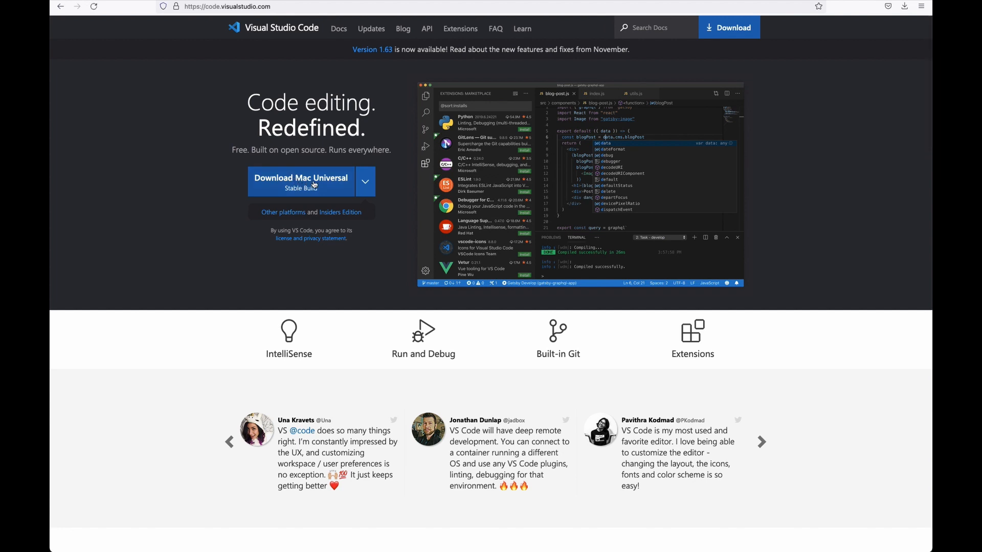
mouse_move(365, 192)
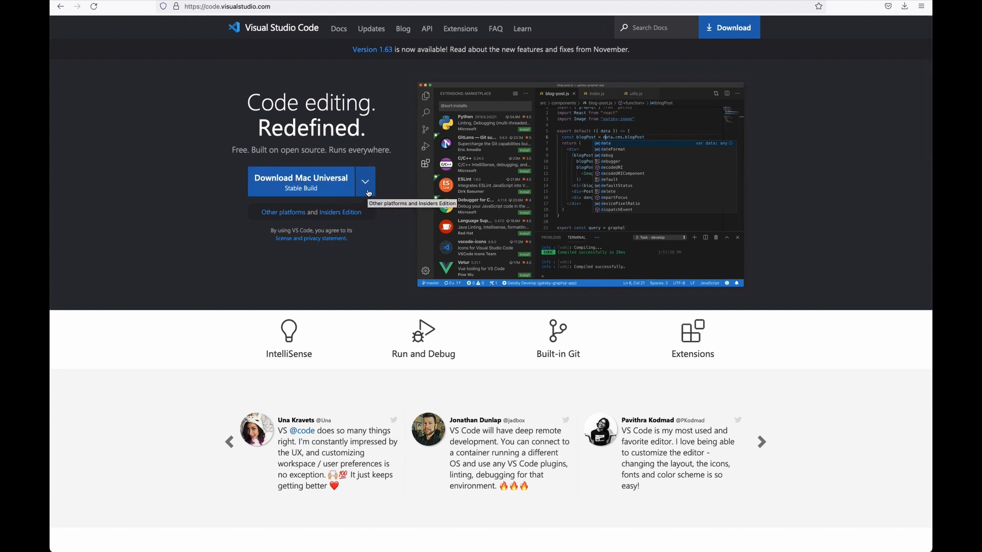
click(365, 181)
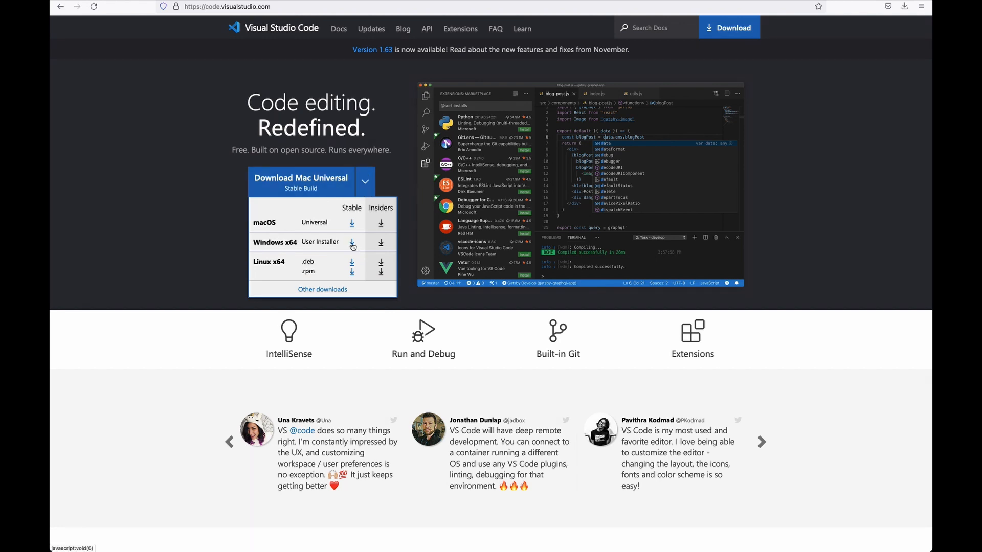
click(352, 242)
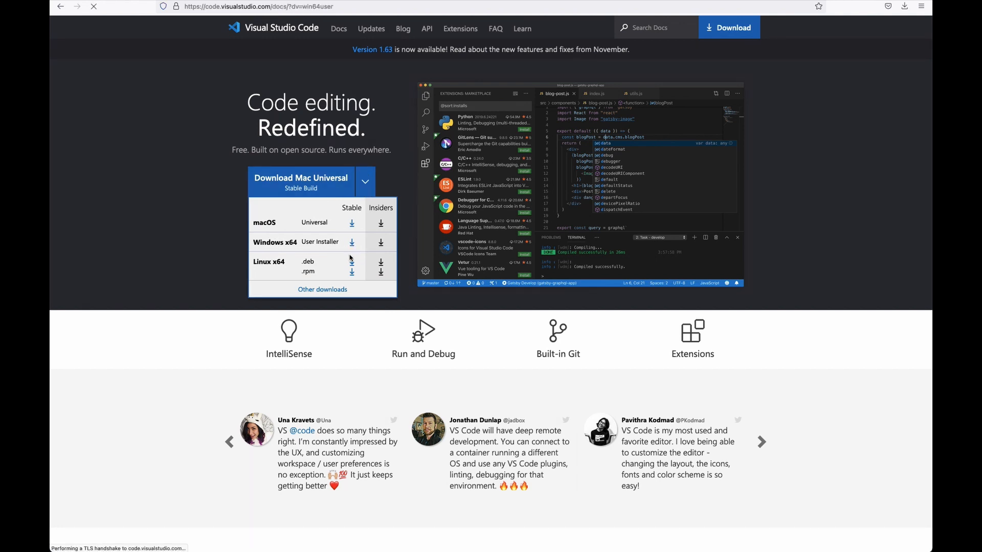
click(352, 242)
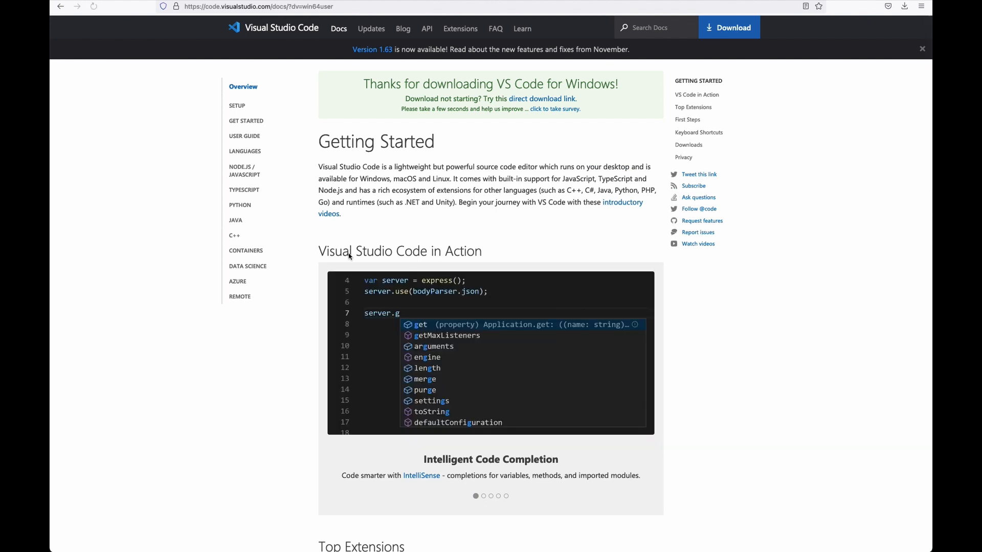
click(728, 27)
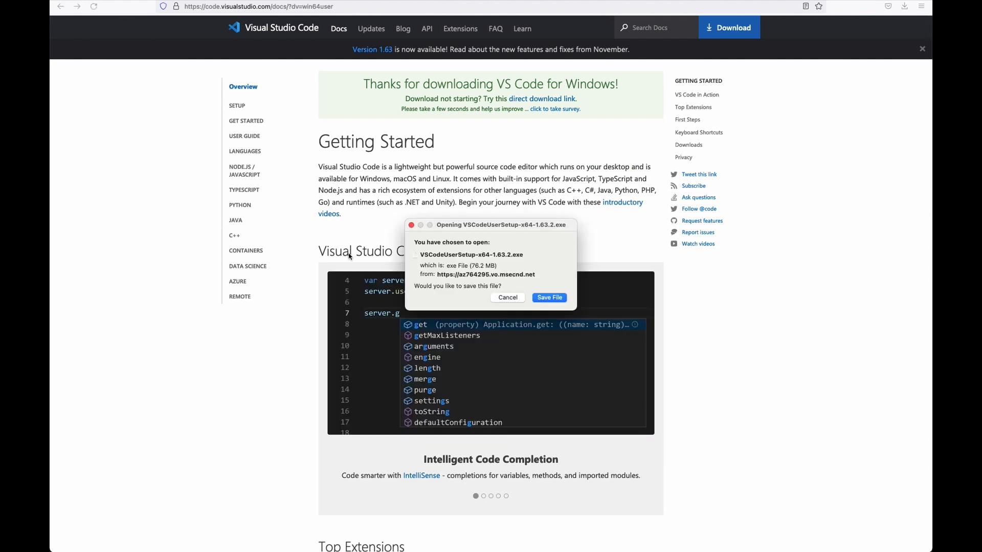
click(549, 298)
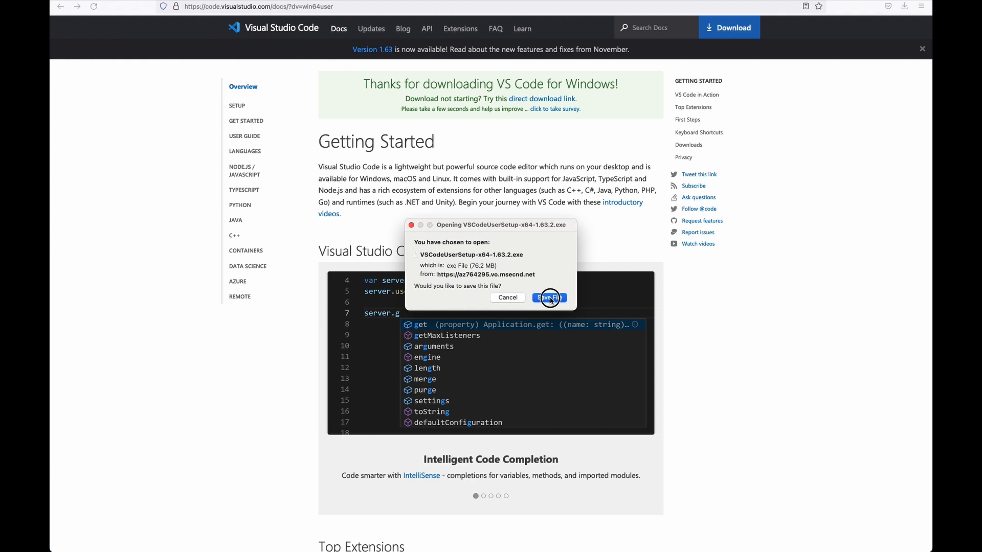
click(548, 297)
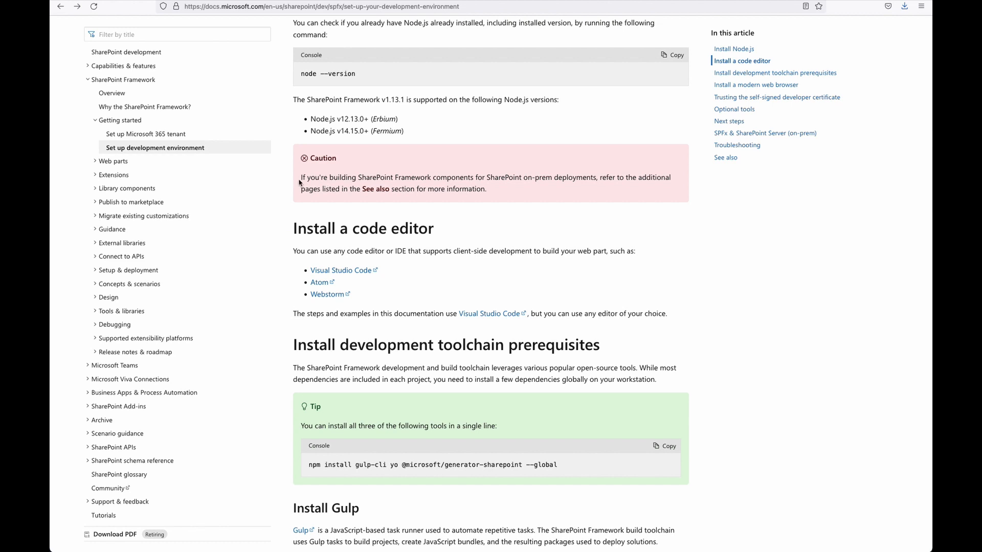
Step: Highlight the on-prem deployment caution, then open Desktop in the VM's File Explorer
drag(301, 177, 485, 190)
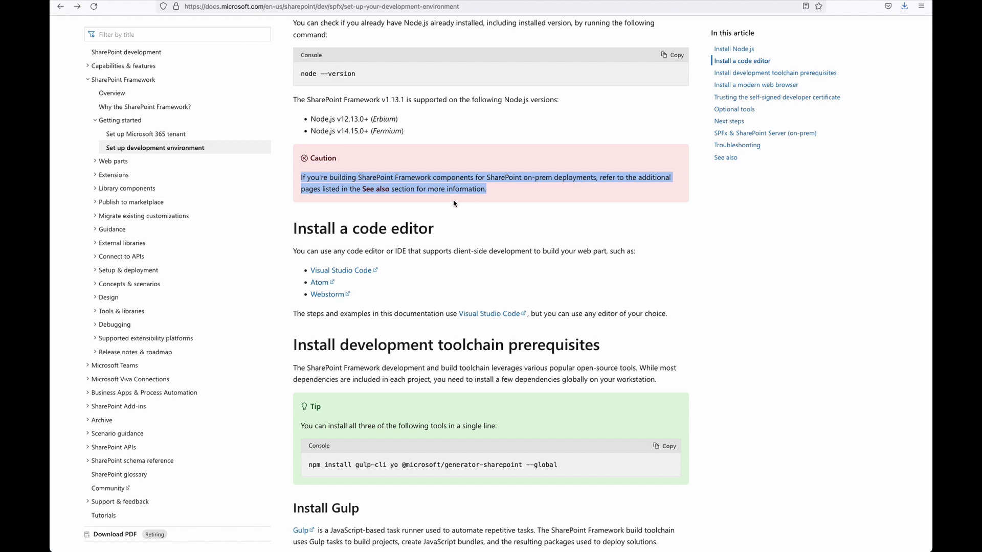
scroll(down, 3)
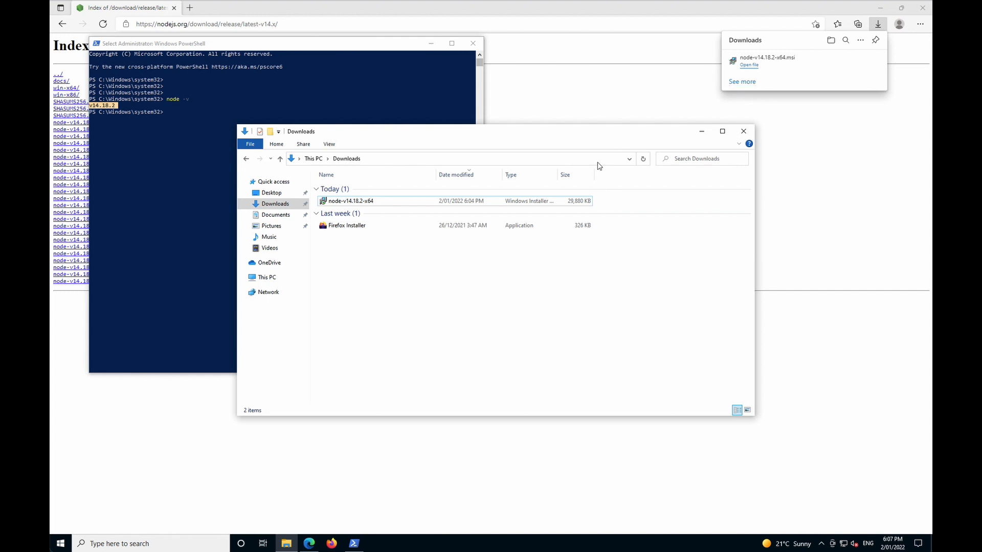
click(271, 193)
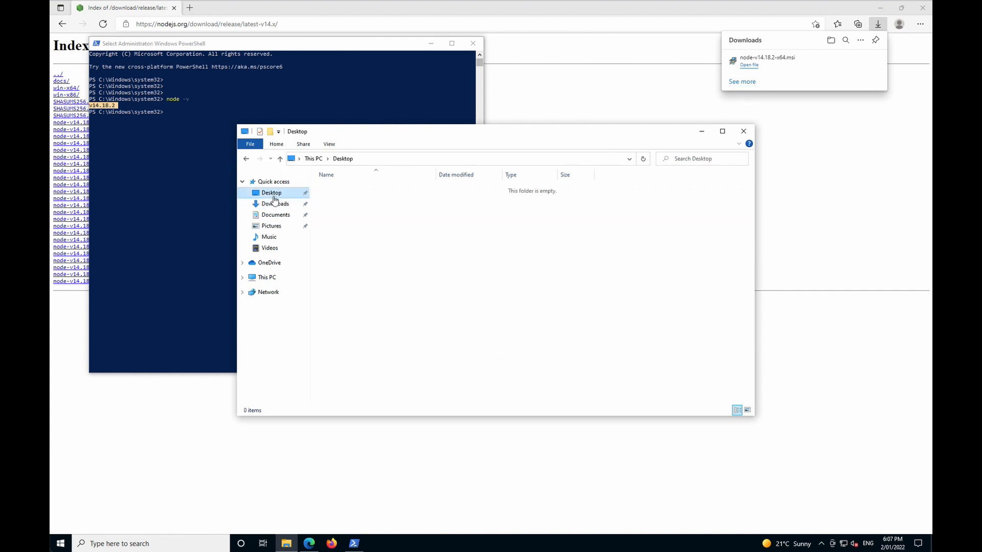
click(274, 203)
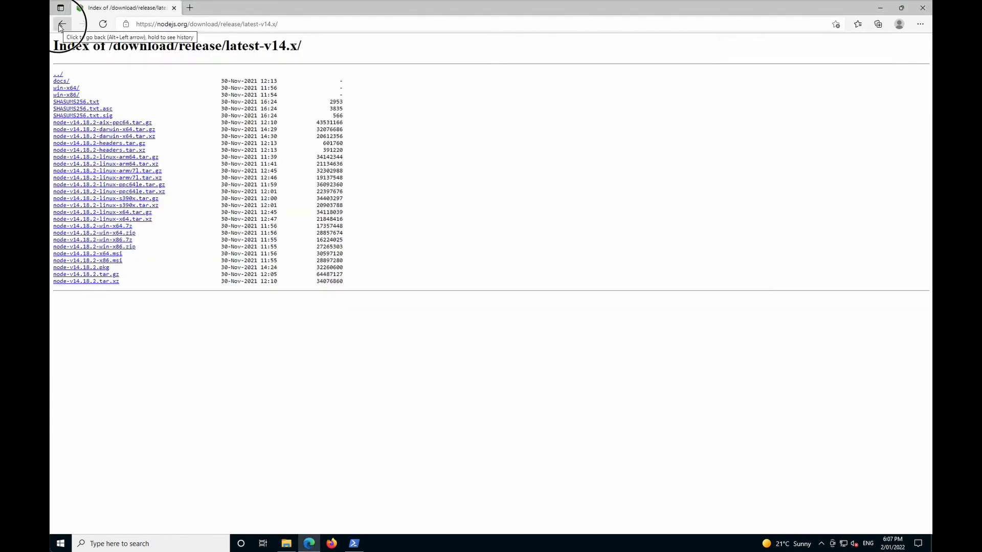
Step: Return to the SharePoint setup guide and open the Visual Studio Code link in a new tab
click(61, 24)
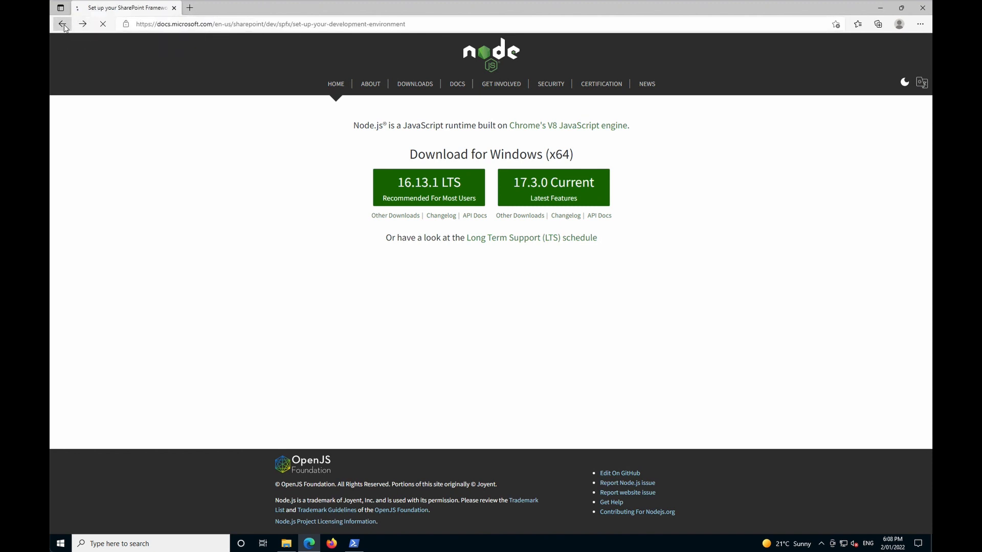
click(62, 24)
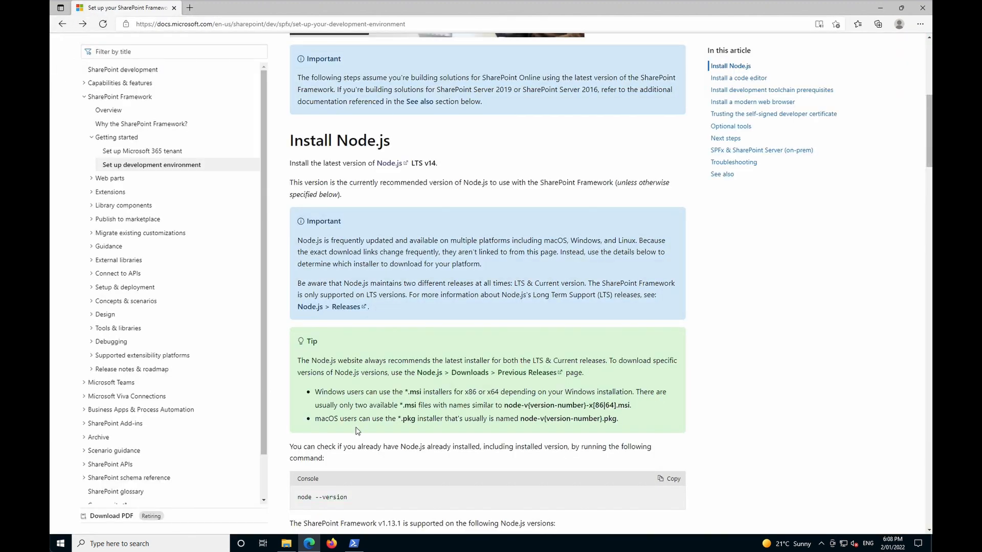
scroll(down, 3)
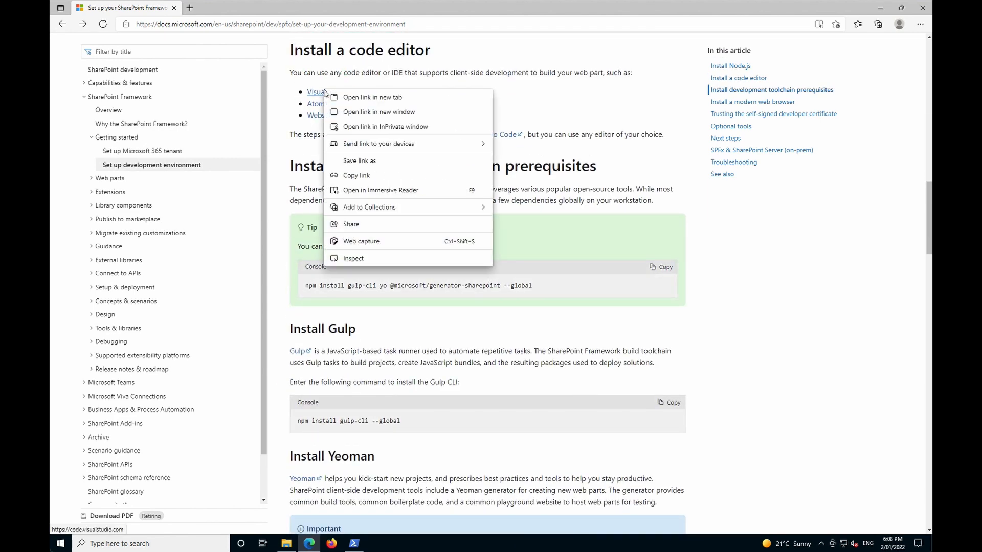
click(371, 96)
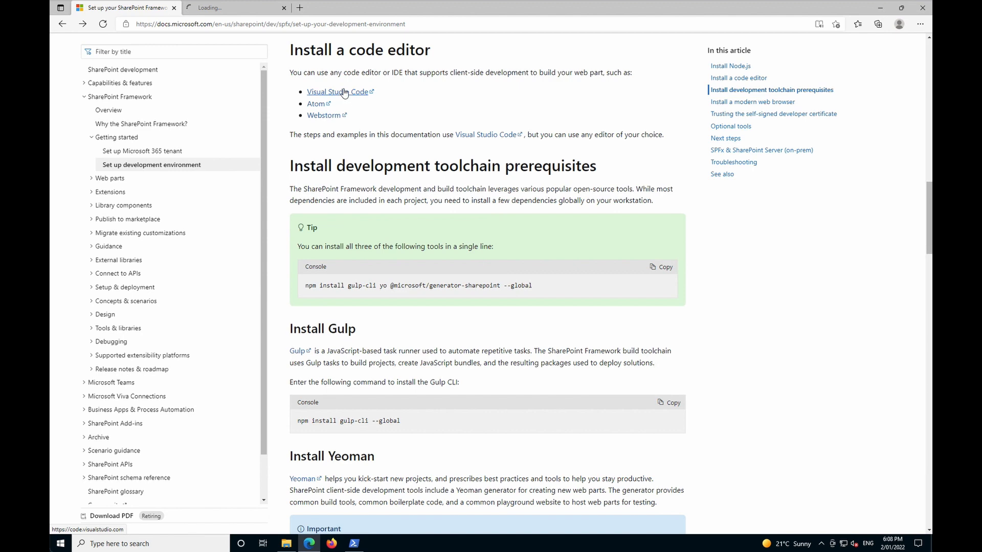
click(335, 92)
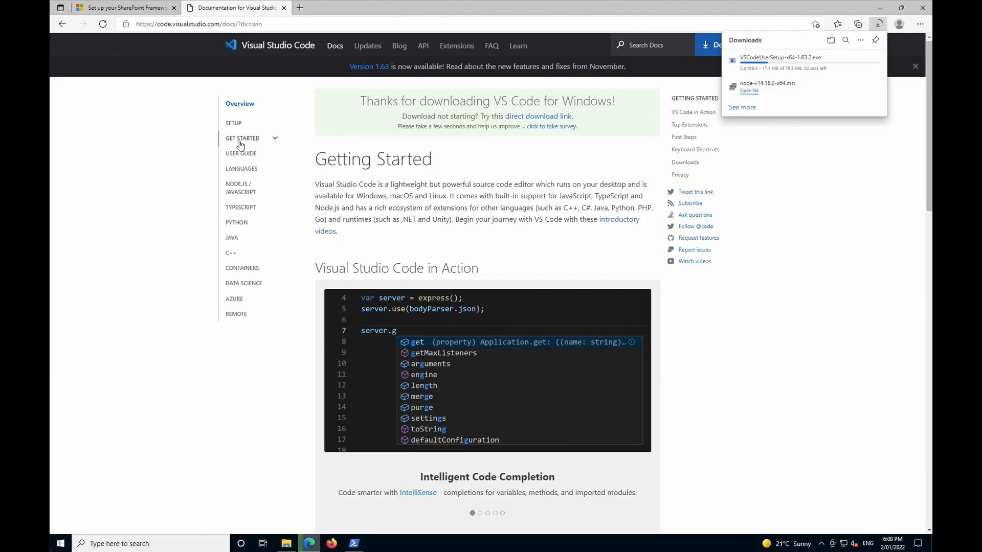
mouse_move(242, 137)
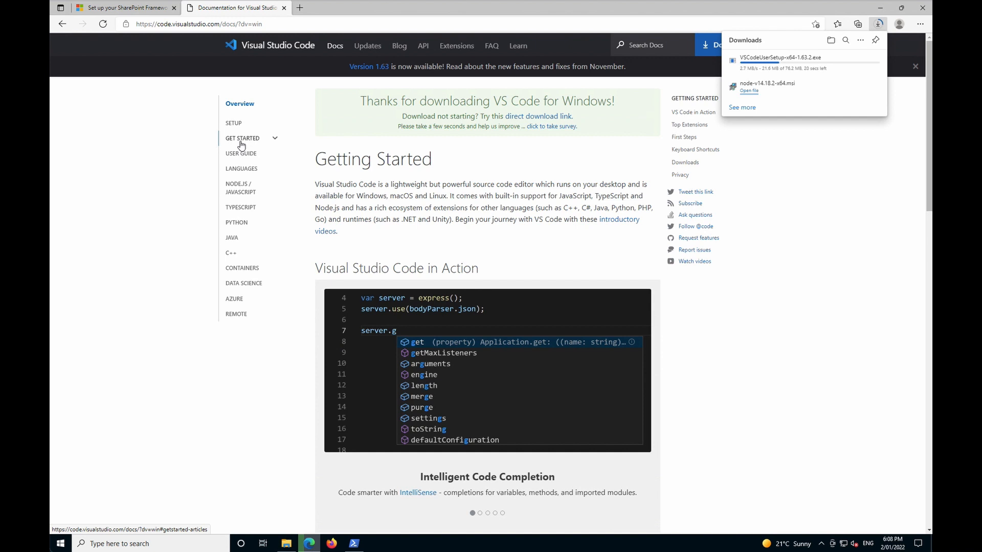
click(122, 7)
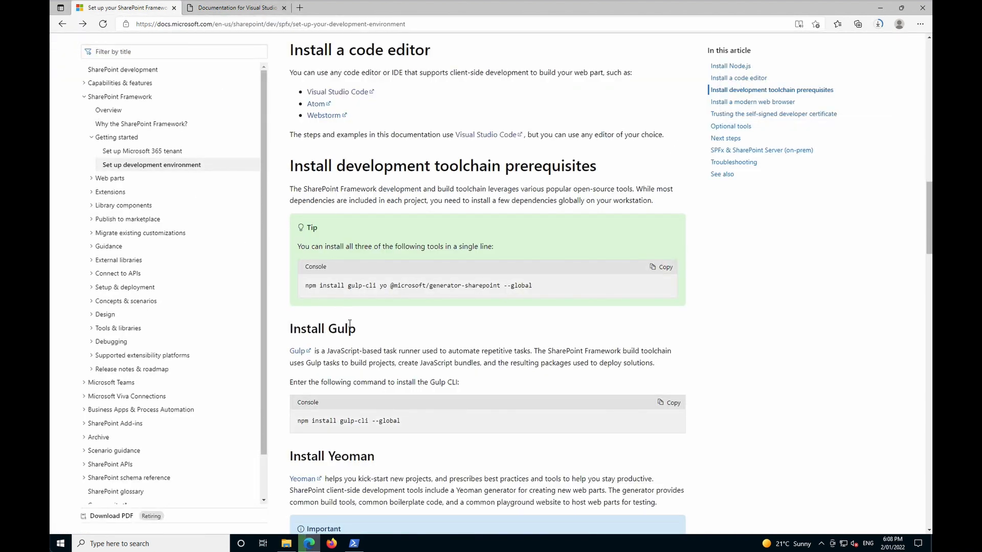
mouse_move(313, 156)
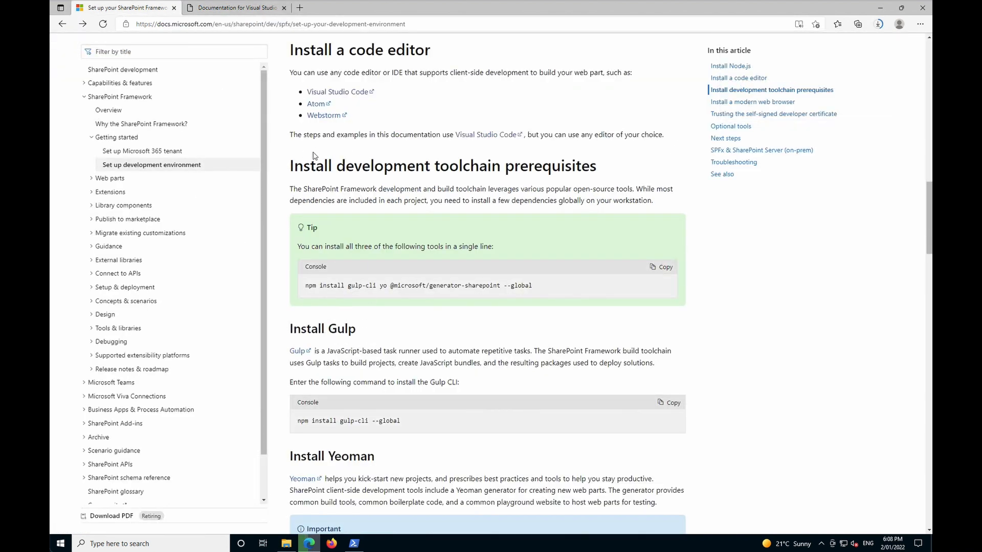
mouse_move(404, 218)
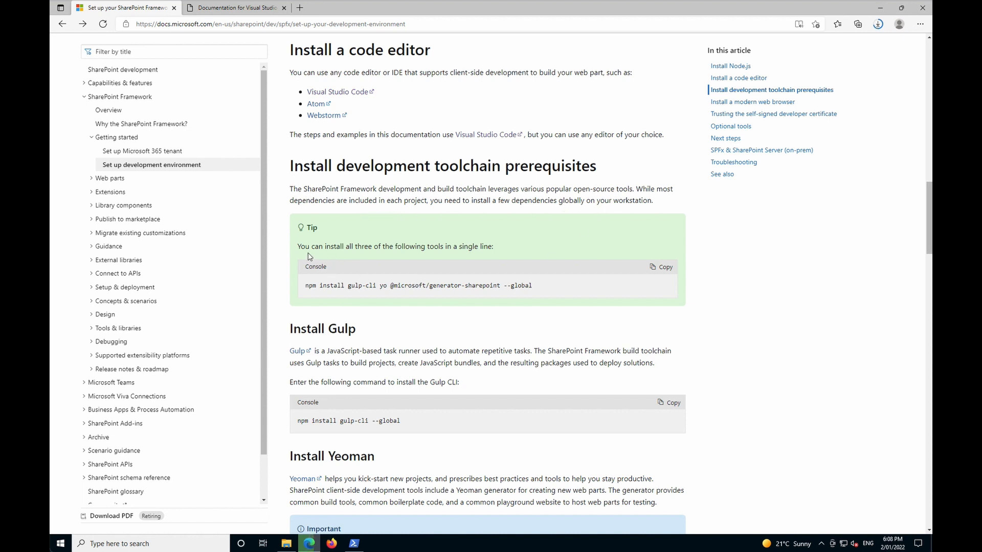
Step: Highlight the one-line install tip, scroll past Gulp and Yeoman, then show the Downloads folder
drag(299, 246, 494, 246)
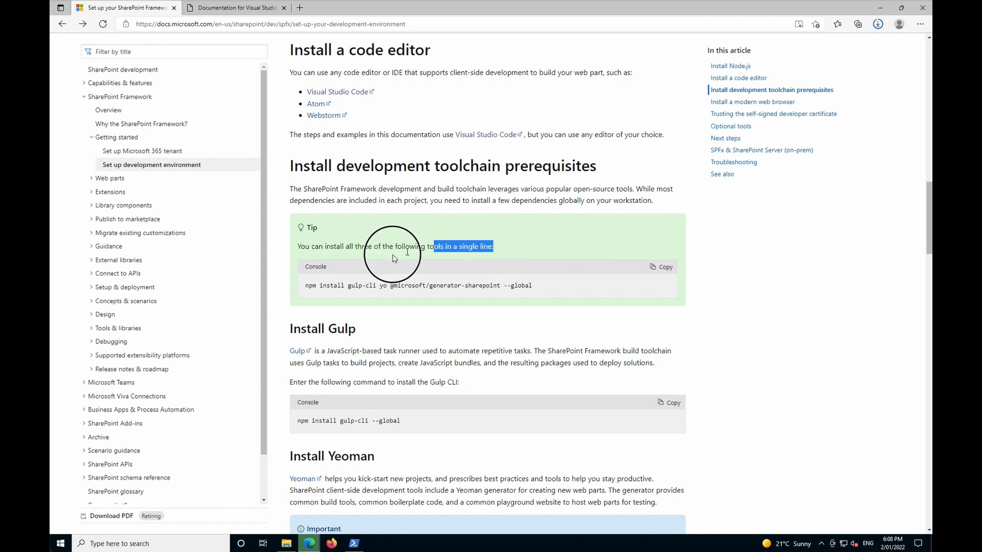
drag(432, 247, 298, 246)
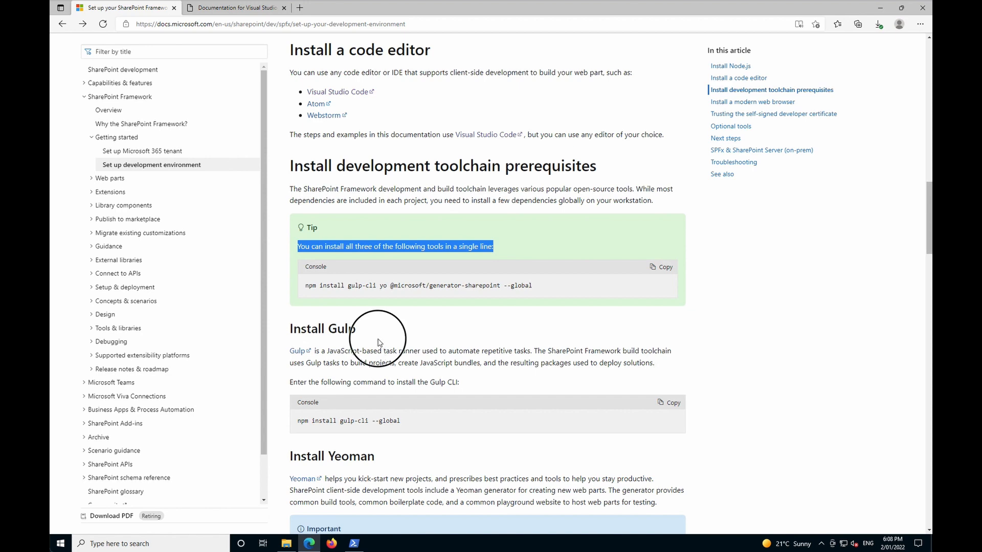
scroll(down, 3)
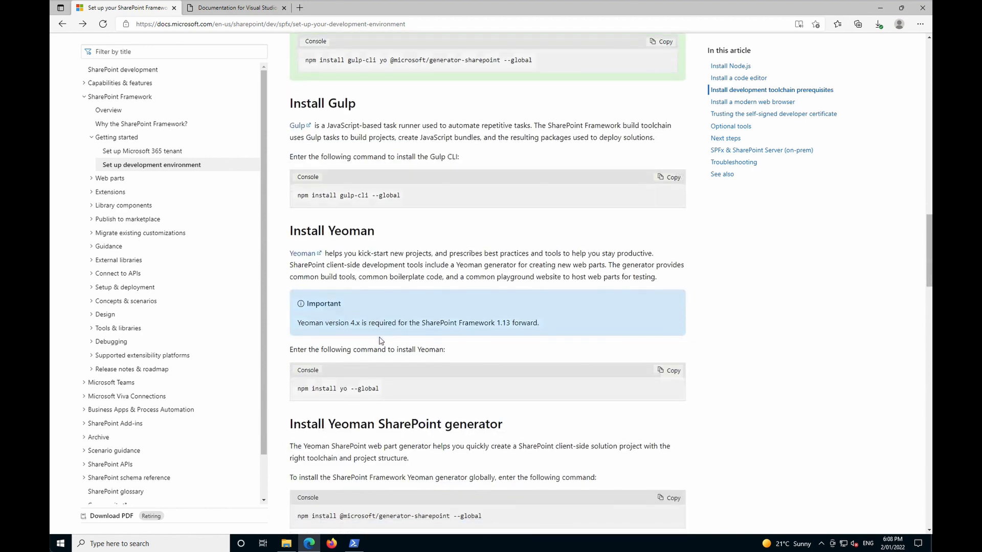
scroll(down, 3)
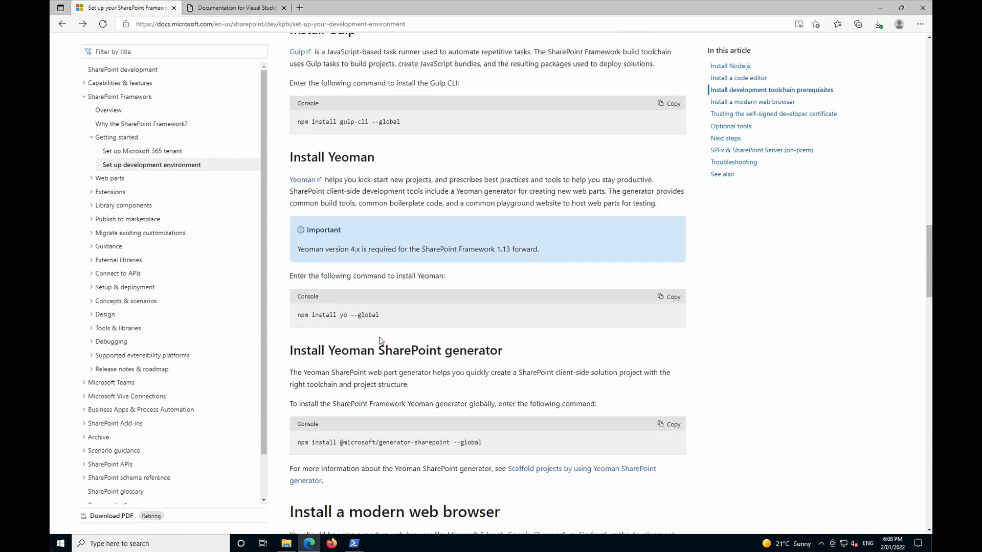
click(235, 7)
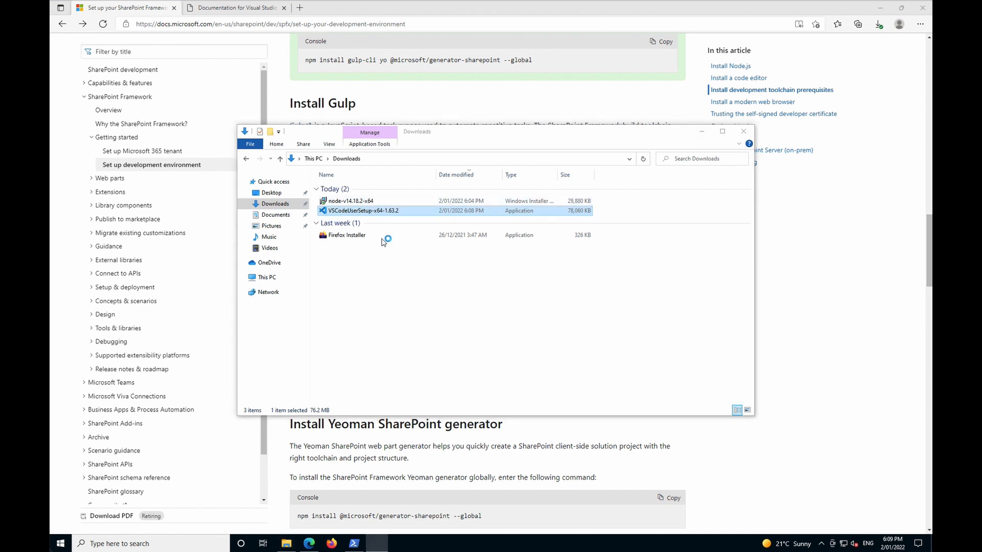
Step: Launch VSCodeUserSetup, accept the license, and keep the default install location and shortcuts folder
double_click(364, 210)
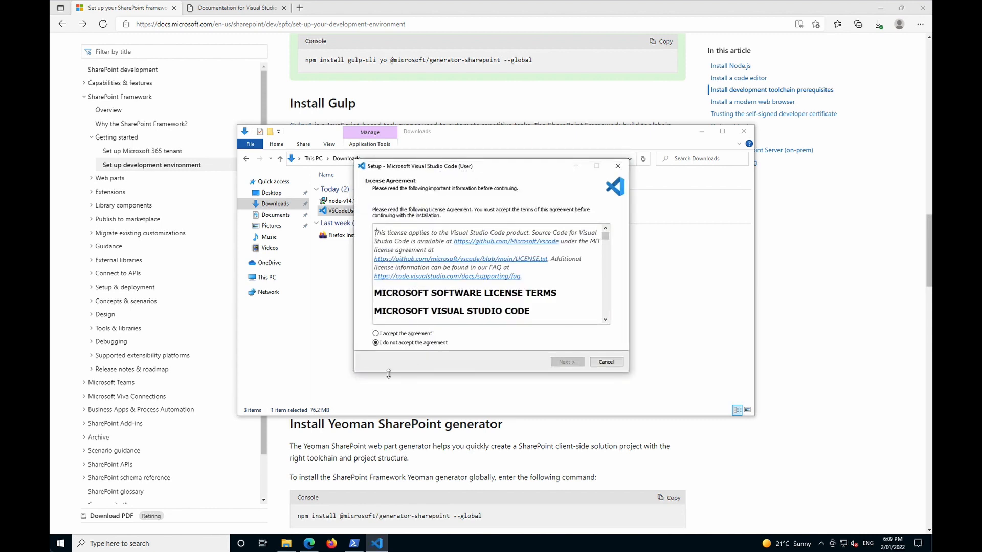
click(376, 333)
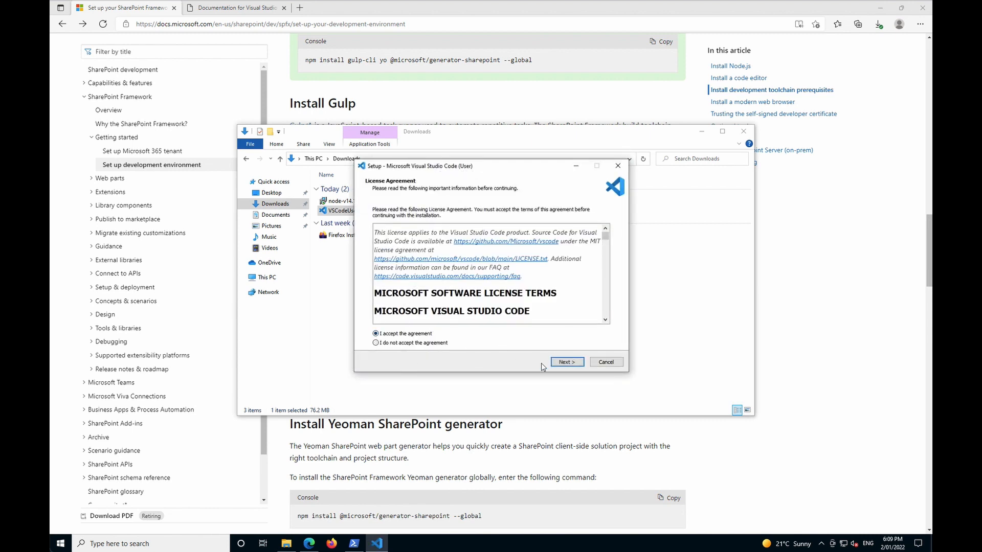
click(566, 362)
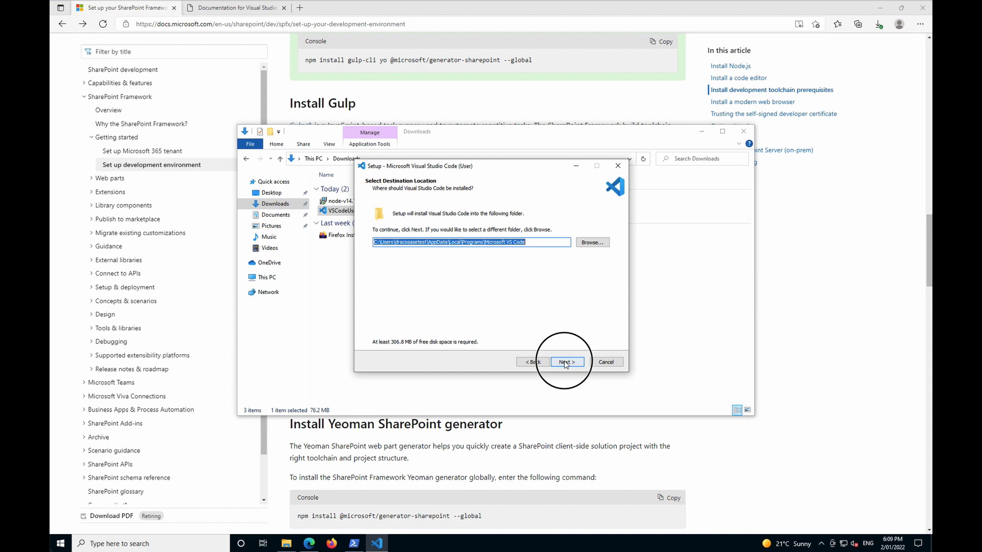
mouse_move(469, 268)
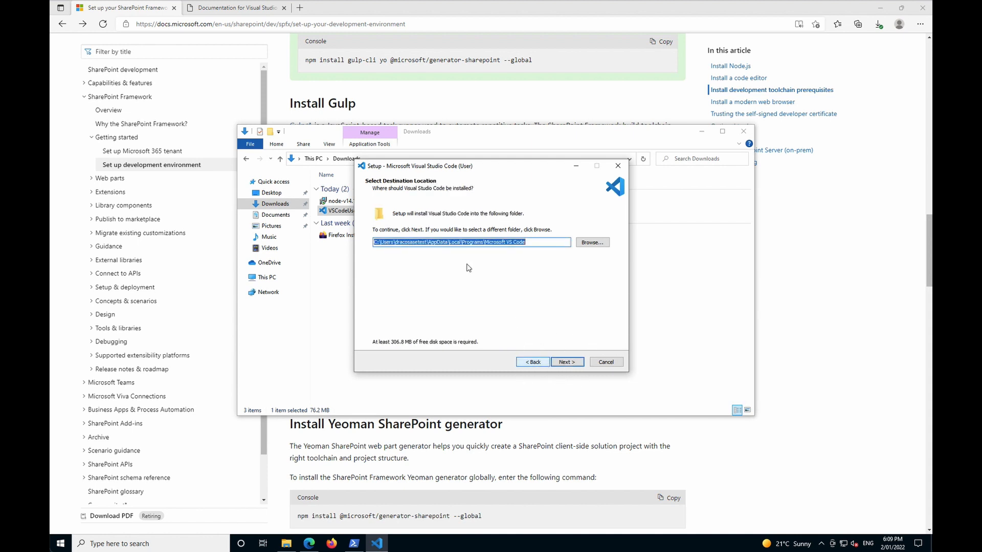
click(566, 362)
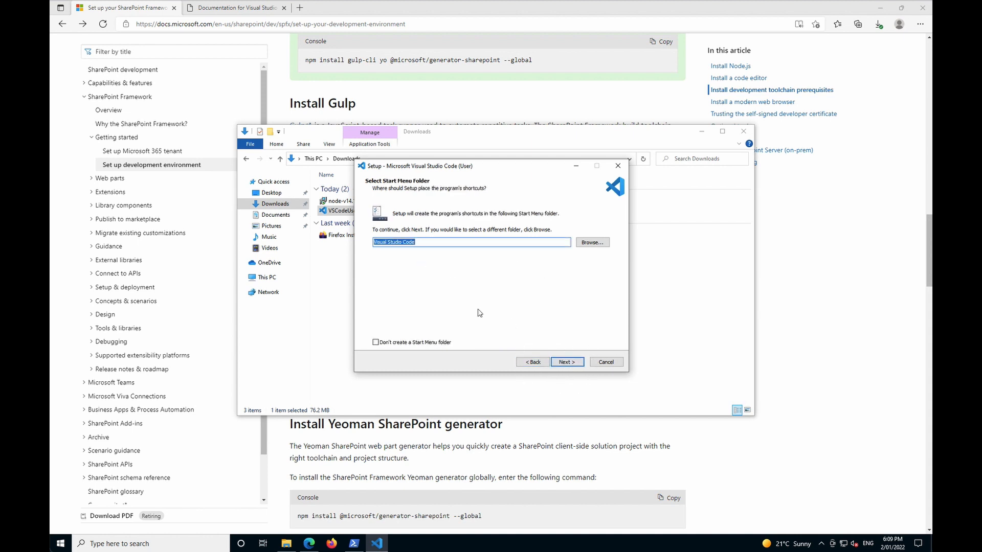
mouse_move(566, 362)
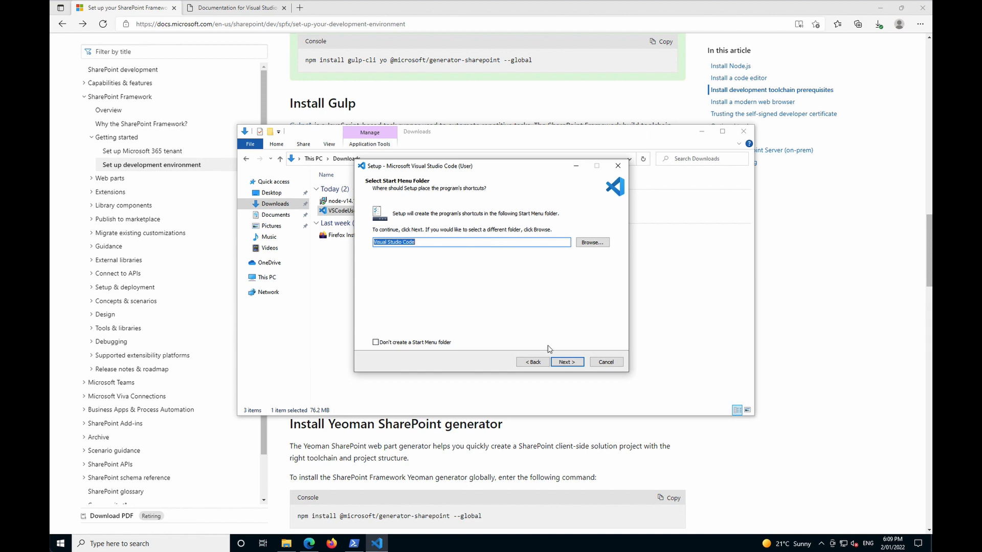
click(565, 362)
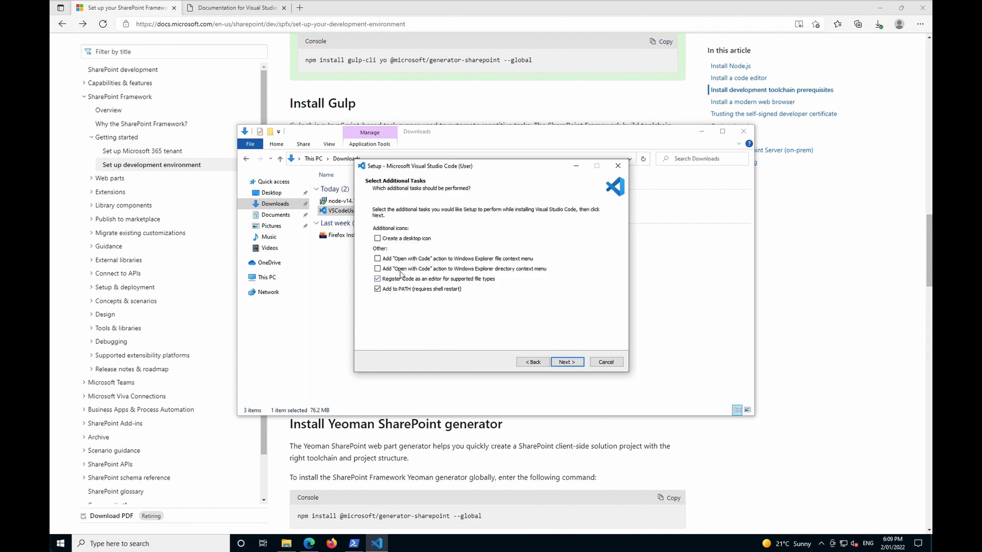
Step: Enable Open with Code for files and folders plus a desktop icon, install, and close Downloads
click(377, 257)
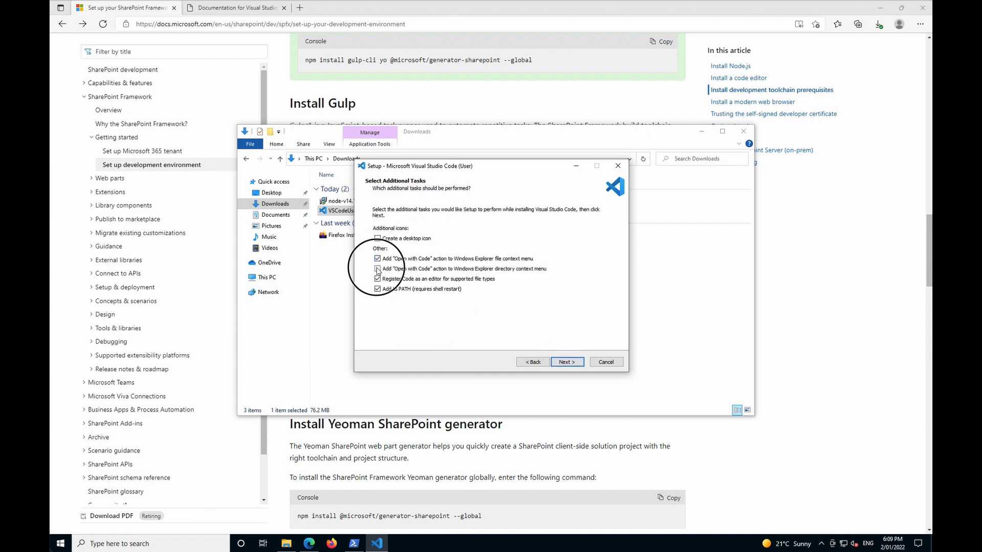
click(378, 268)
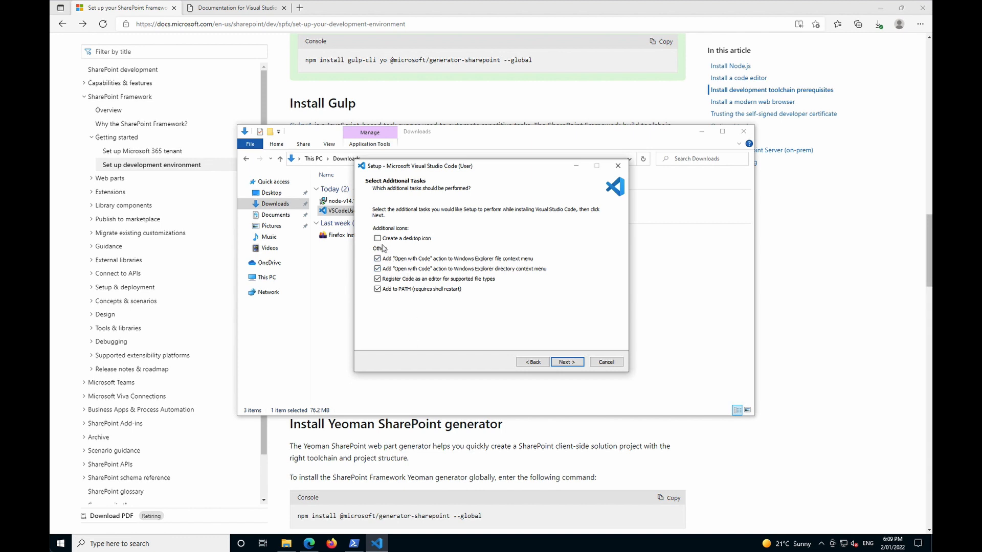
click(566, 362)
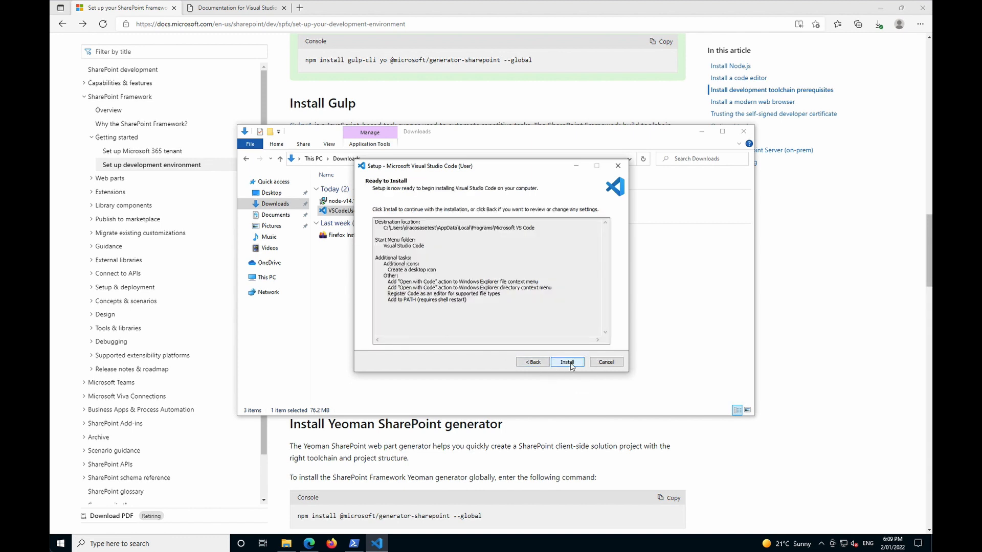
click(567, 362)
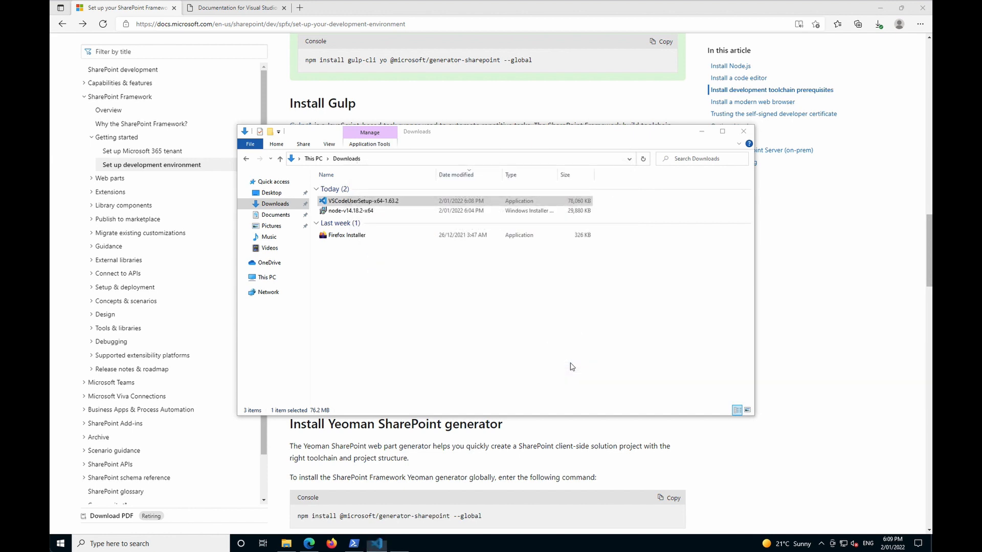
click(377, 544)
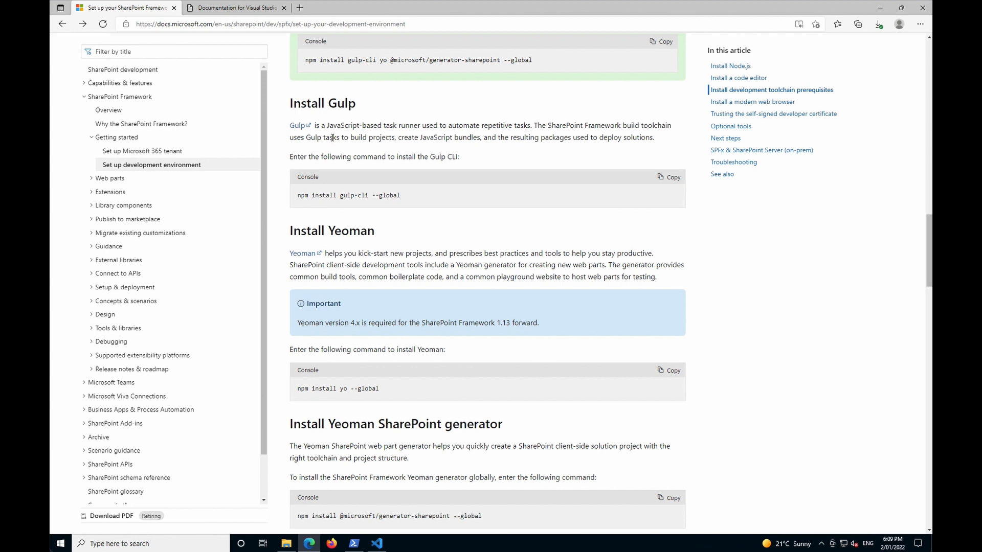
mouse_move(334, 122)
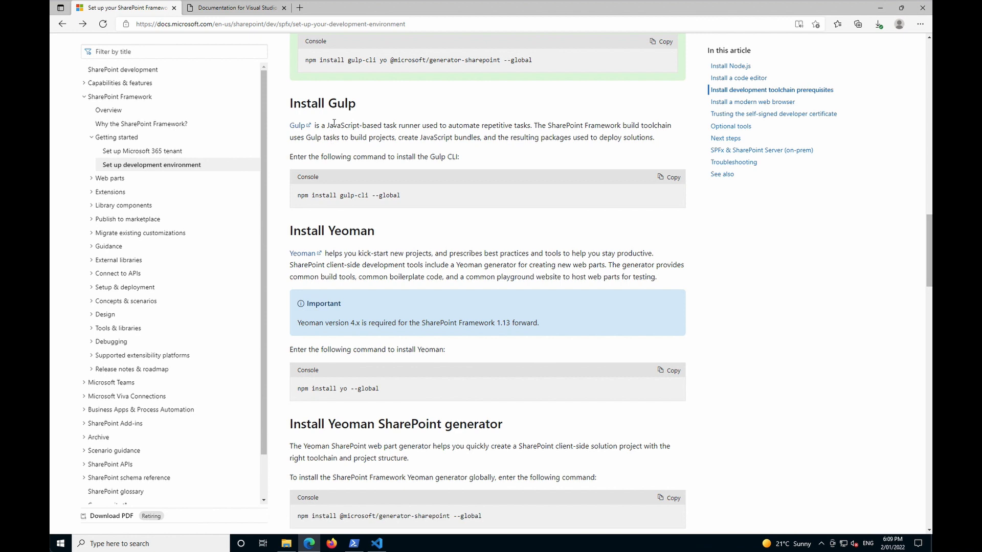
mouse_move(351, 120)
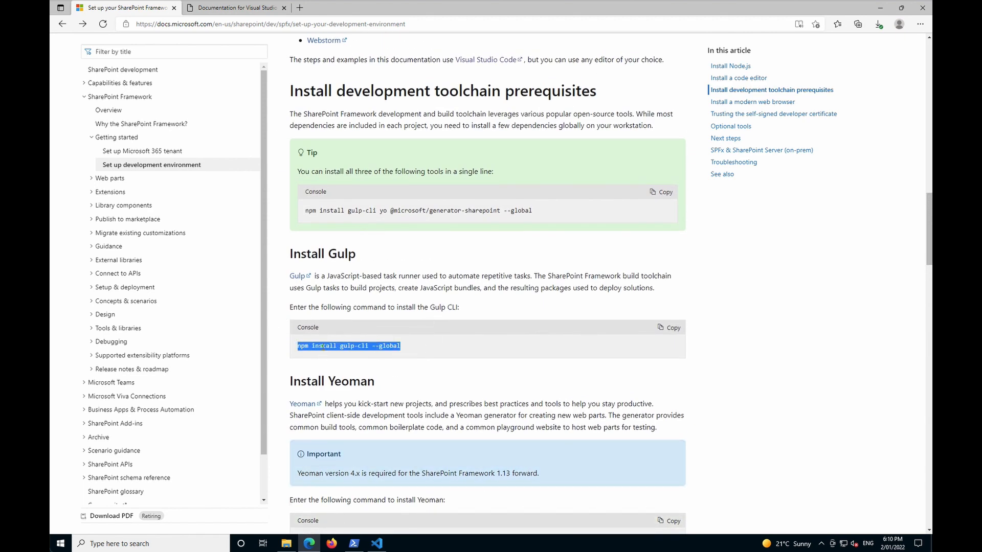
Step: Copy the 'npm install gulp-cli --global' command and bring PowerShell to the front
click(669, 328)
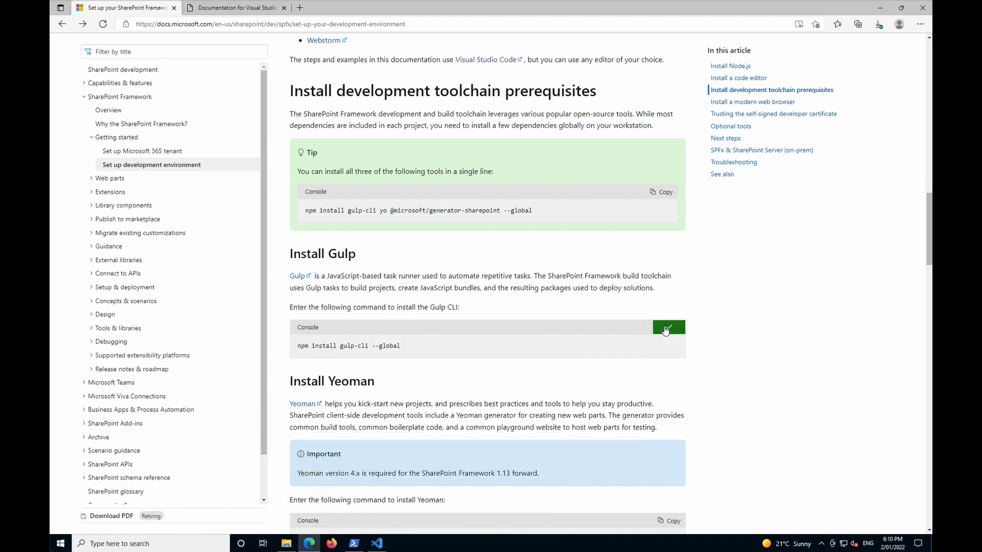
click(354, 543)
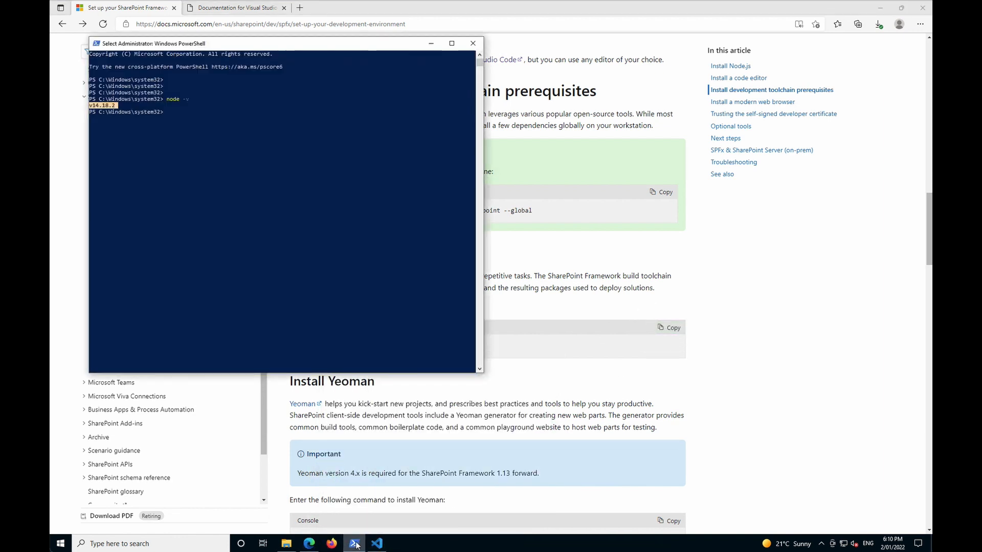
Step: Run 'npm install gulp-cli --global' in PowerShell until 252 packages are added
click(255, 289)
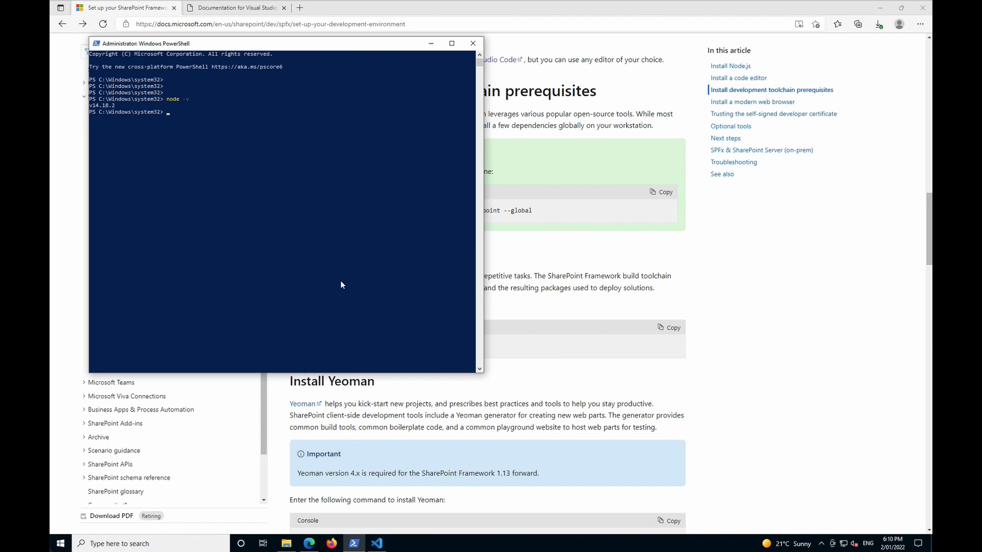
mouse_move(695, 228)
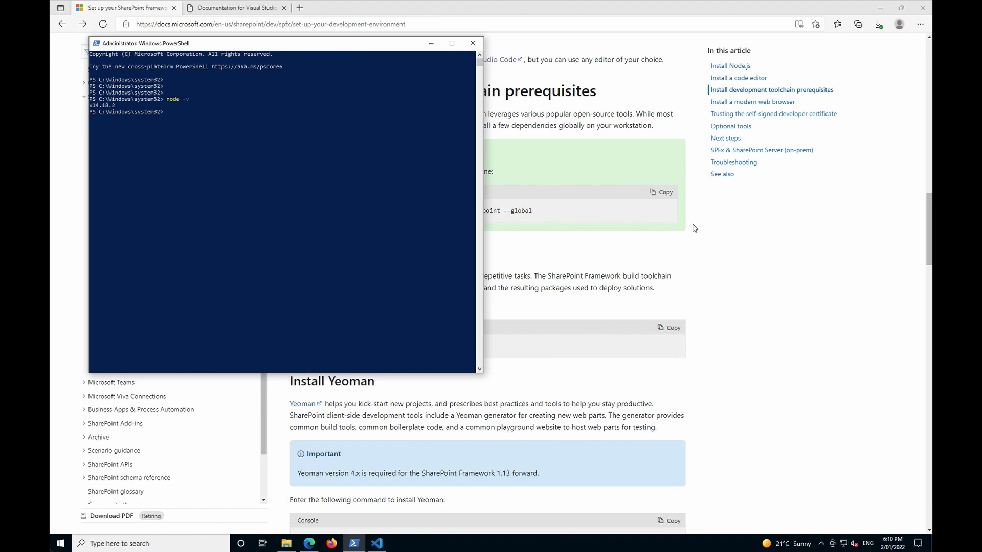
click(669, 326)
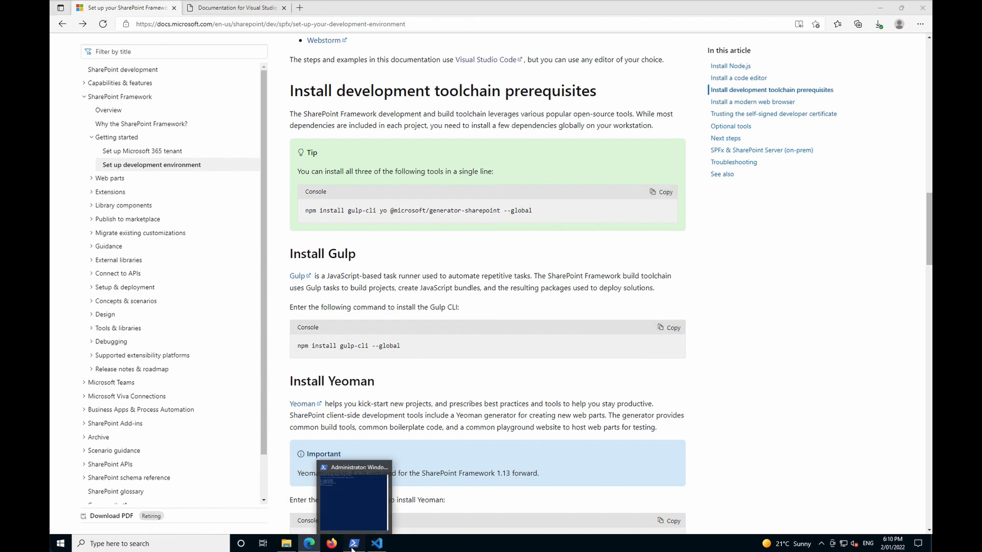
click(354, 543)
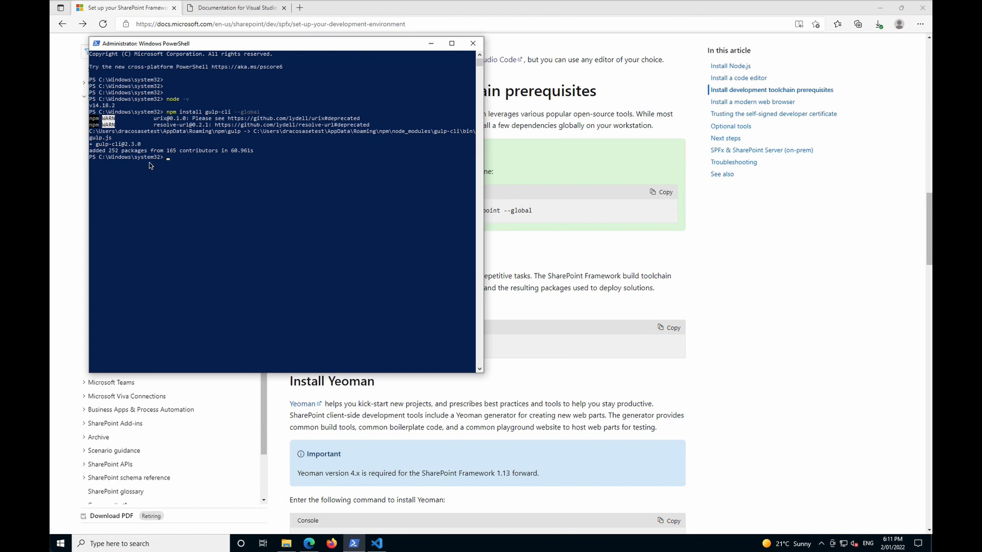
mouse_move(127, 149)
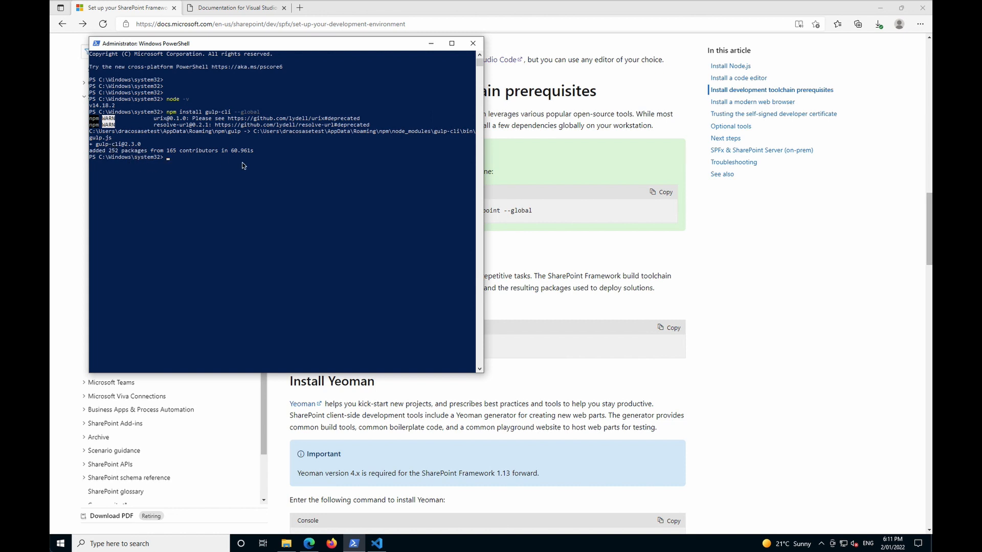
text(gulp -v)
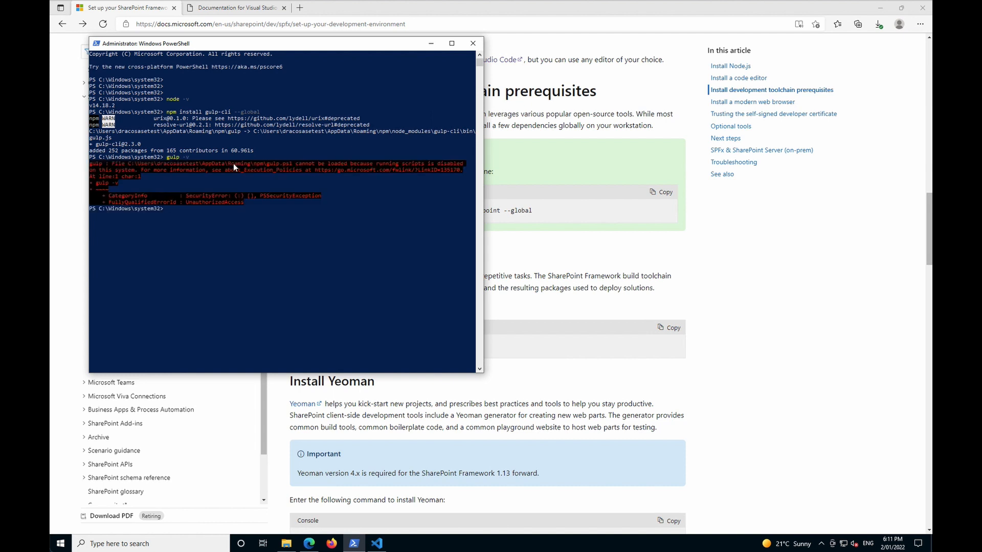
Step: Run 'gulp -v' and 'gulp --version', hit the scripts-disabled error, then run 'Get-ExecutionPolicy -List'
text(gulp -v)
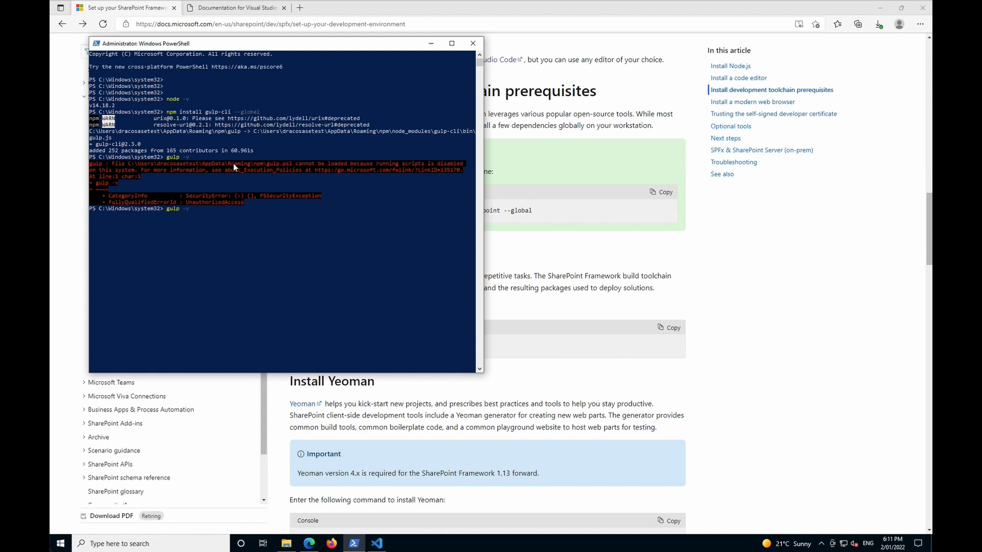
text(--version)
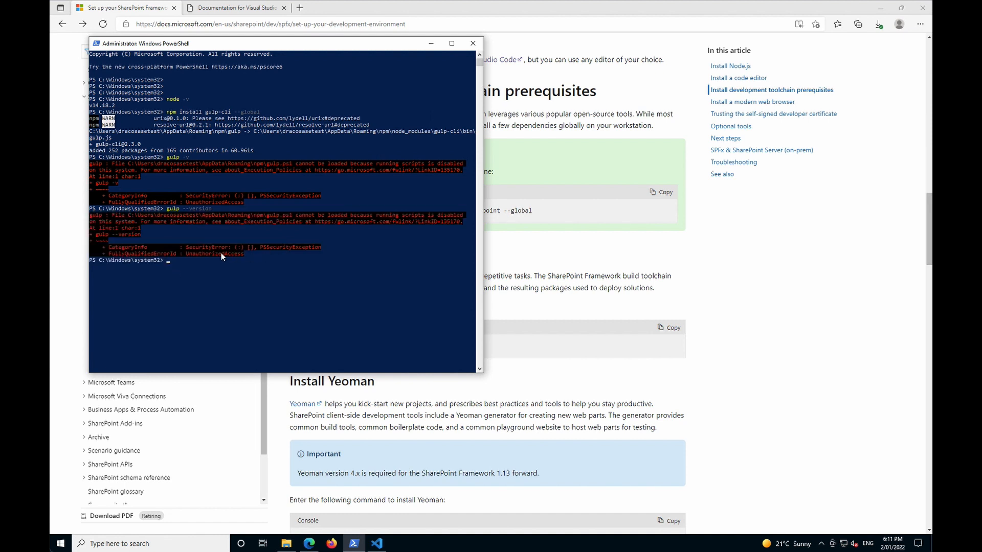
mouse_move(215, 254)
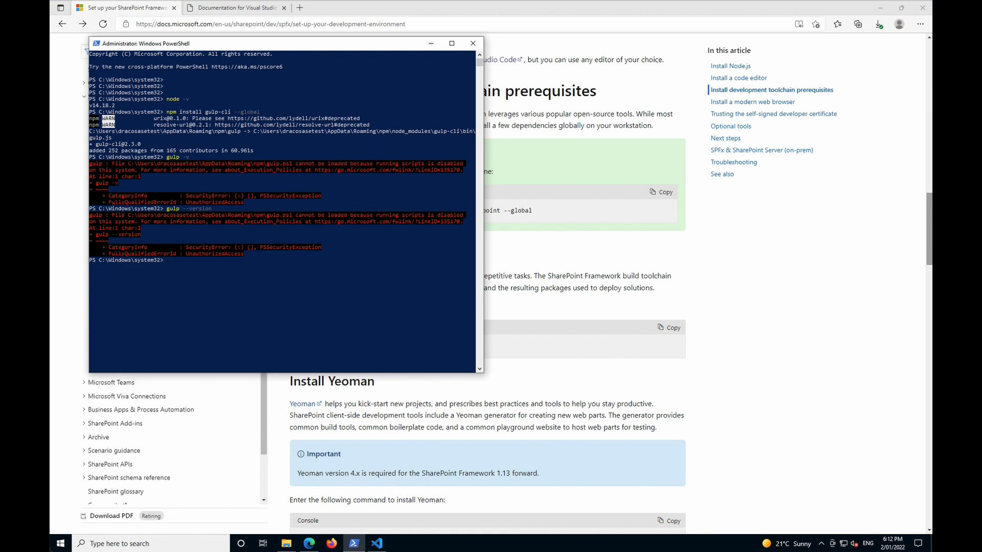
text(Get-ExecutionPolicy -List)
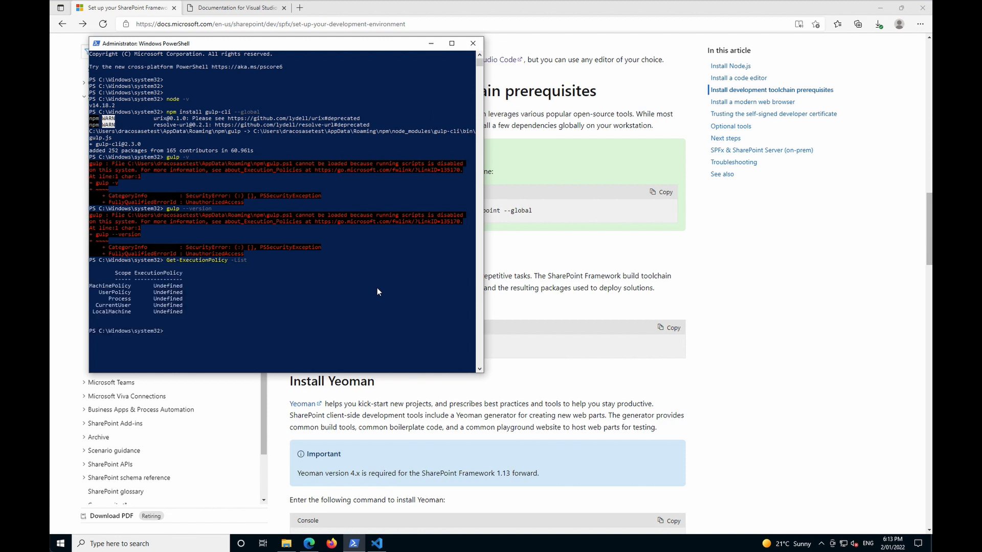
mouse_move(106, 332)
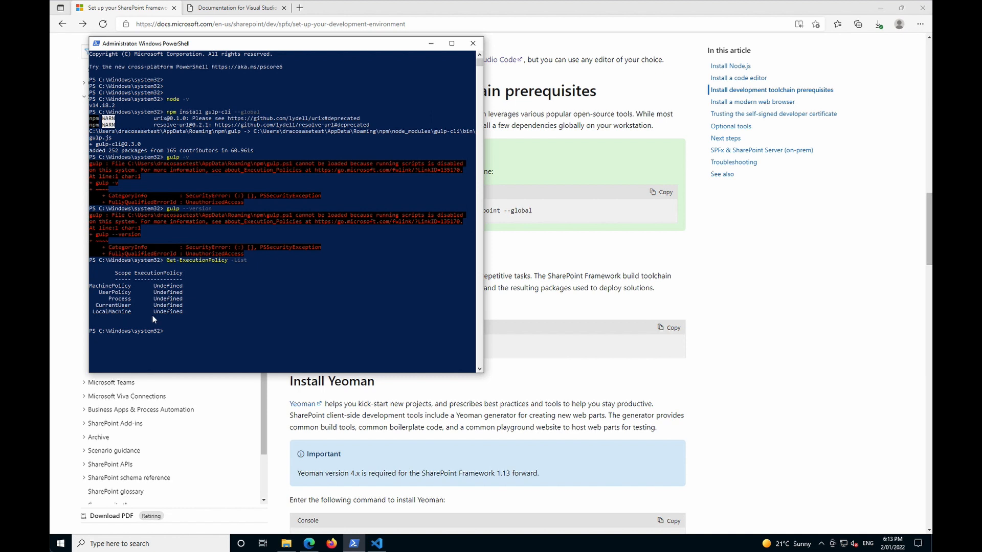
mouse_move(152, 285)
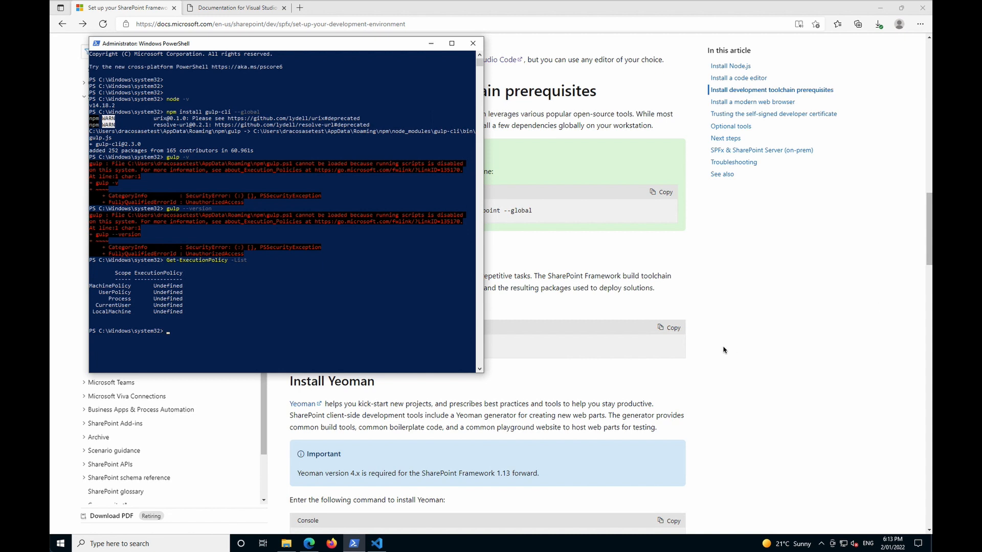
Step: Set the execution policy to RemoteSigned for CurrentUser, answering A (Yes to All)
text(Set-ExecutionPolicy RemoteSigned -Scope CurrentUser)
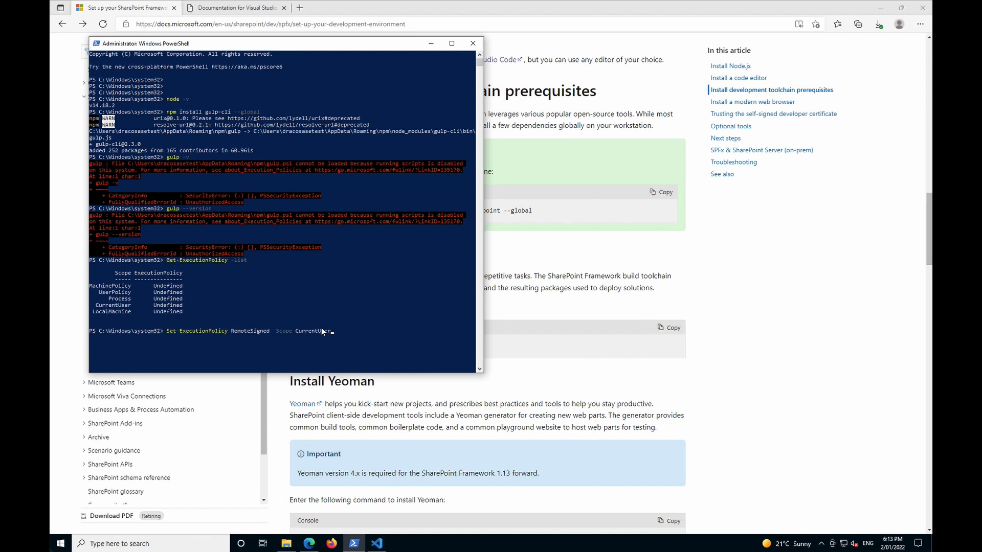
mouse_move(438, 316)
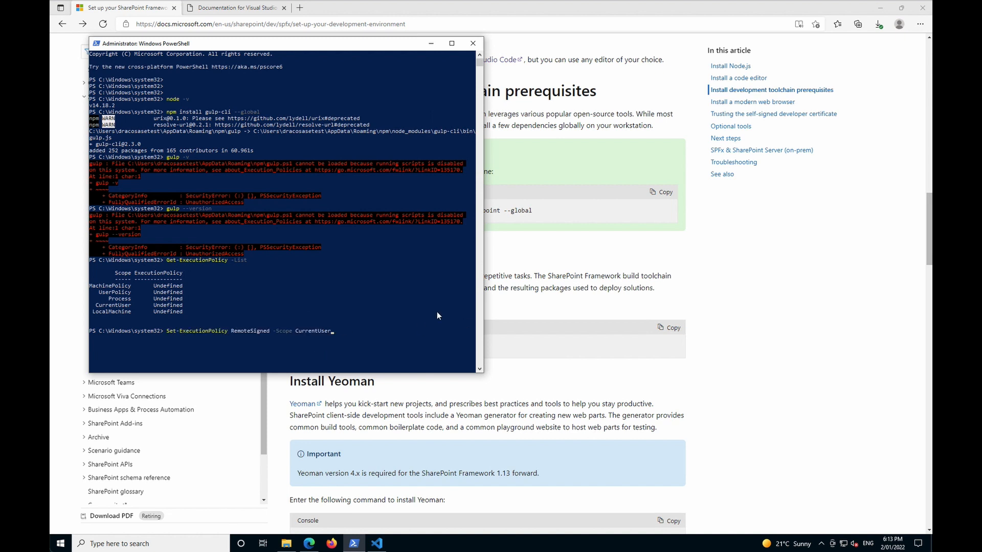
mouse_move(225, 335)
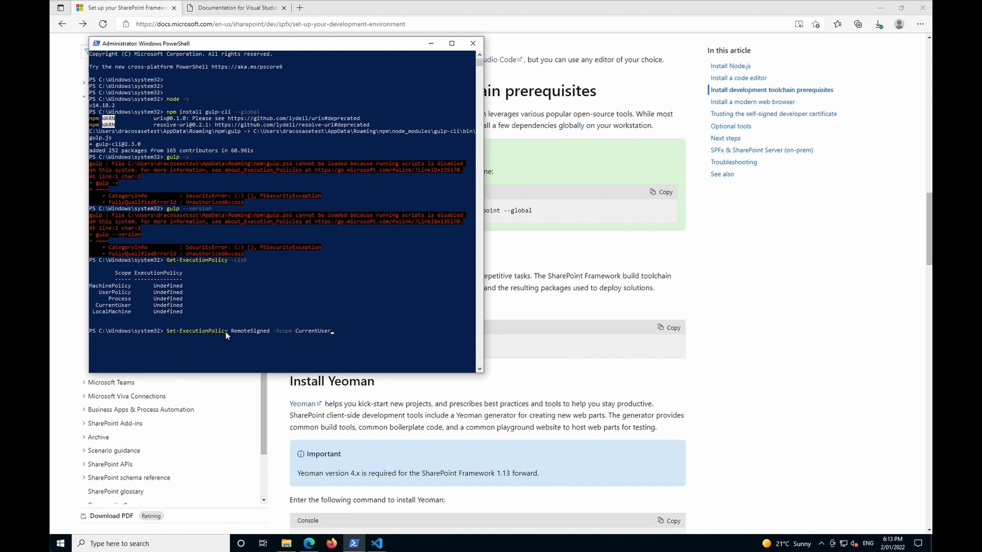
mouse_move(343, 336)
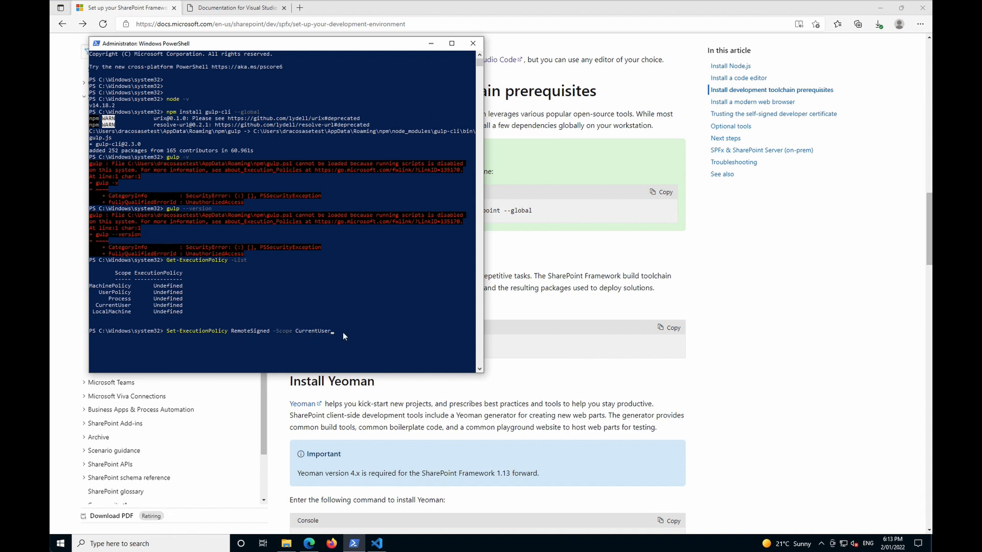
key(enter)
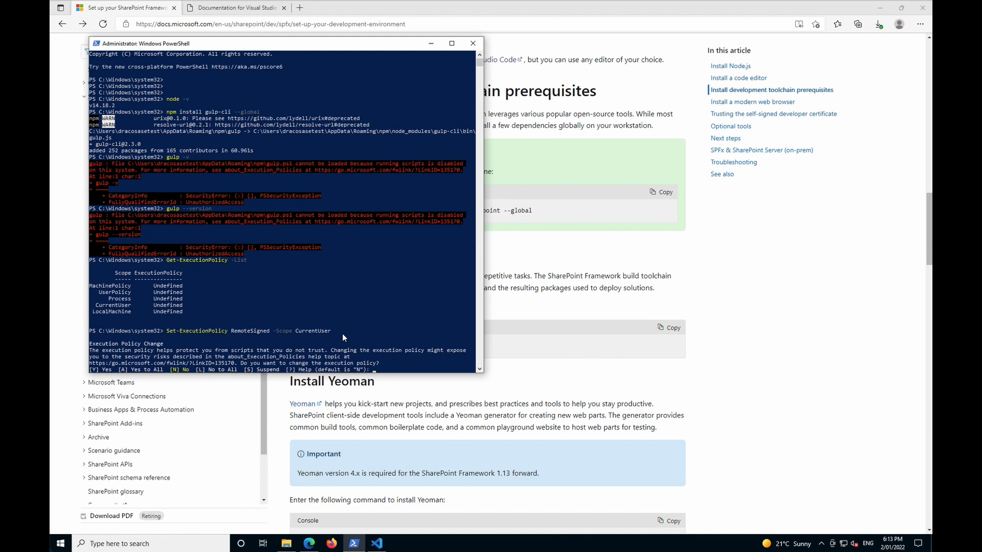
text(A)
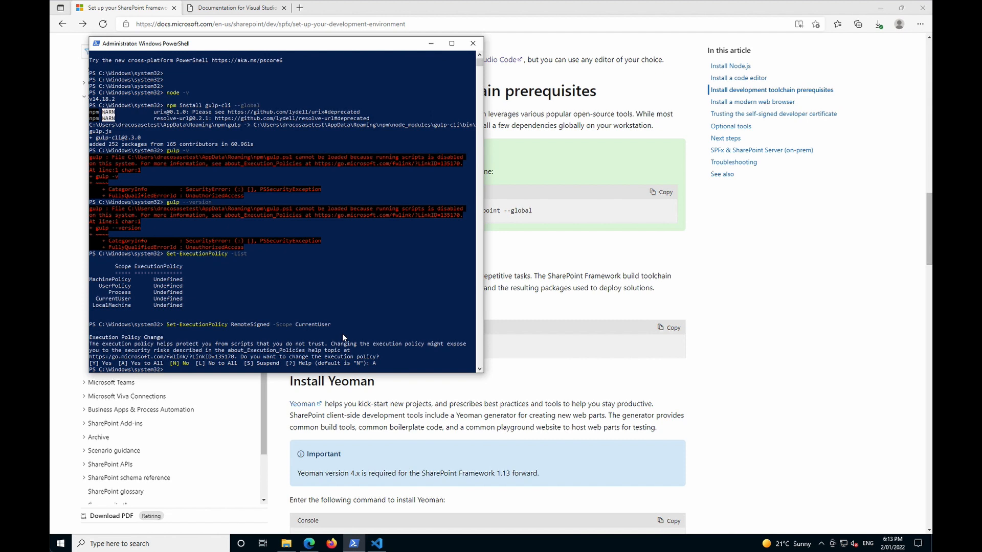
text(Set-ExecutionPolicy RemoteSigned -Scope CurrentUser)
text(gulp --version)
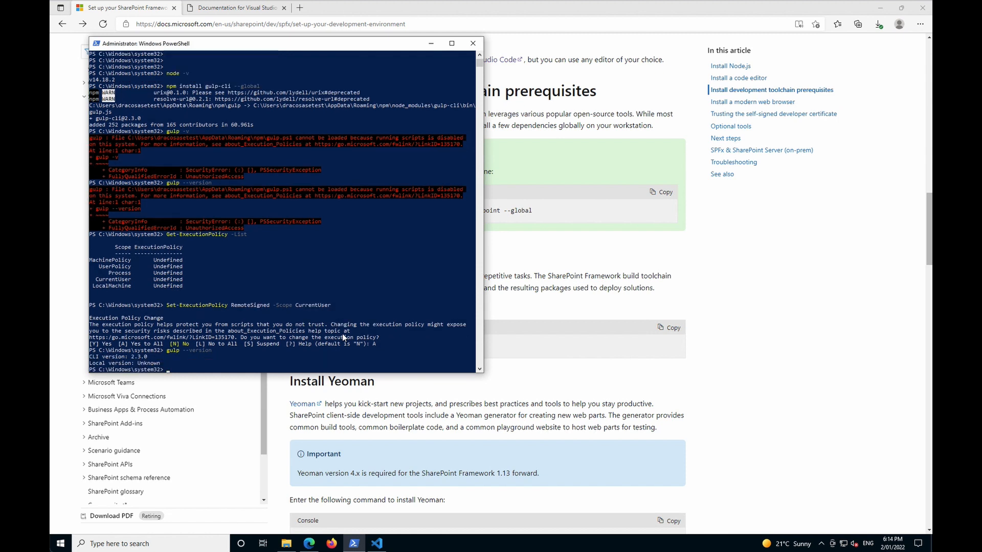
mouse_move(131, 360)
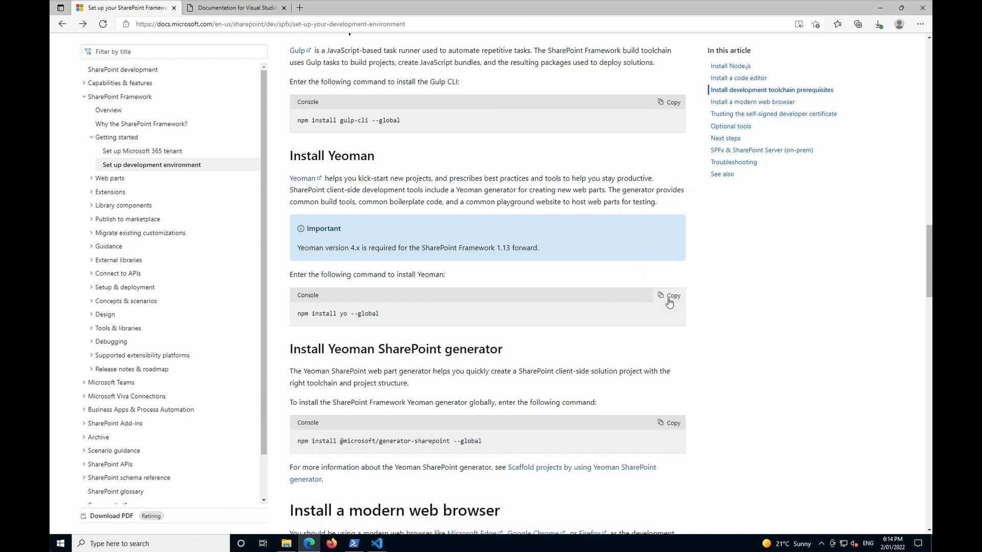
Step: Copy the 'npm install yo --global' command from the Install Yeoman section
click(669, 295)
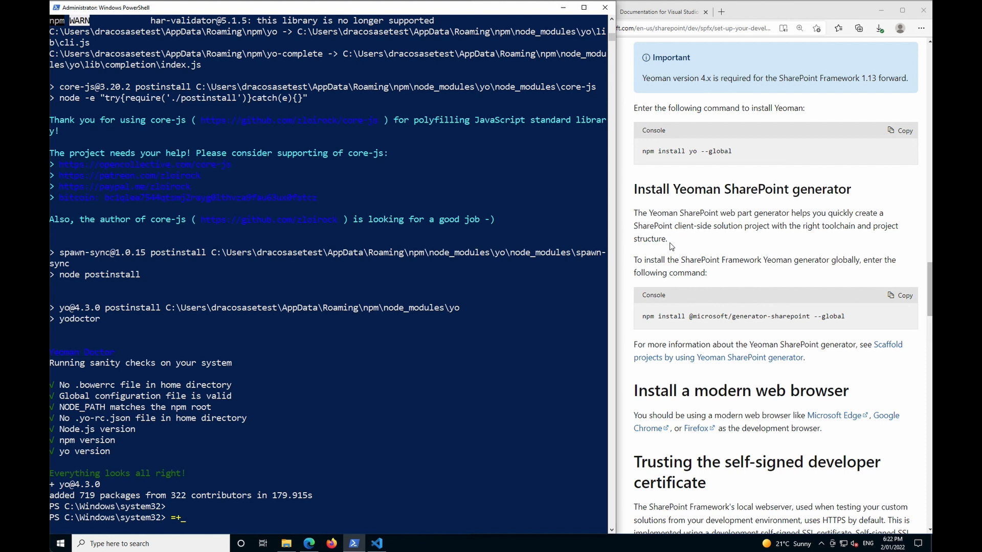
mouse_move(539, 366)
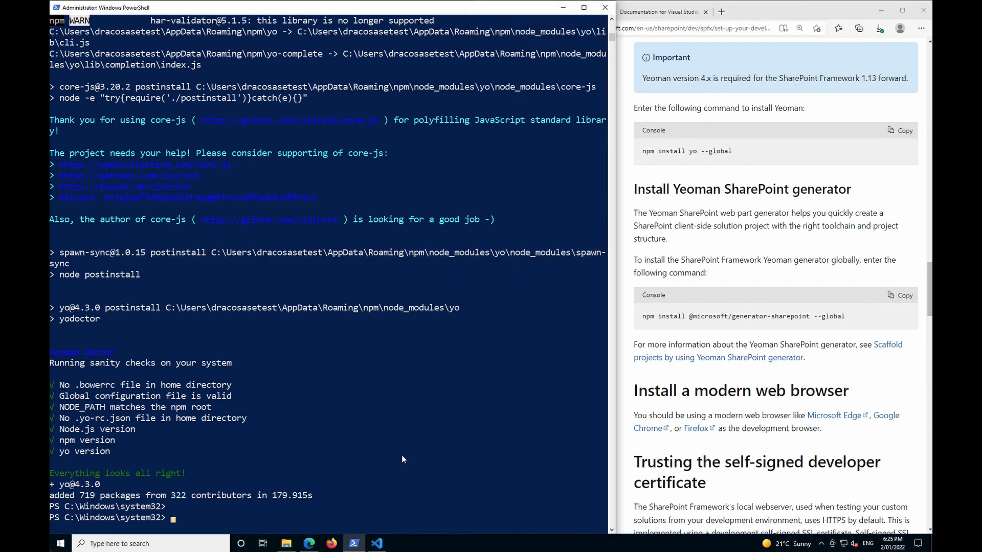
mouse_move(771, 383)
text(npm install @microsoft/generator-sharepoint --global)
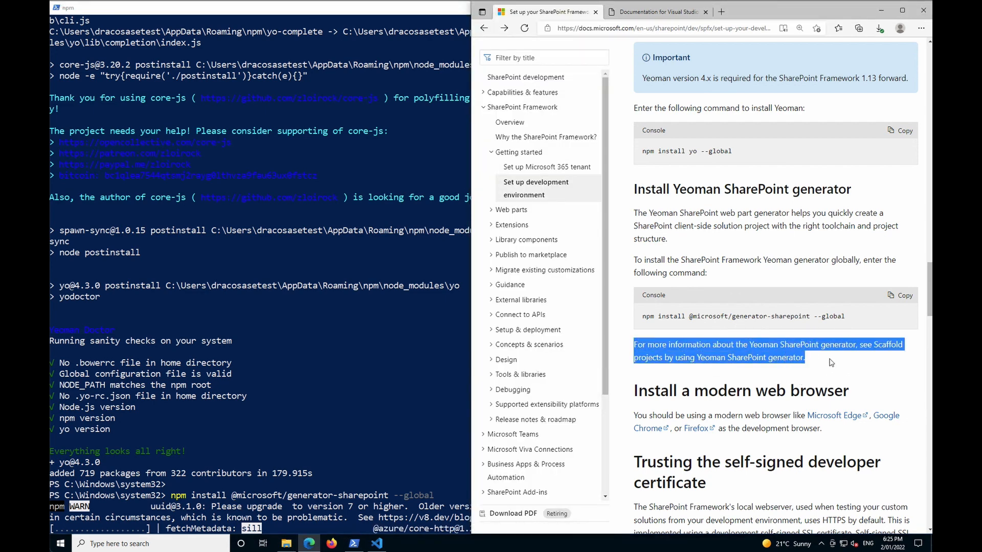
mouse_move(788, 377)
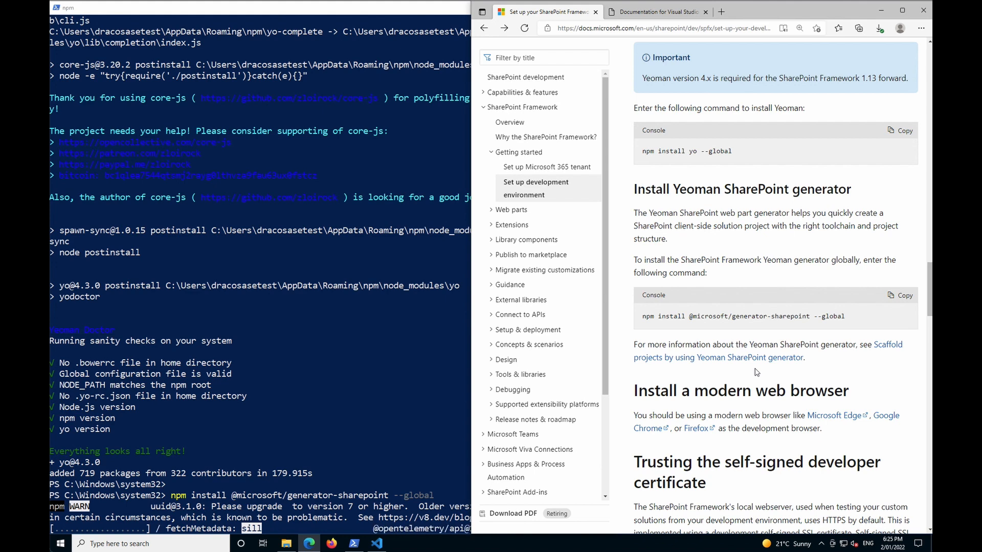
Step: Scroll the guide to the developer certificate section while generator-sharepoint installs
scroll(down, 3)
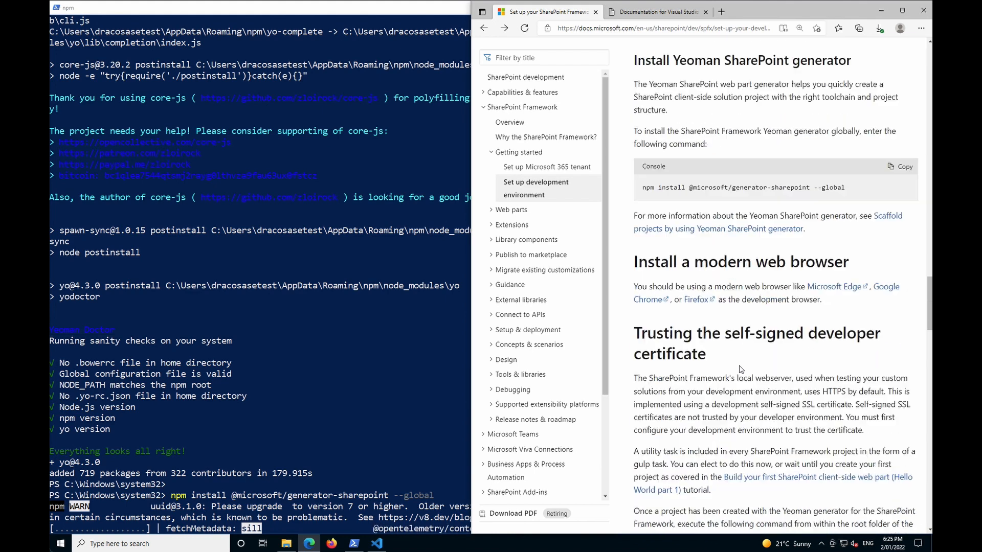
scroll(down, 3)
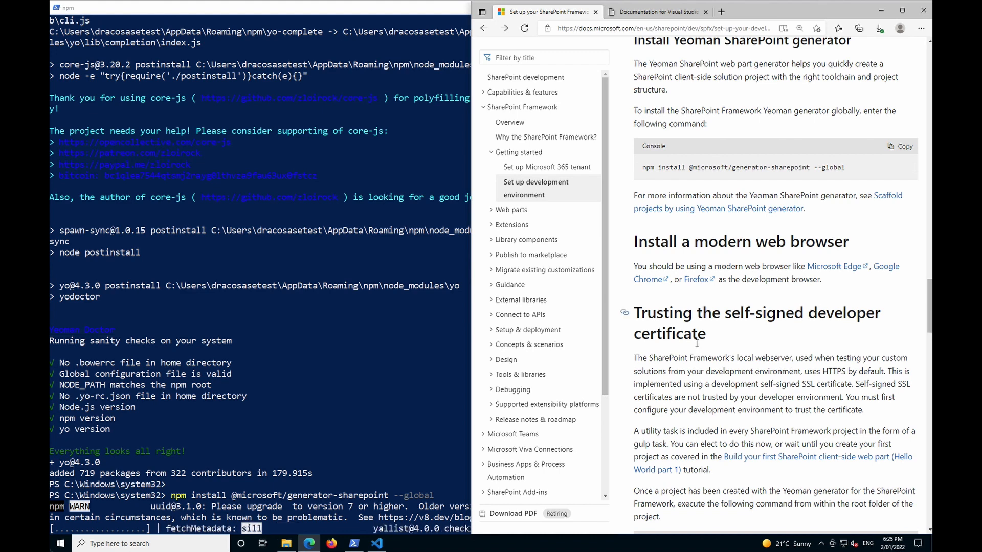
scroll(down, 3)
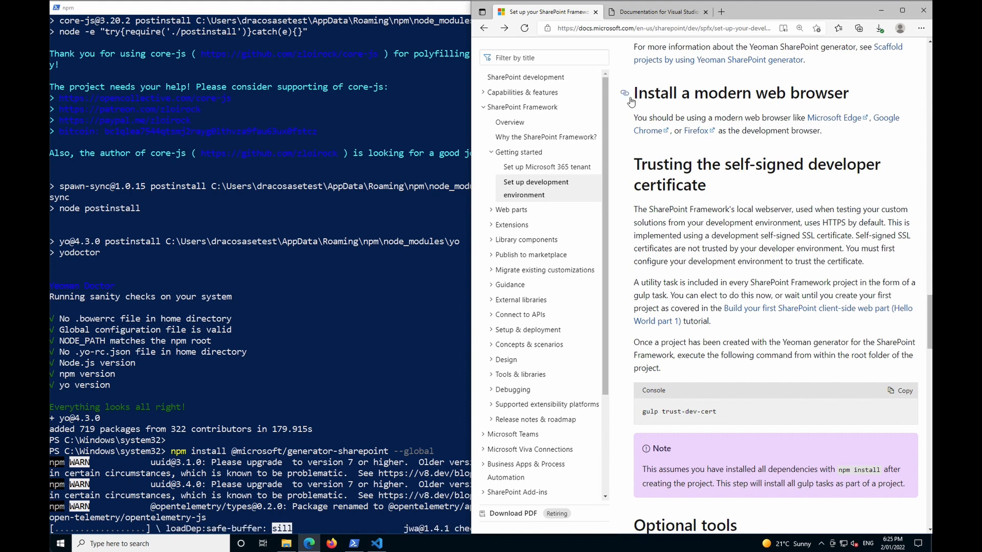
drag(635, 93, 783, 122)
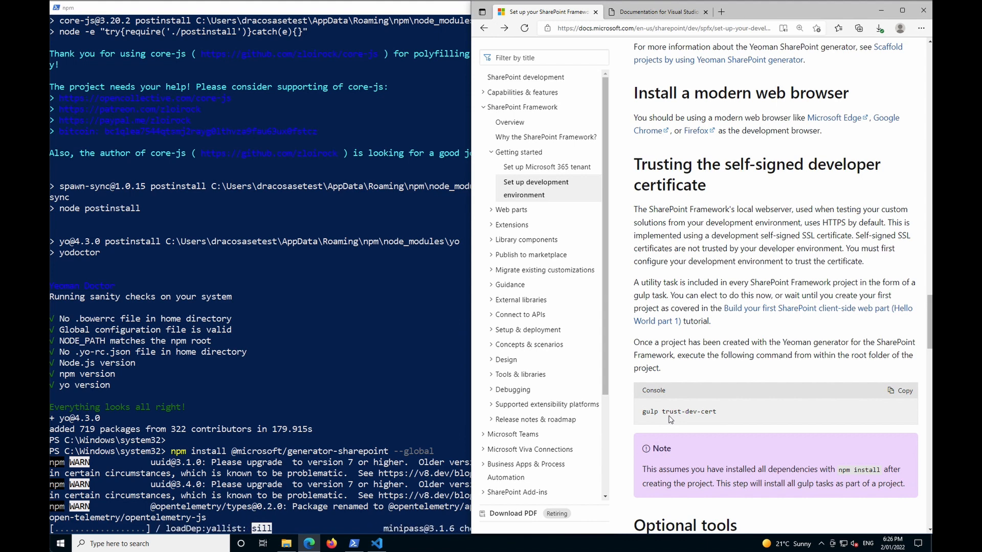
scroll(down, 3)
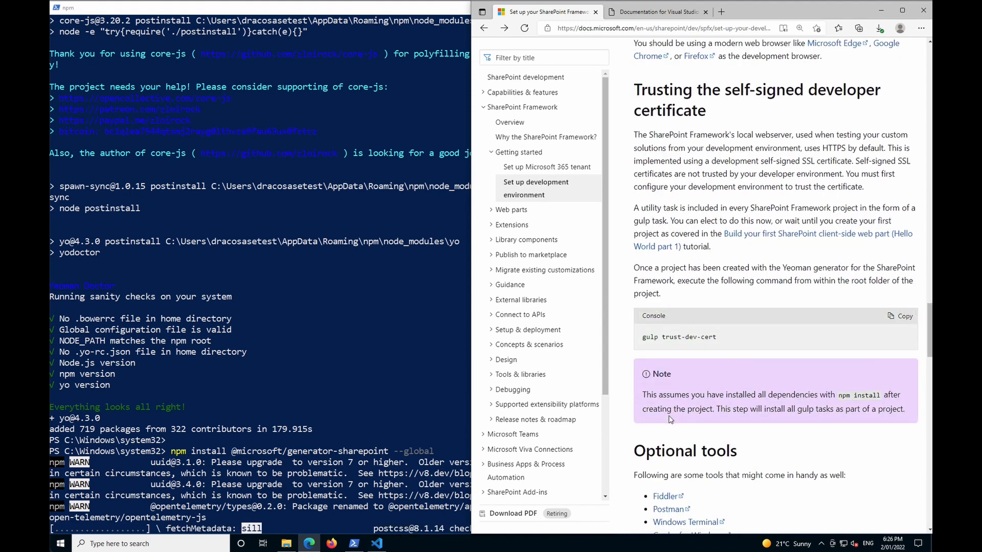
scroll(down, 3)
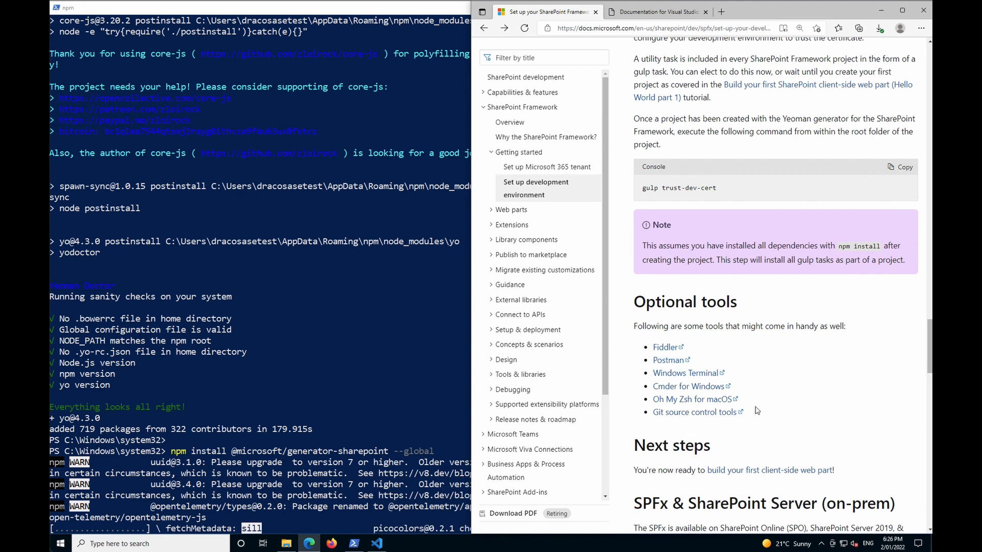
mouse_move(748, 452)
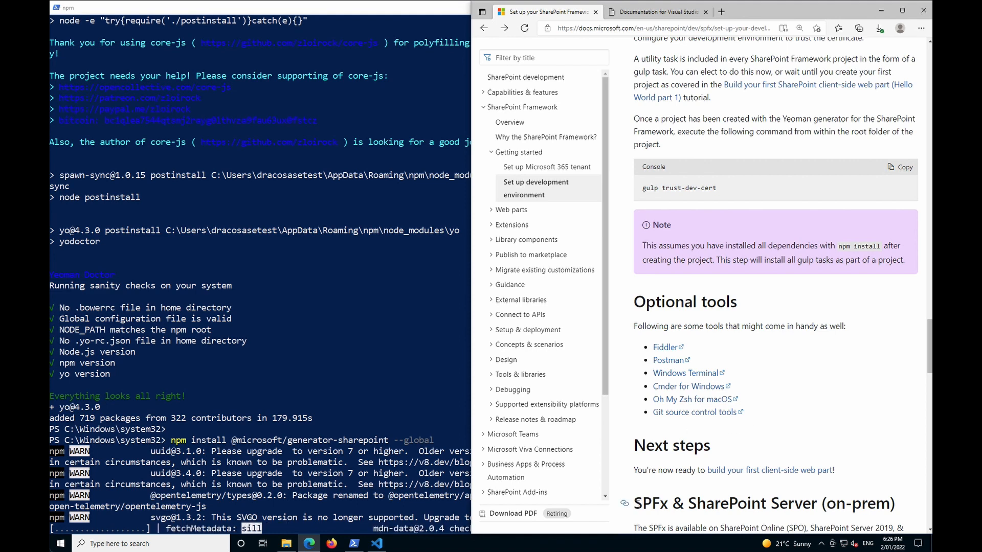
double_click(650, 503)
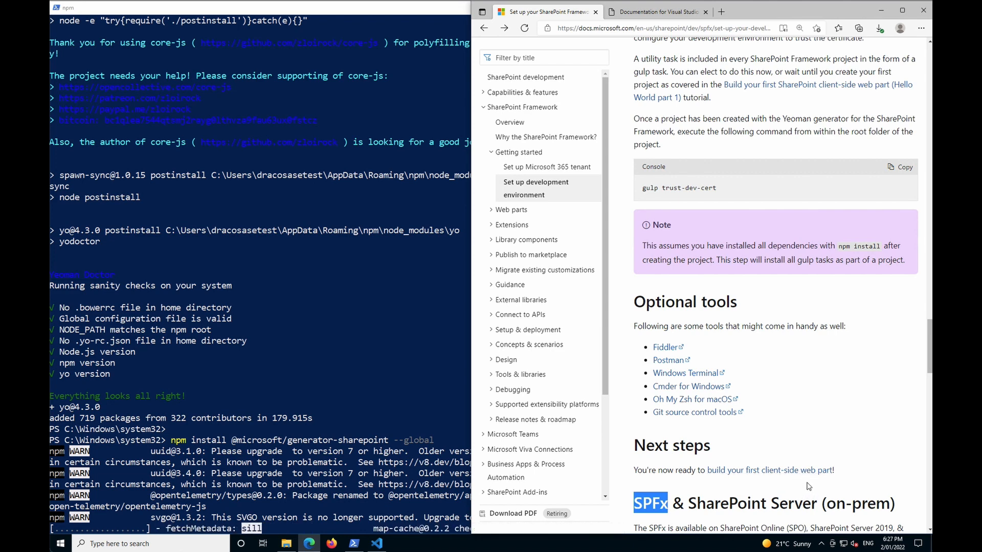
scroll(down, 3)
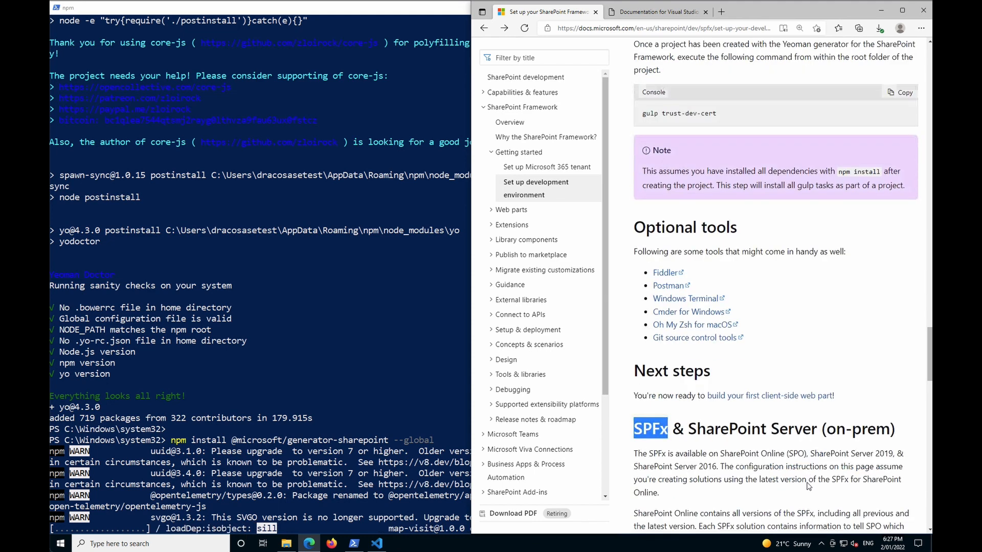
scroll(down, 3)
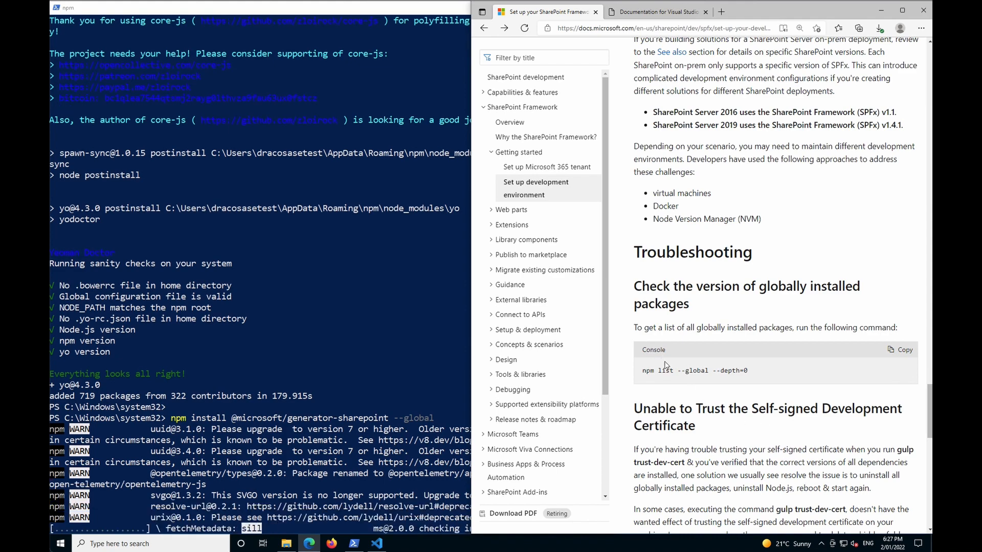
scroll(down, 3)
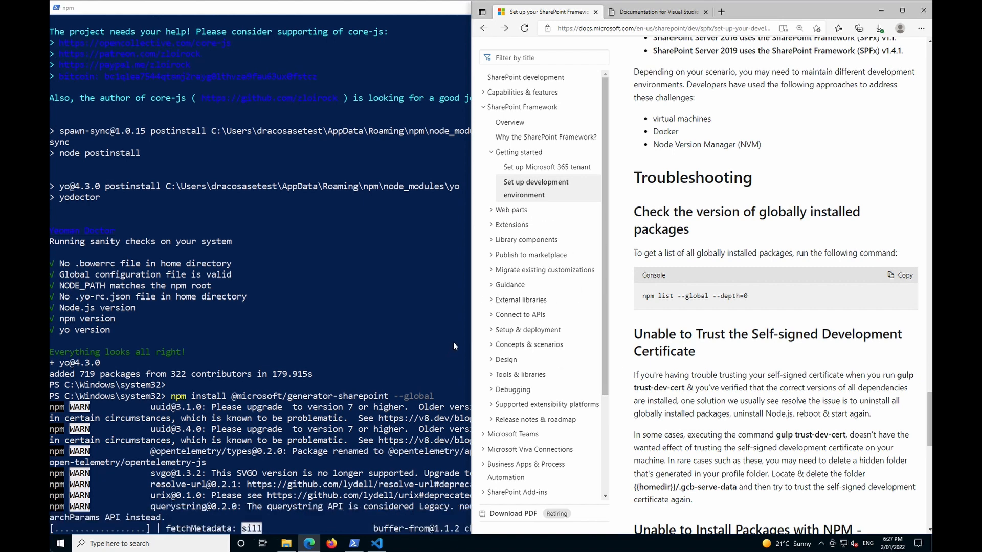
scroll(down, 3)
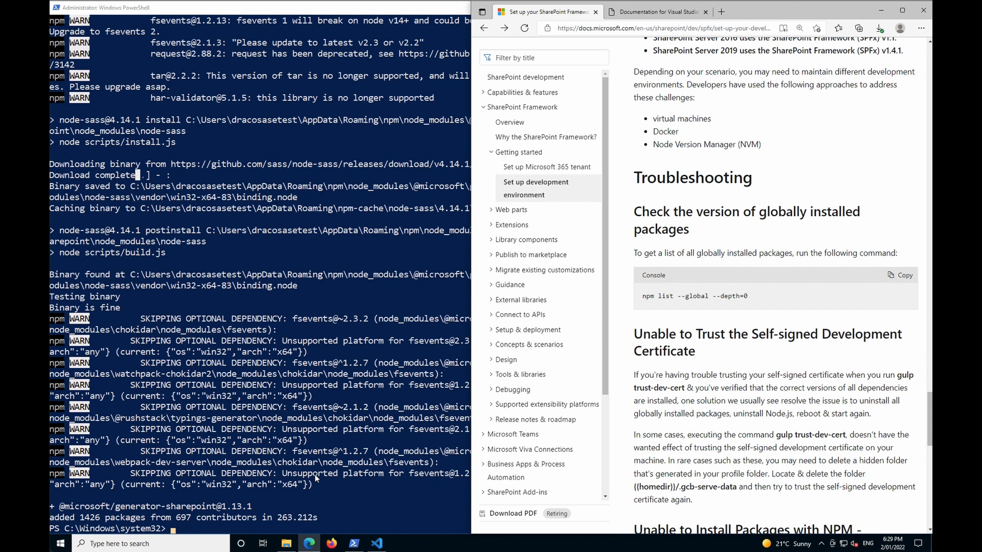
mouse_move(81, 518)
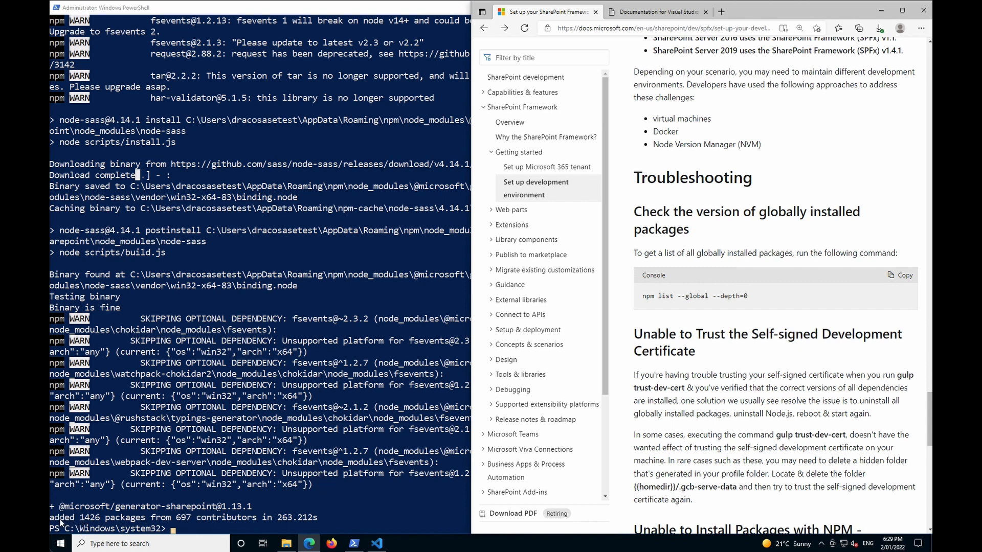
mouse_move(161, 511)
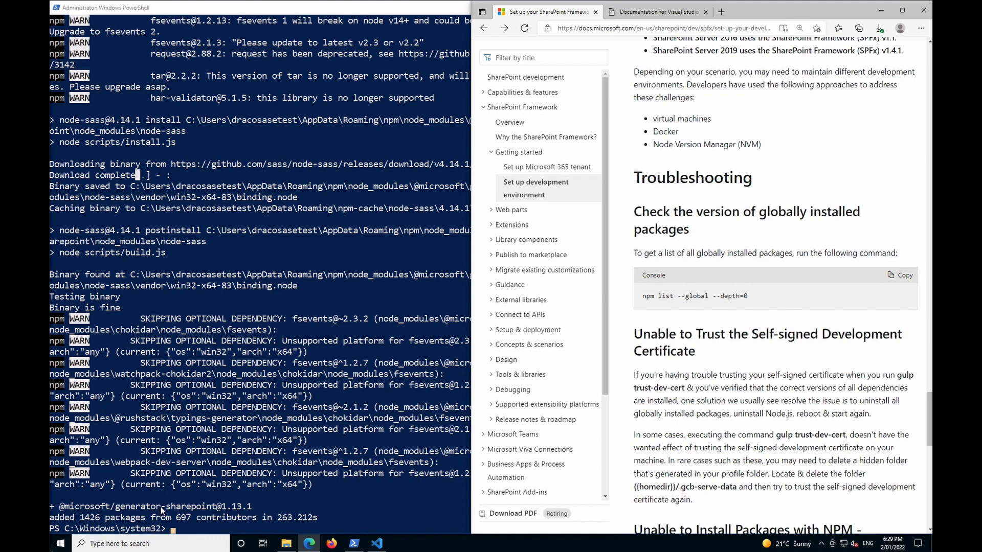